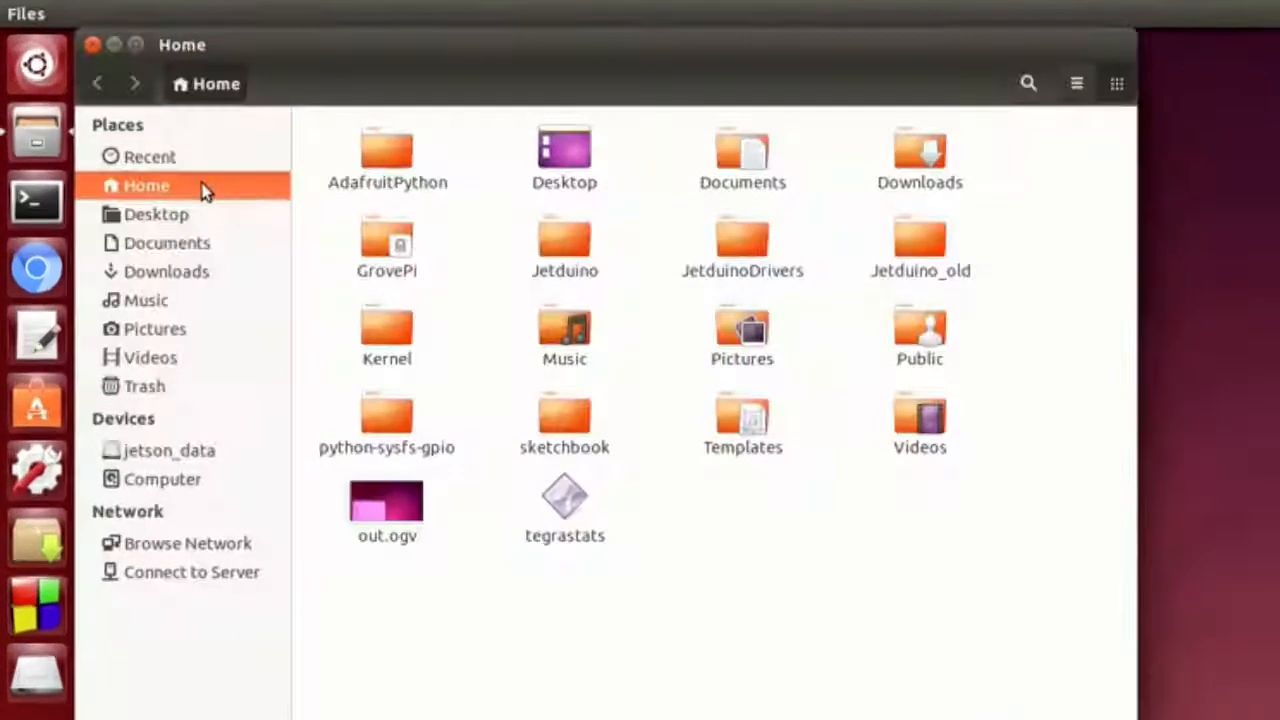
# Browse into Jetduino/Software/Python and bring up the open options for dynamixel_move.py
pyautogui.doubleClick(564, 240)
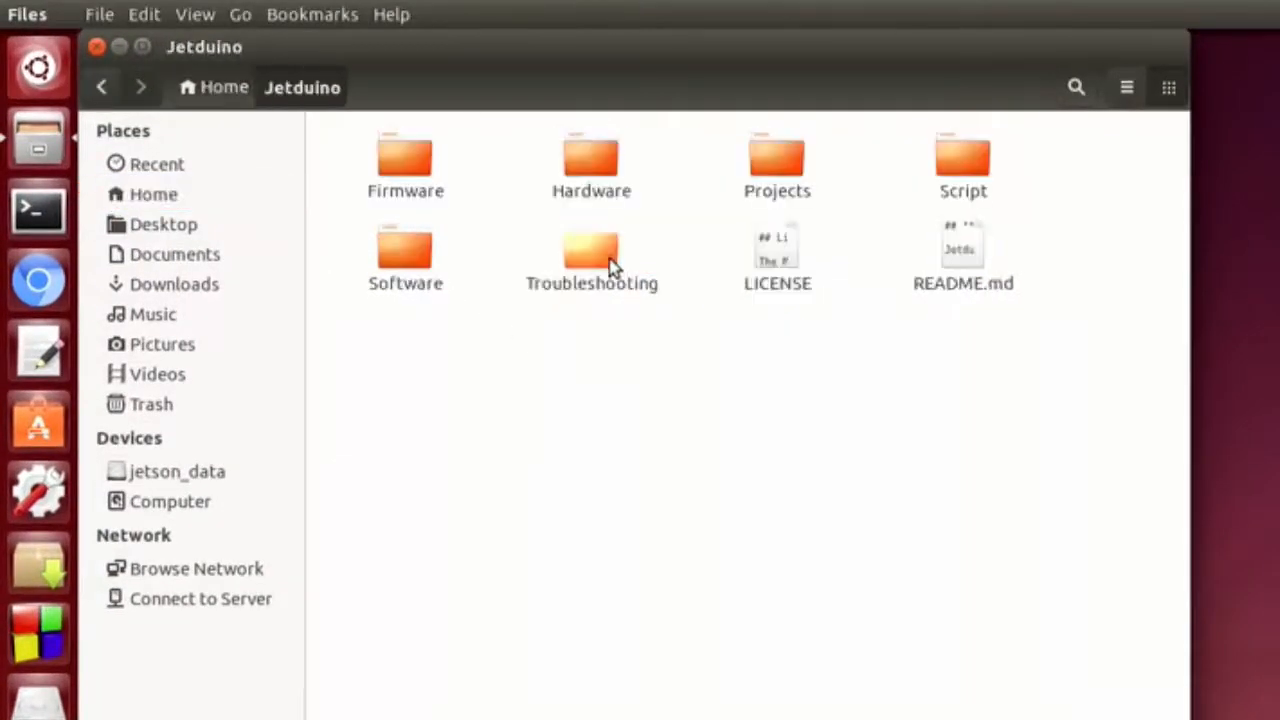
pyautogui.doubleClick(404, 256)
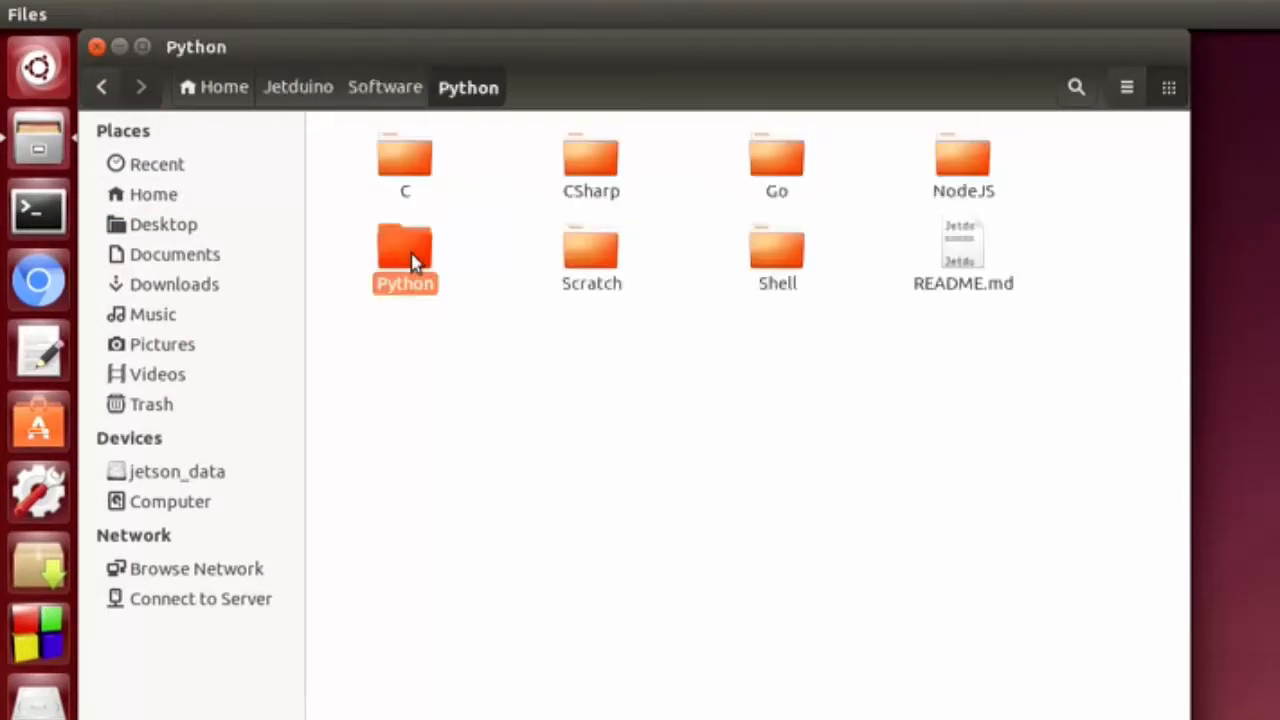
pyautogui.doubleClick(404, 256)
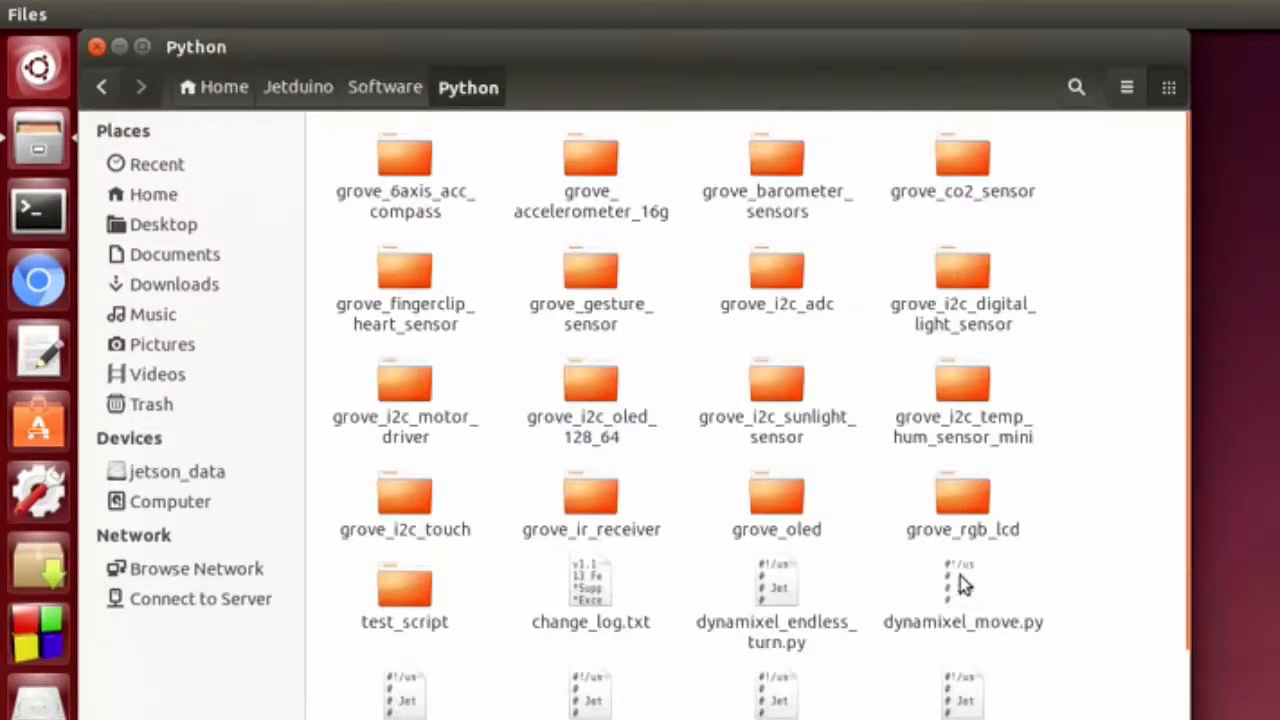
pyautogui.rightClick(962, 584)
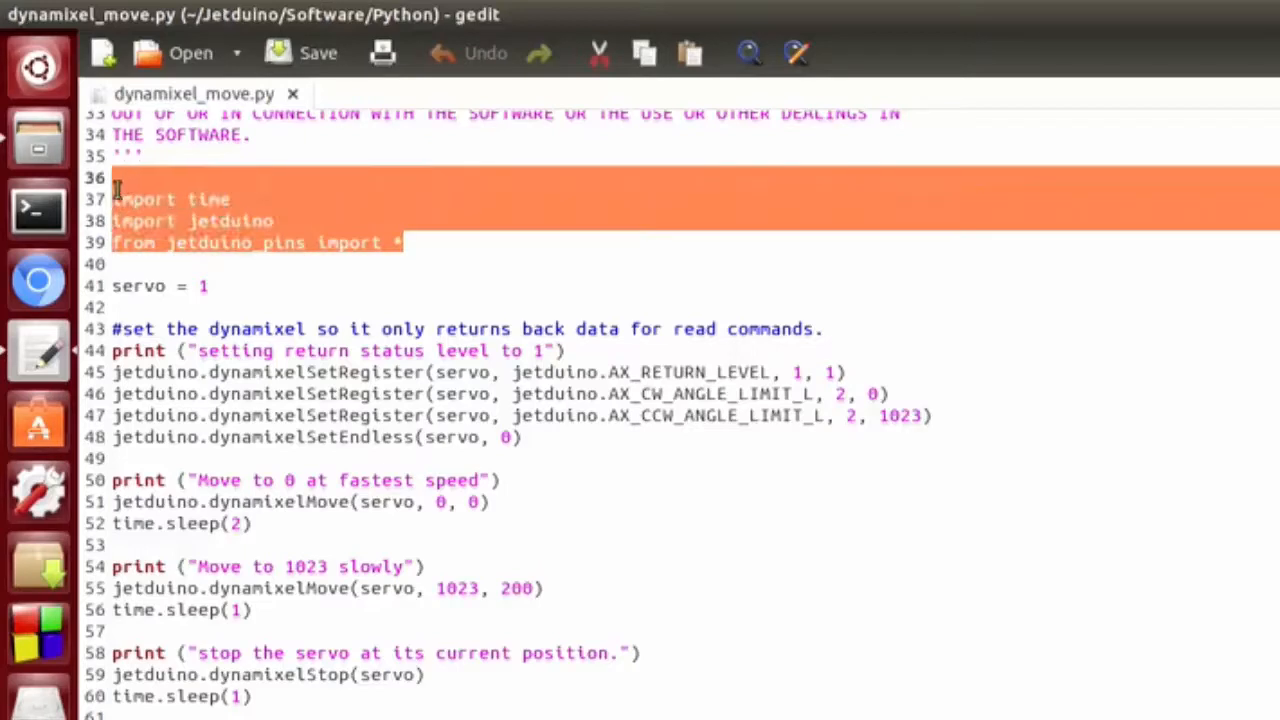
pyautogui.click(232, 288)
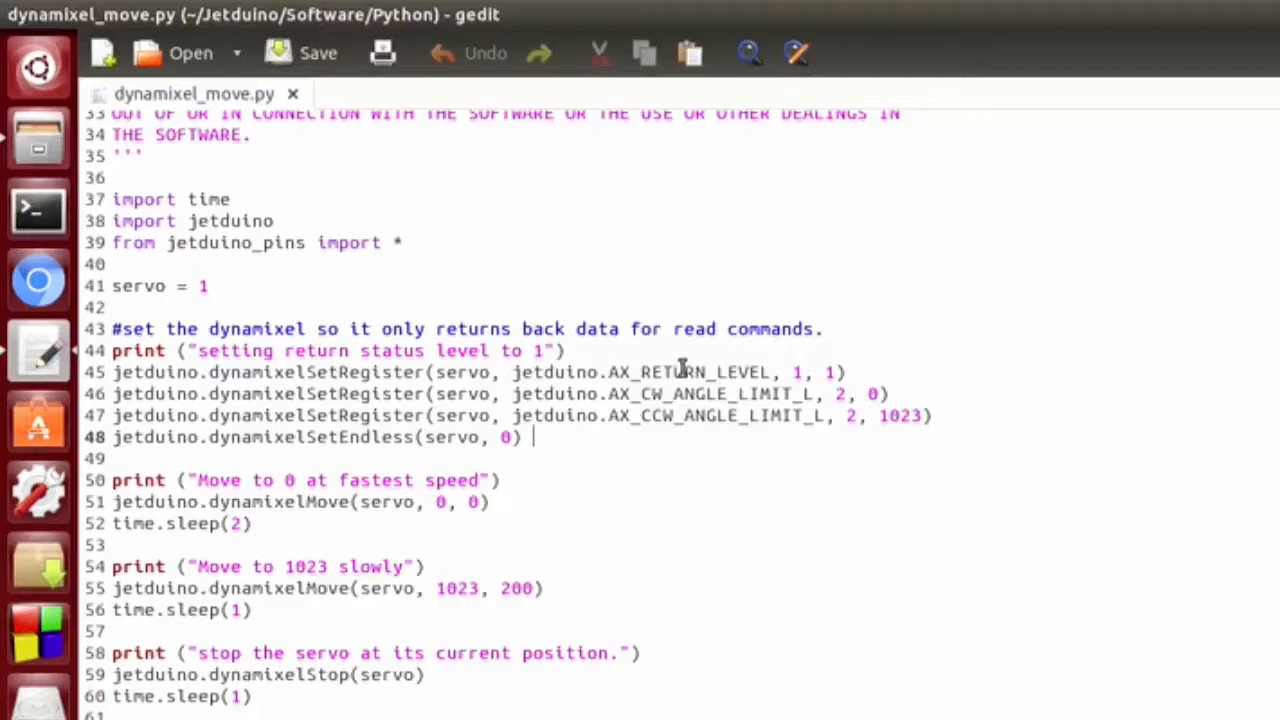
pyautogui.doubleClick(676, 372)
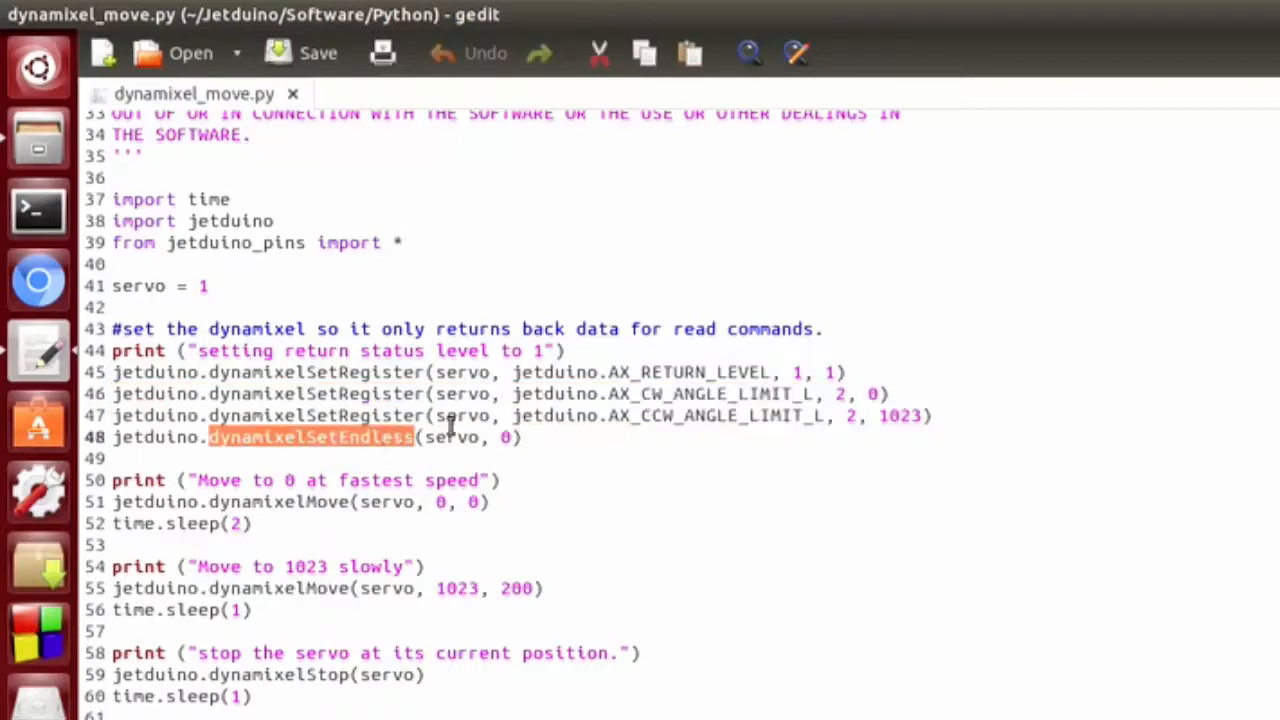
pyautogui.moveTo(292, 510)
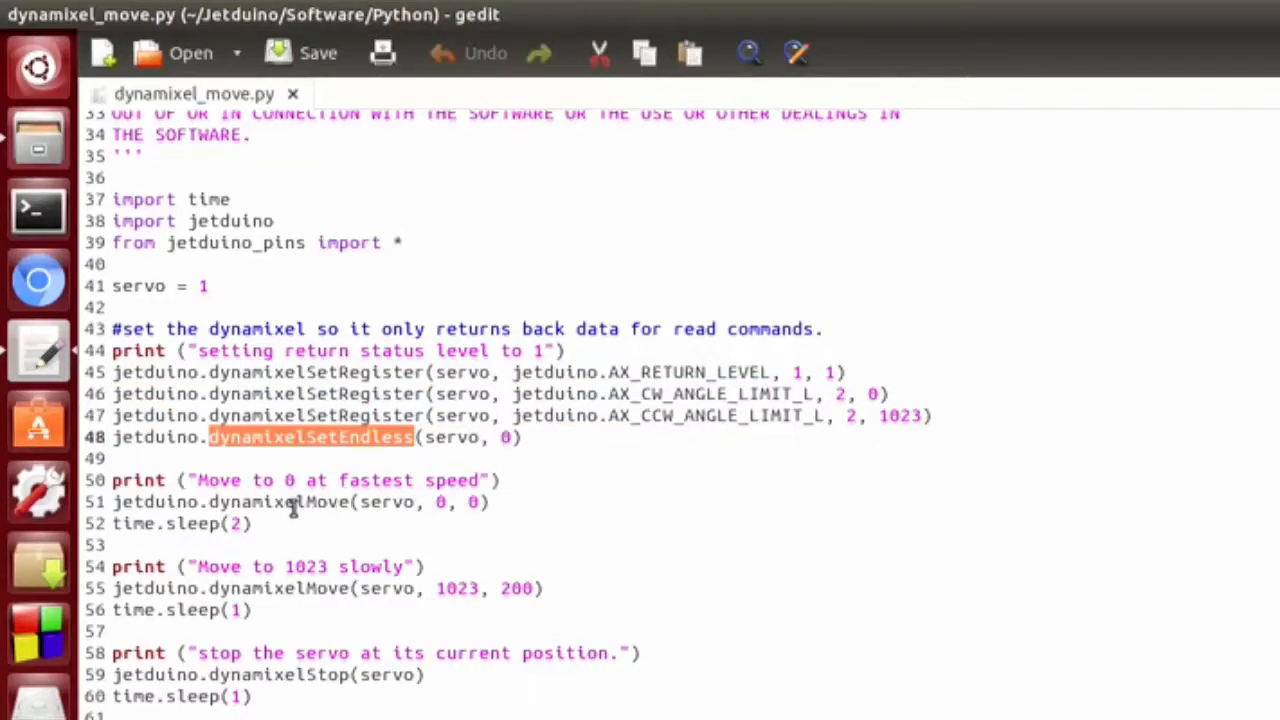
pyautogui.click(304, 500)
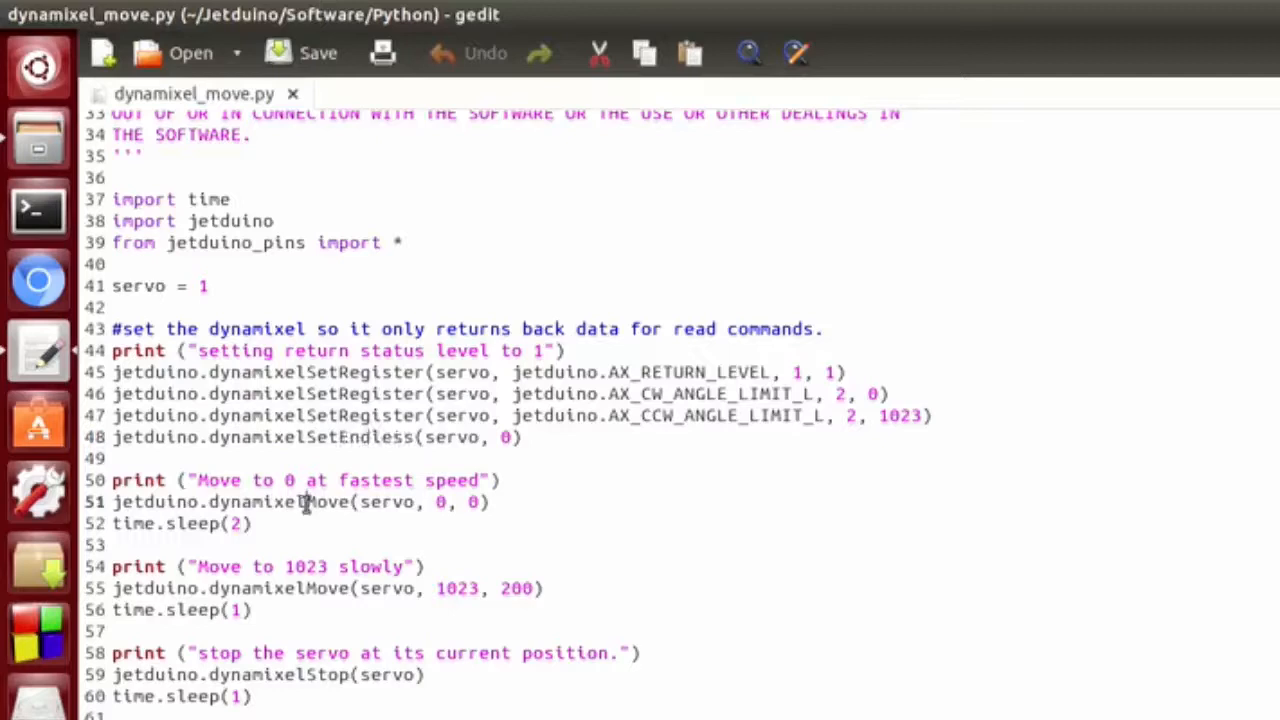
pyautogui.doubleClick(278, 500)
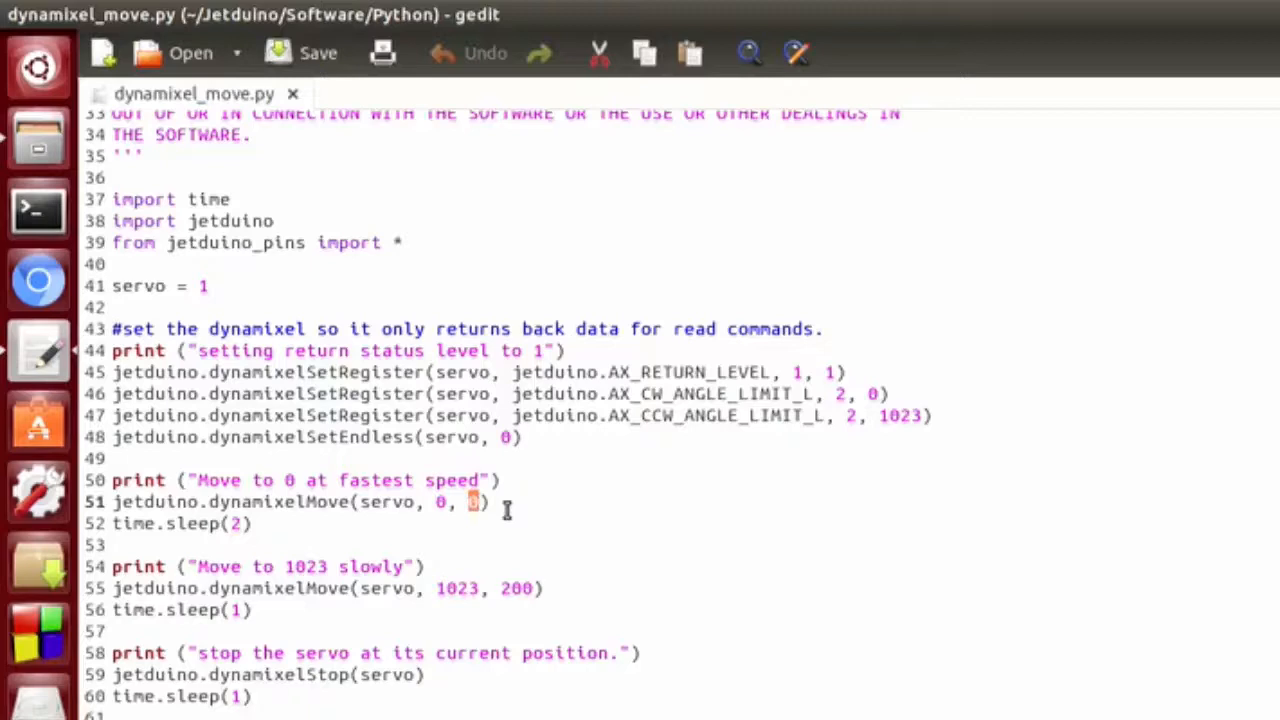
pyautogui.moveTo(500, 510)
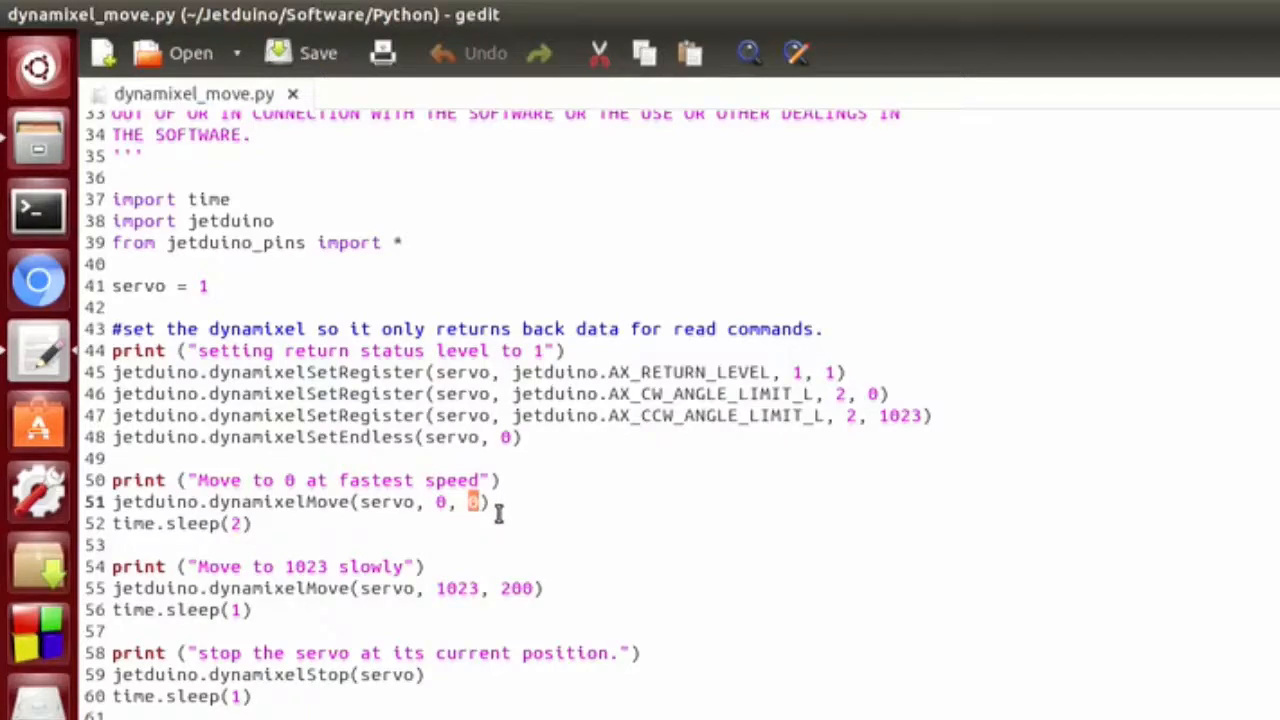
pyautogui.moveTo(504, 510)
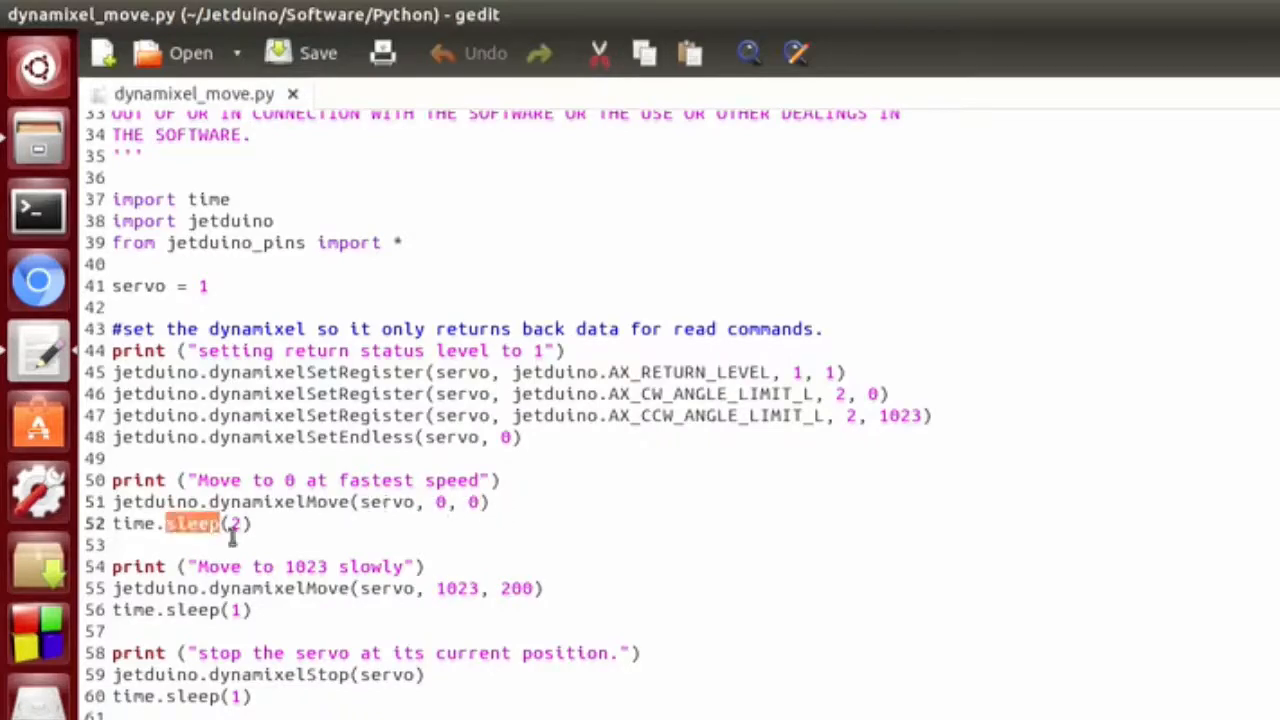
pyautogui.moveTo(458, 588)
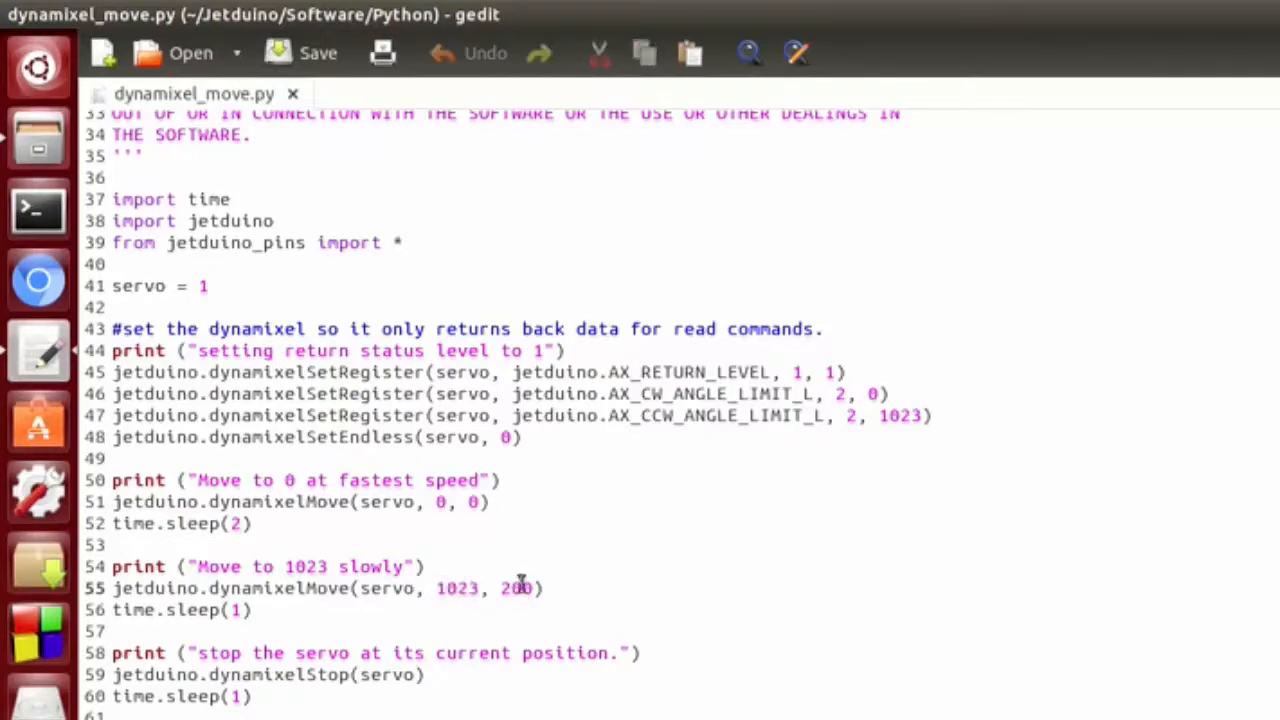
pyautogui.doubleClick(516, 588)
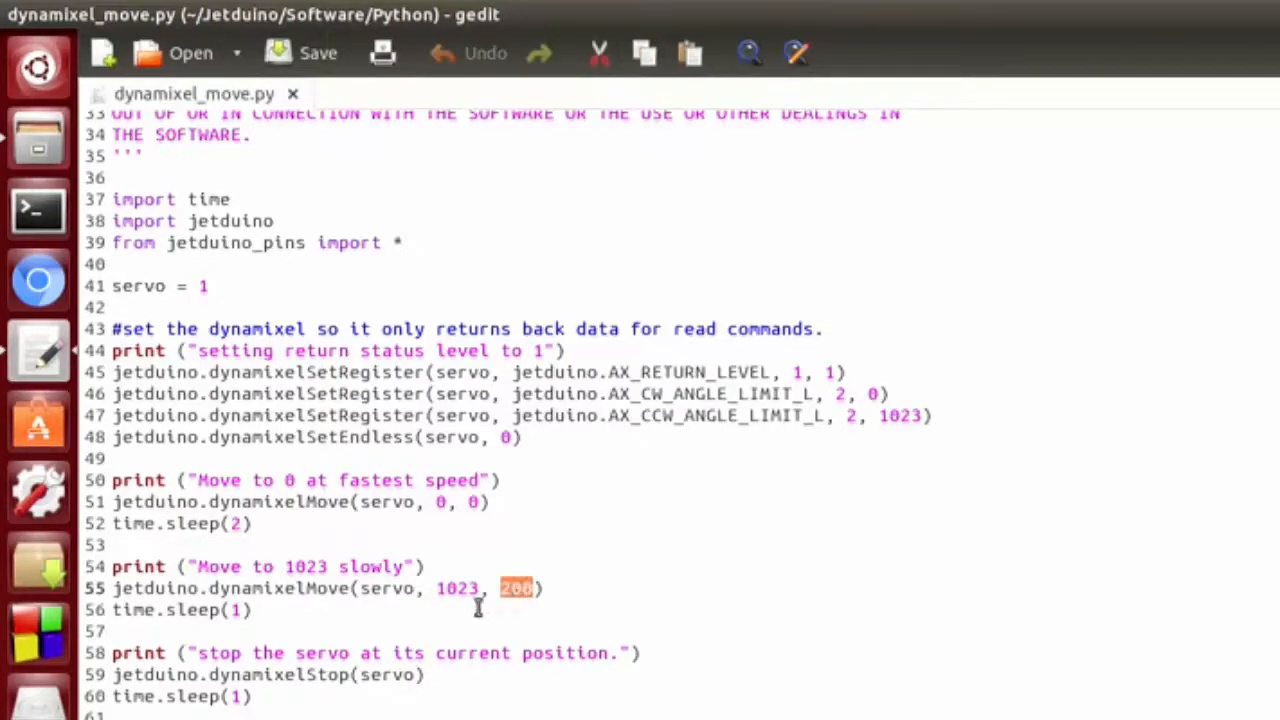
pyautogui.doubleClick(280, 674)
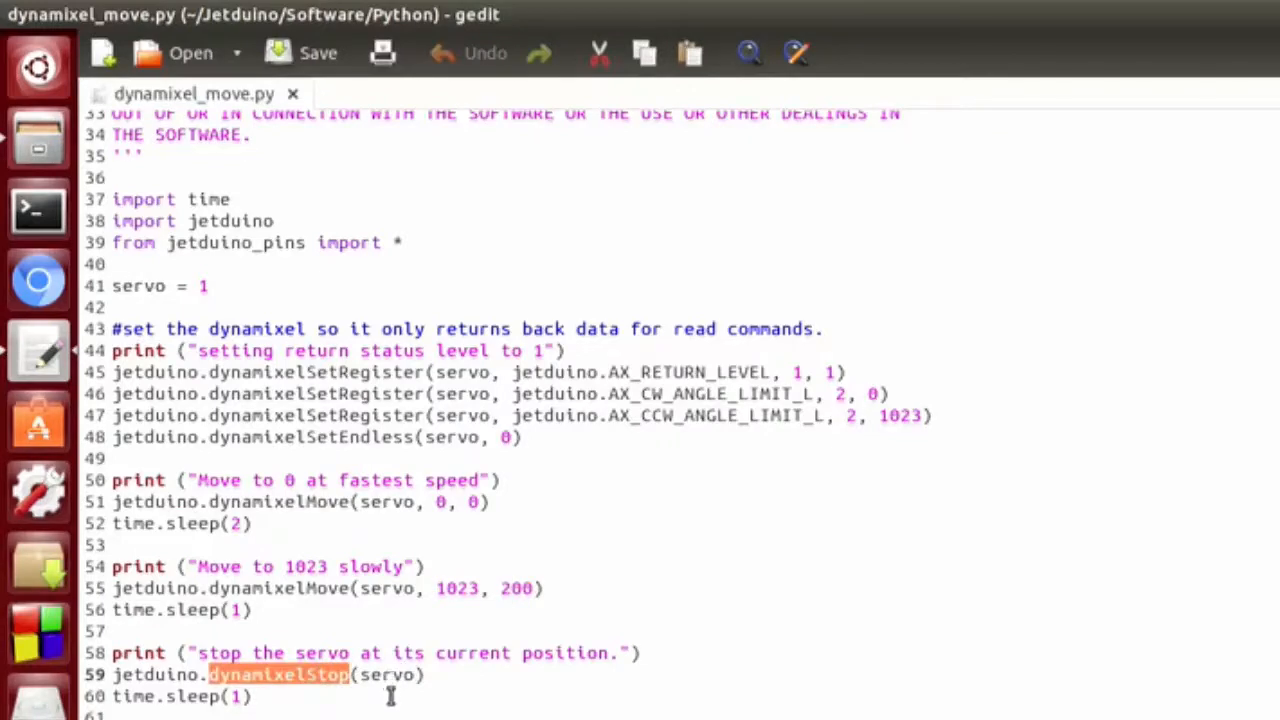
pyautogui.scroll(-3)
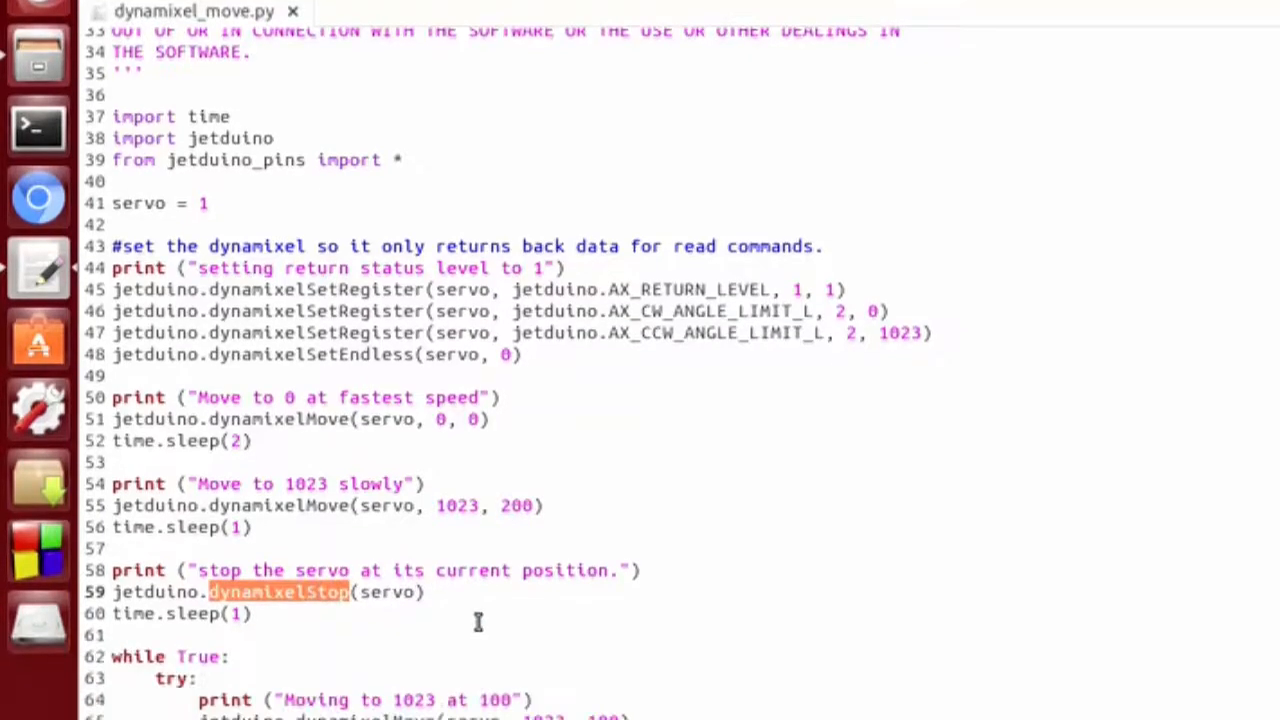
pyautogui.scroll(-3)
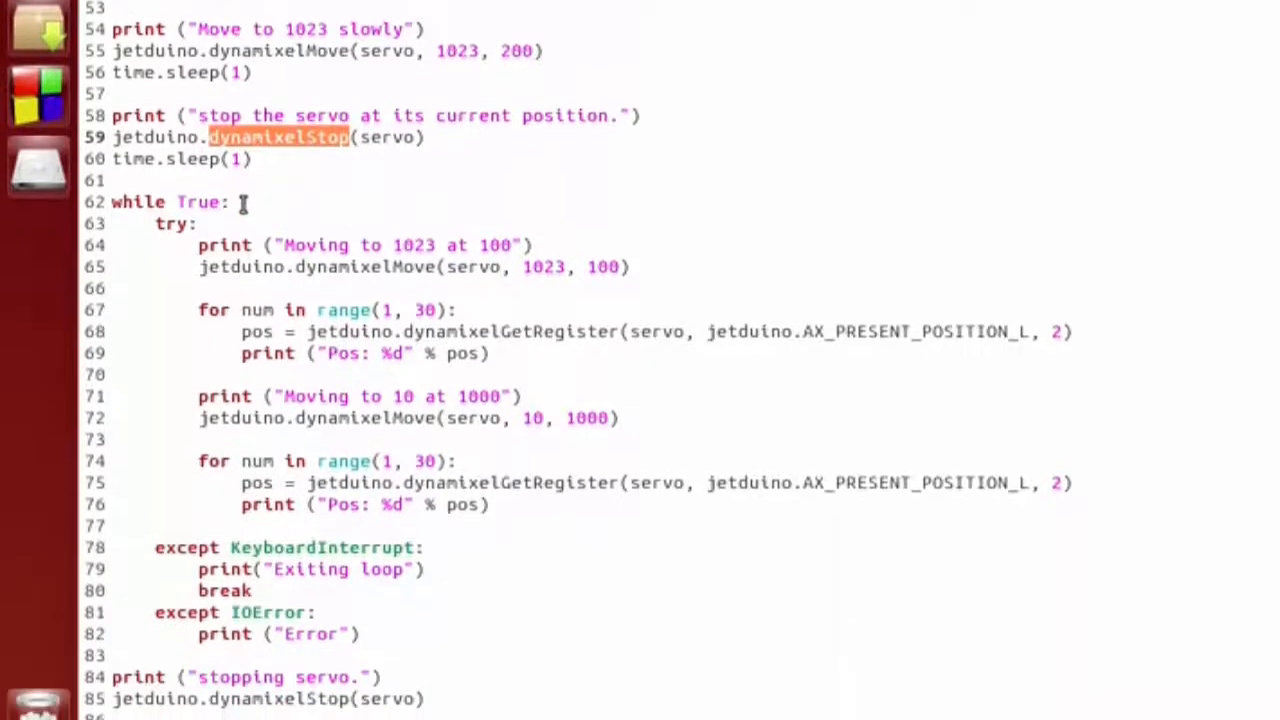
pyautogui.doubleClick(140, 200)
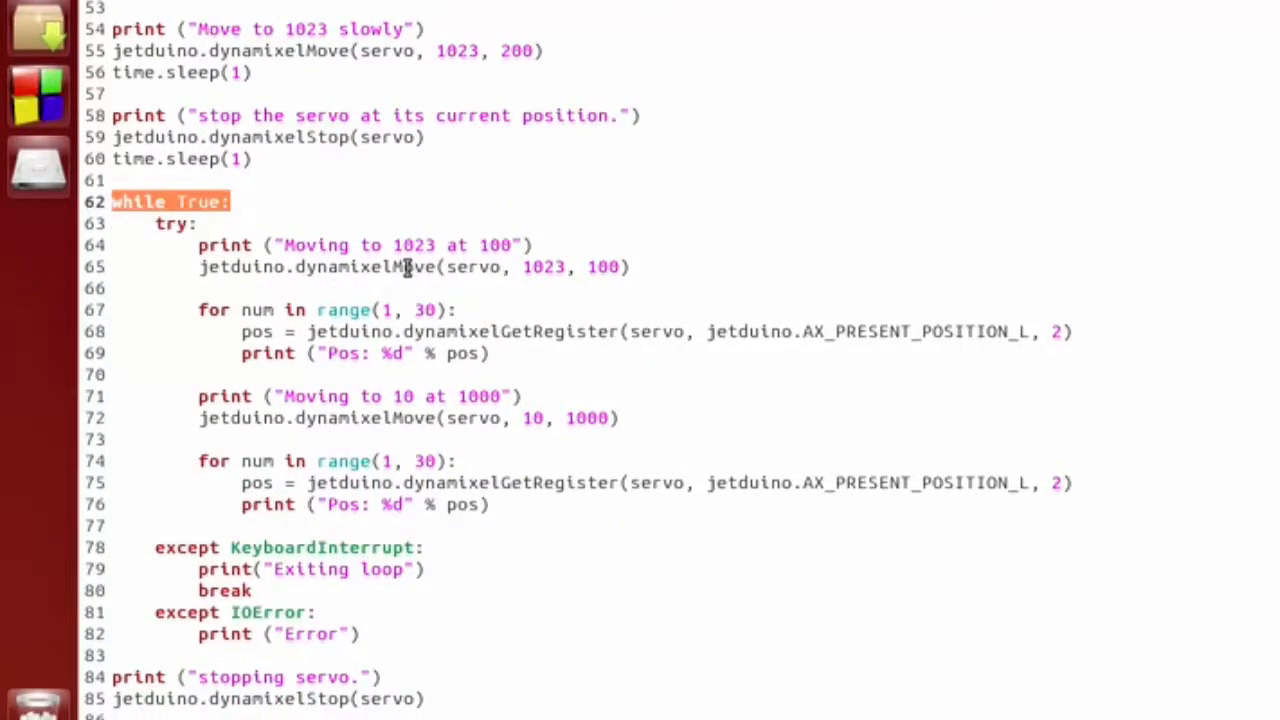
pyautogui.doubleClick(366, 268)
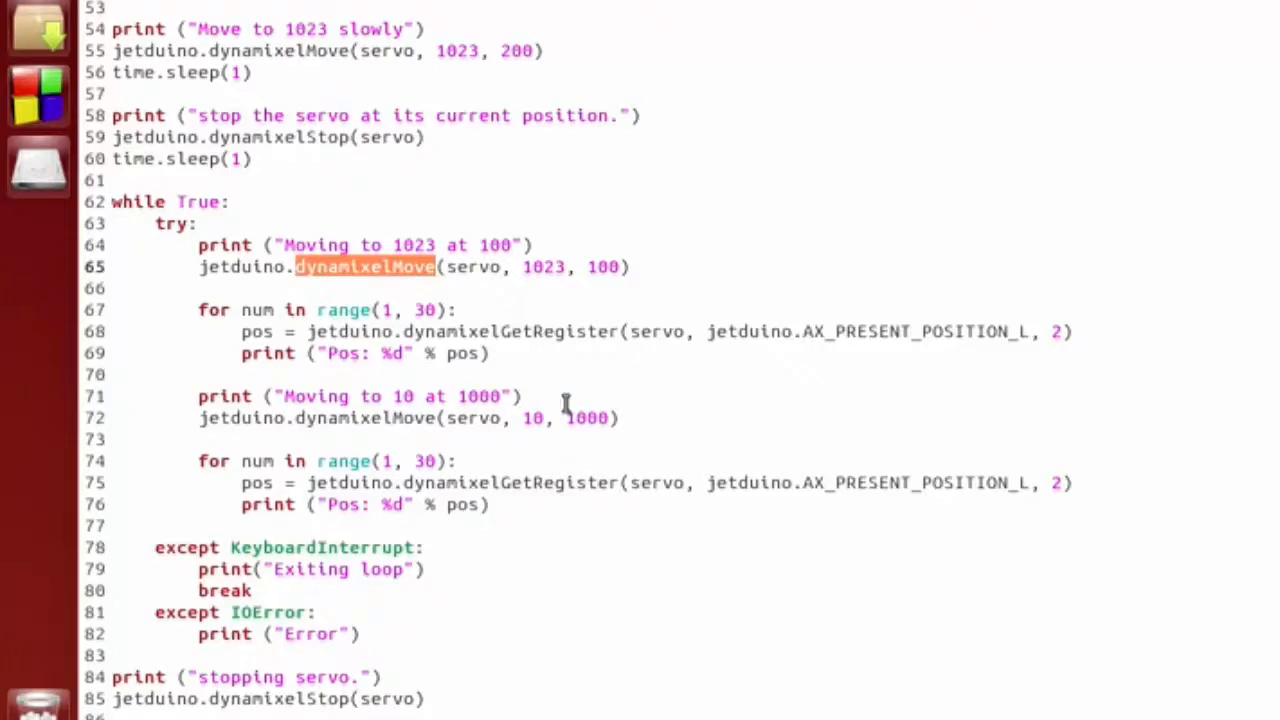
pyautogui.moveTo(198, 308); pyautogui.dragTo(440, 332)
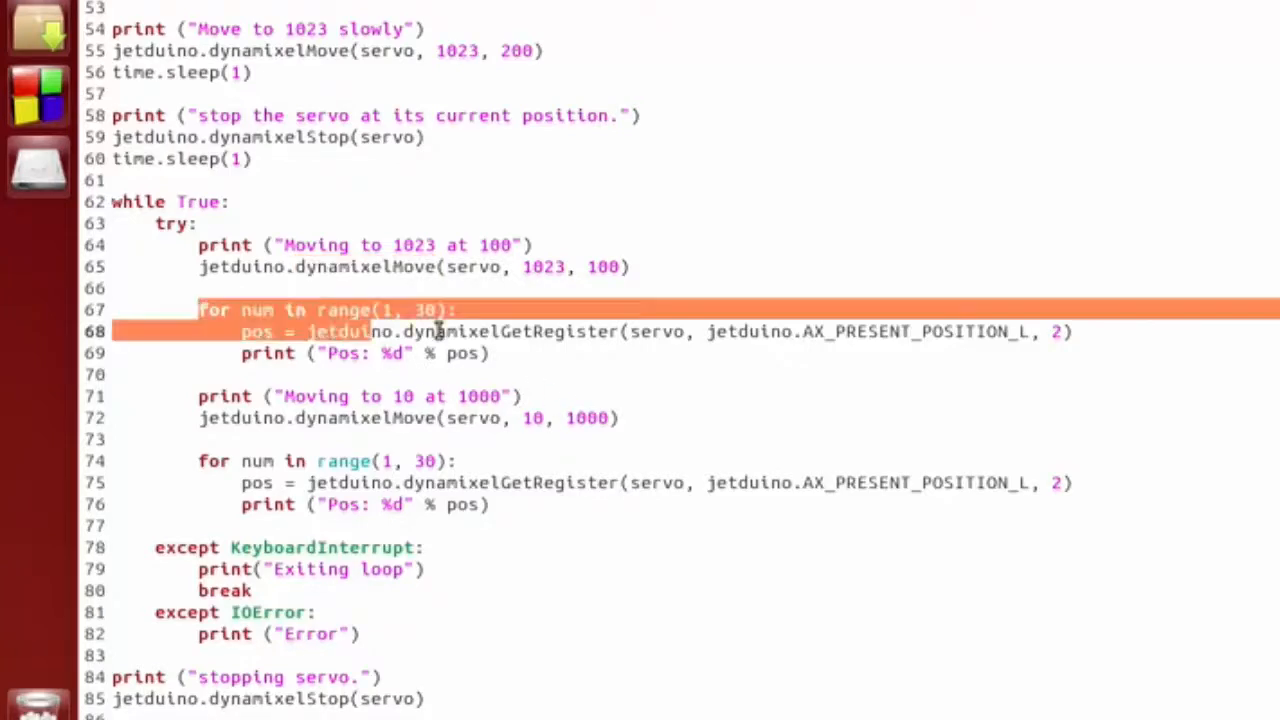
pyautogui.doubleClick(510, 332)
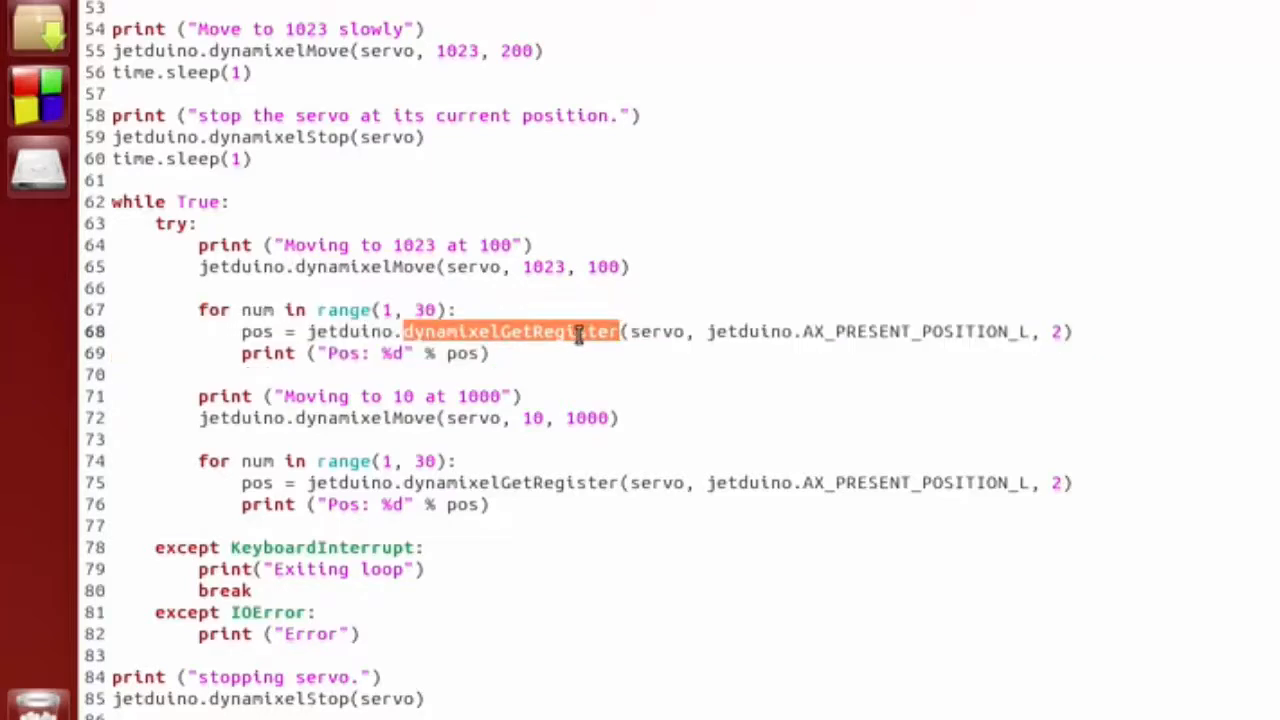
pyautogui.moveTo(748, 362)
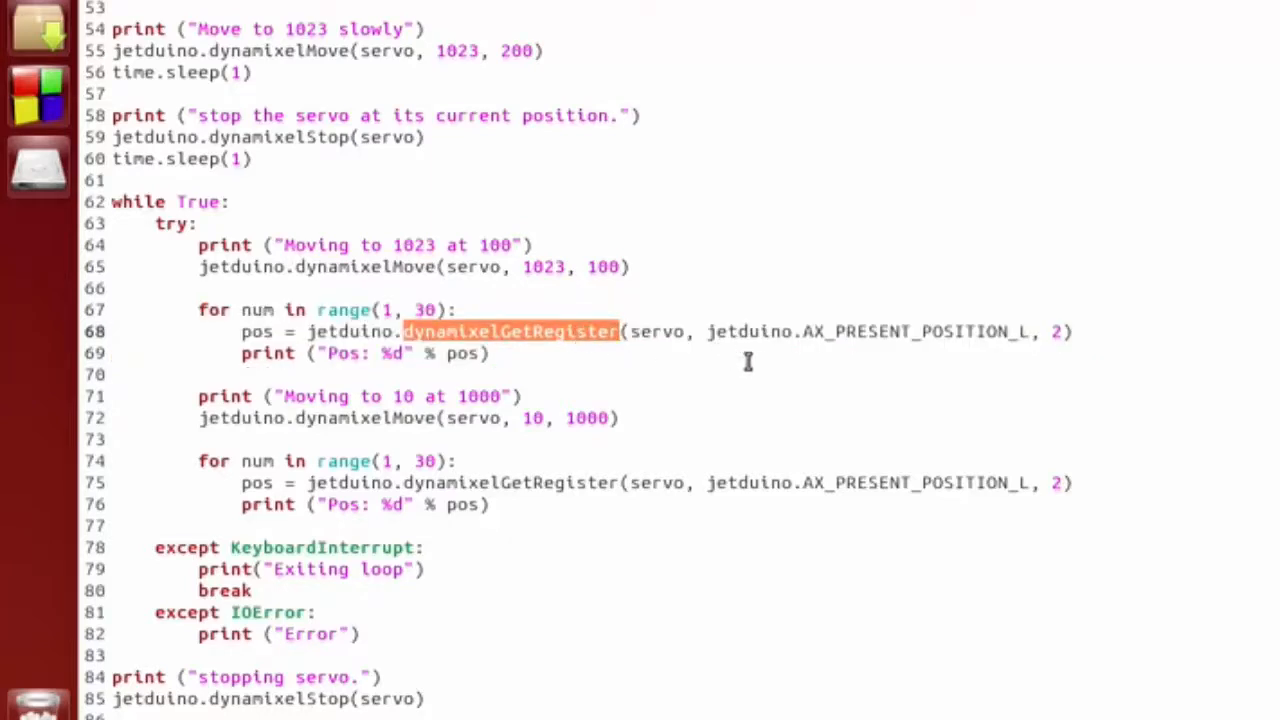
pyautogui.moveTo(590, 360)
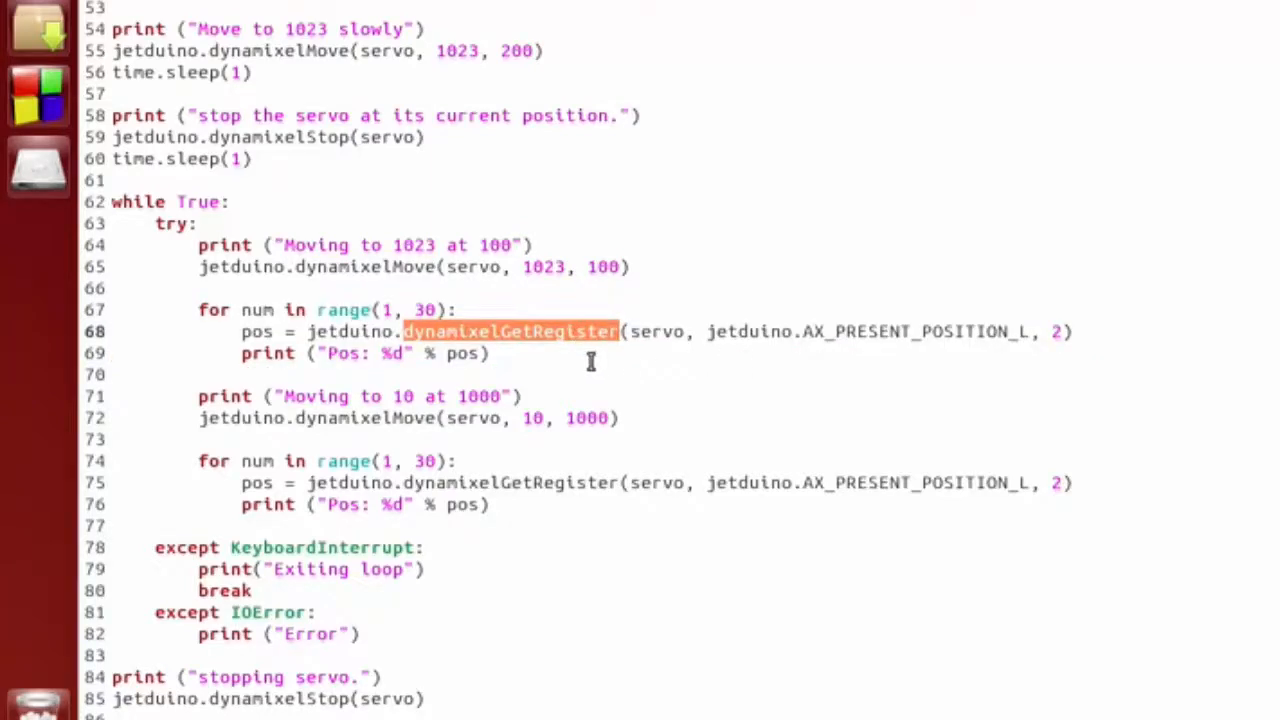
pyautogui.doubleClick(872, 332)
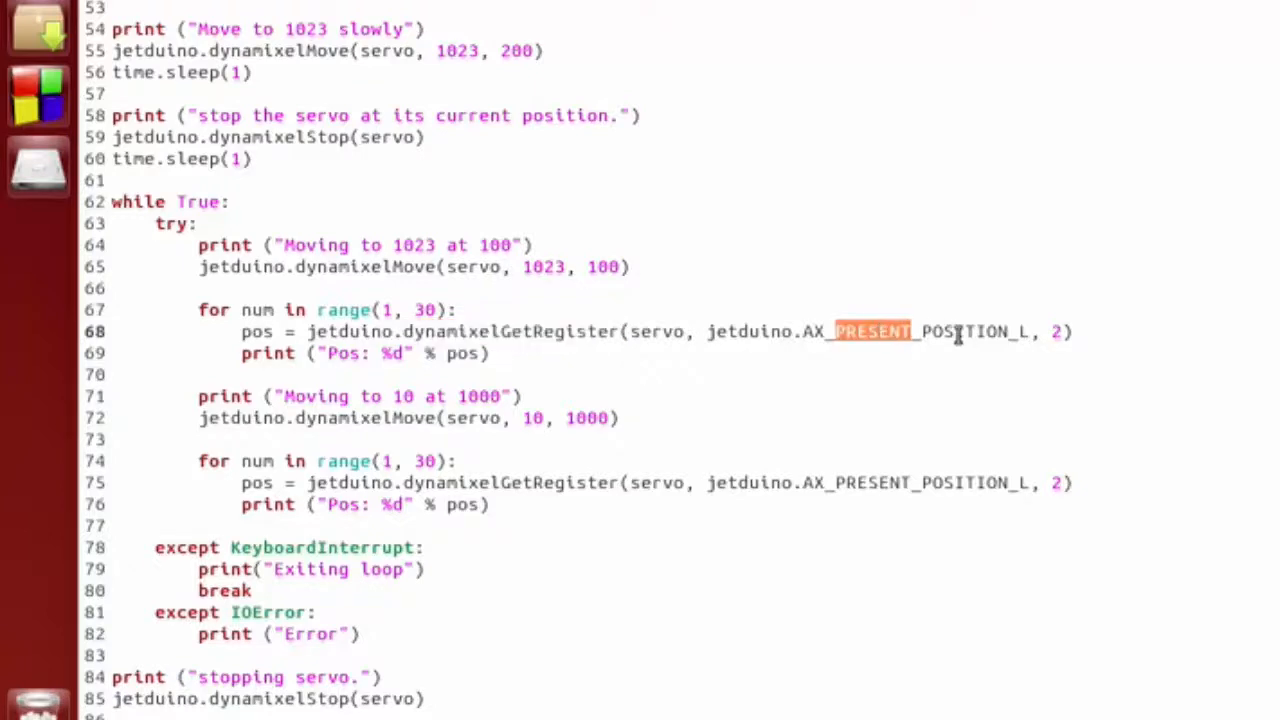
pyautogui.moveTo(564, 348)
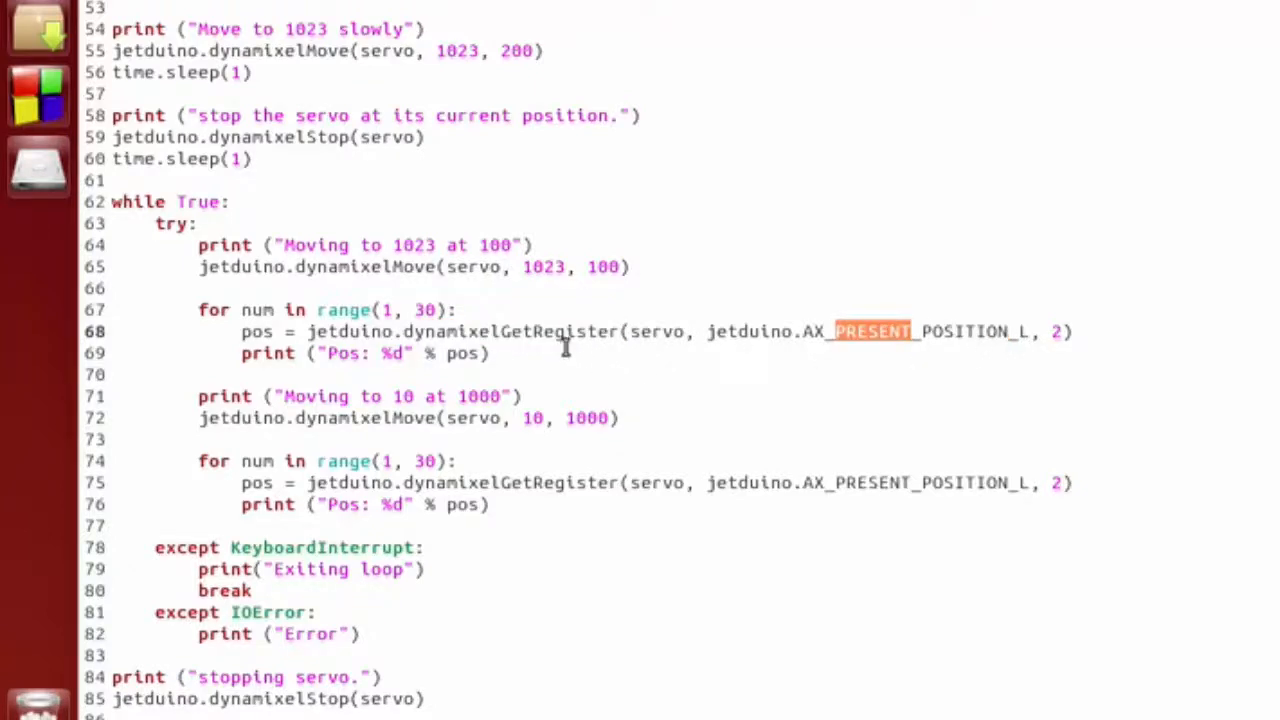
pyautogui.moveTo(484, 352)
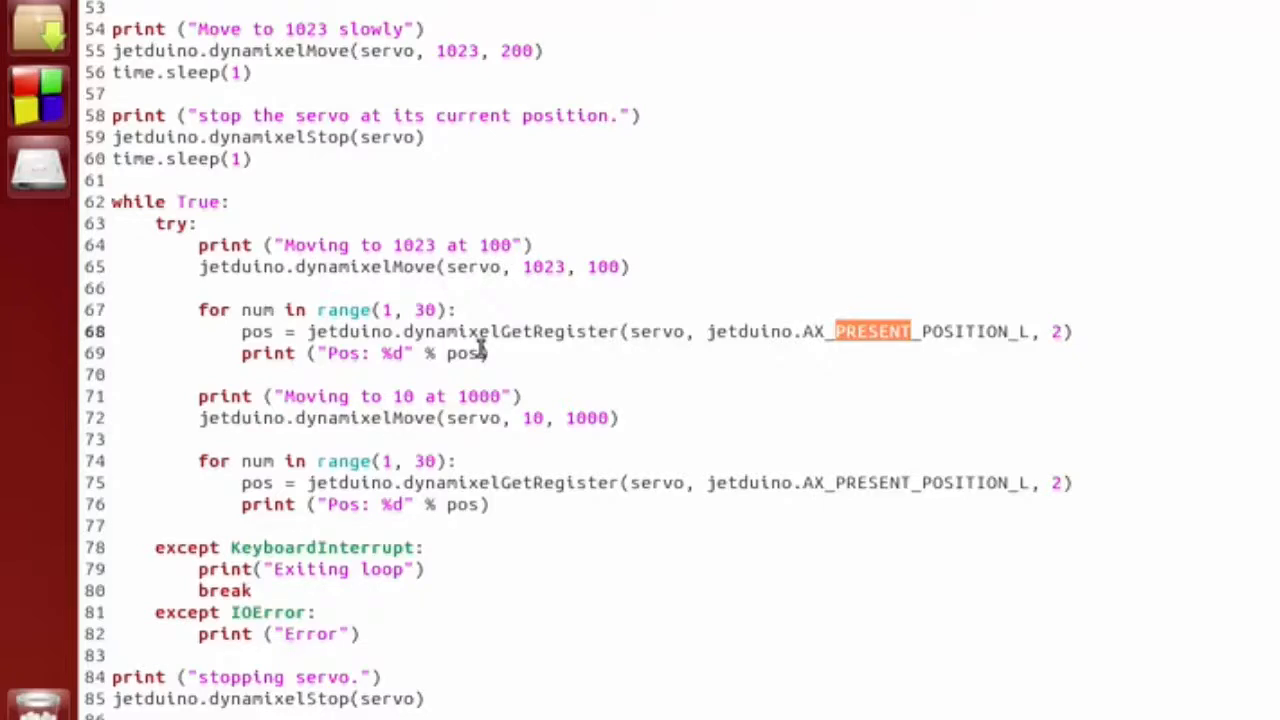
pyautogui.moveTo(480, 332)
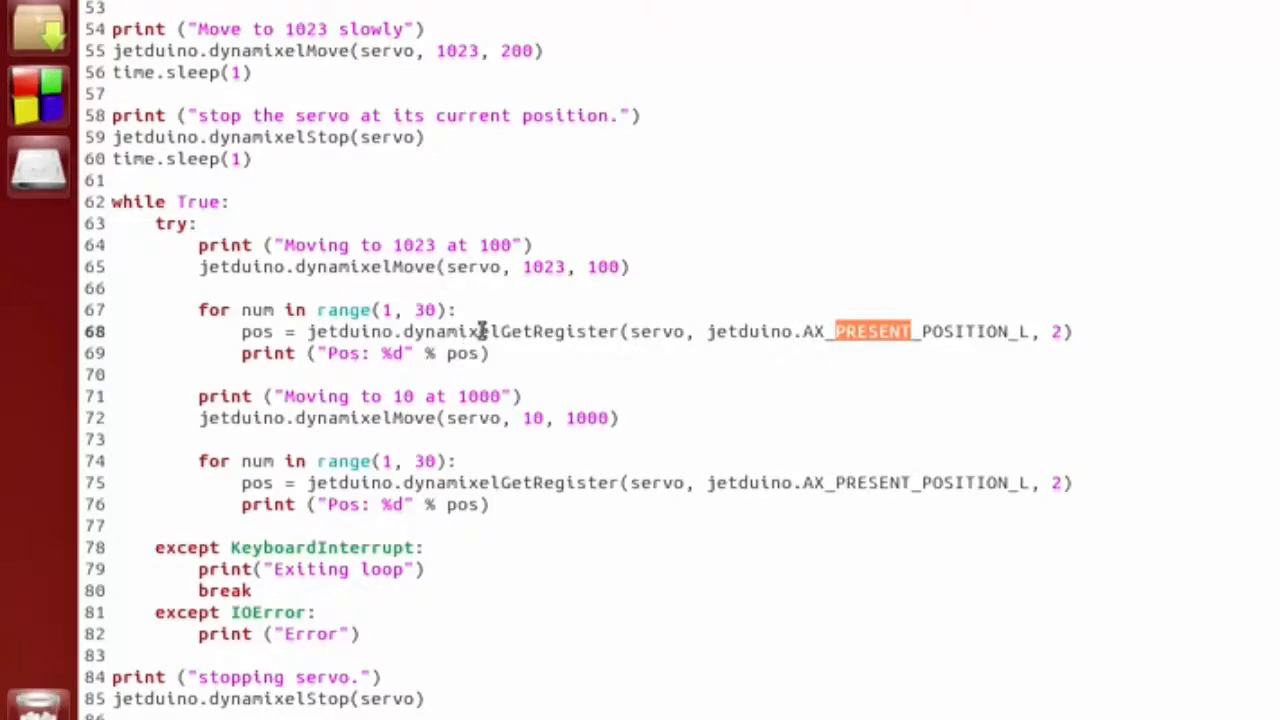
pyautogui.moveTo(568, 340)
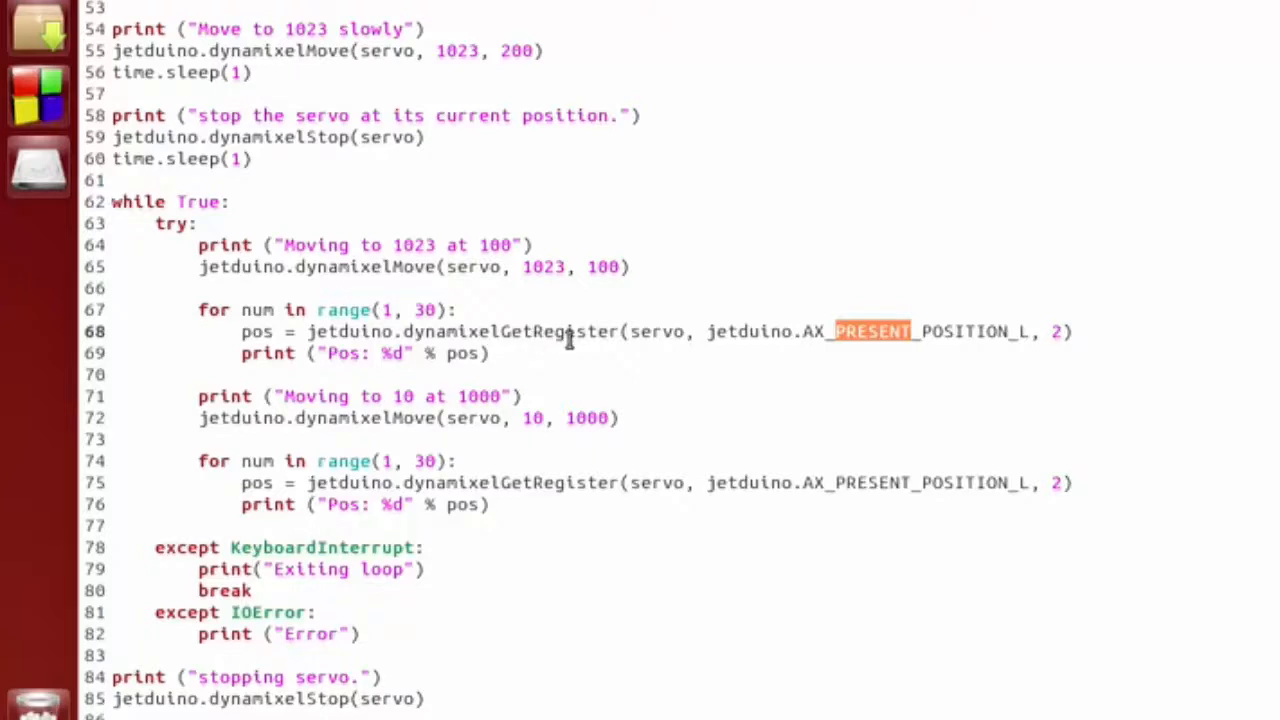
pyautogui.moveTo(552, 332)
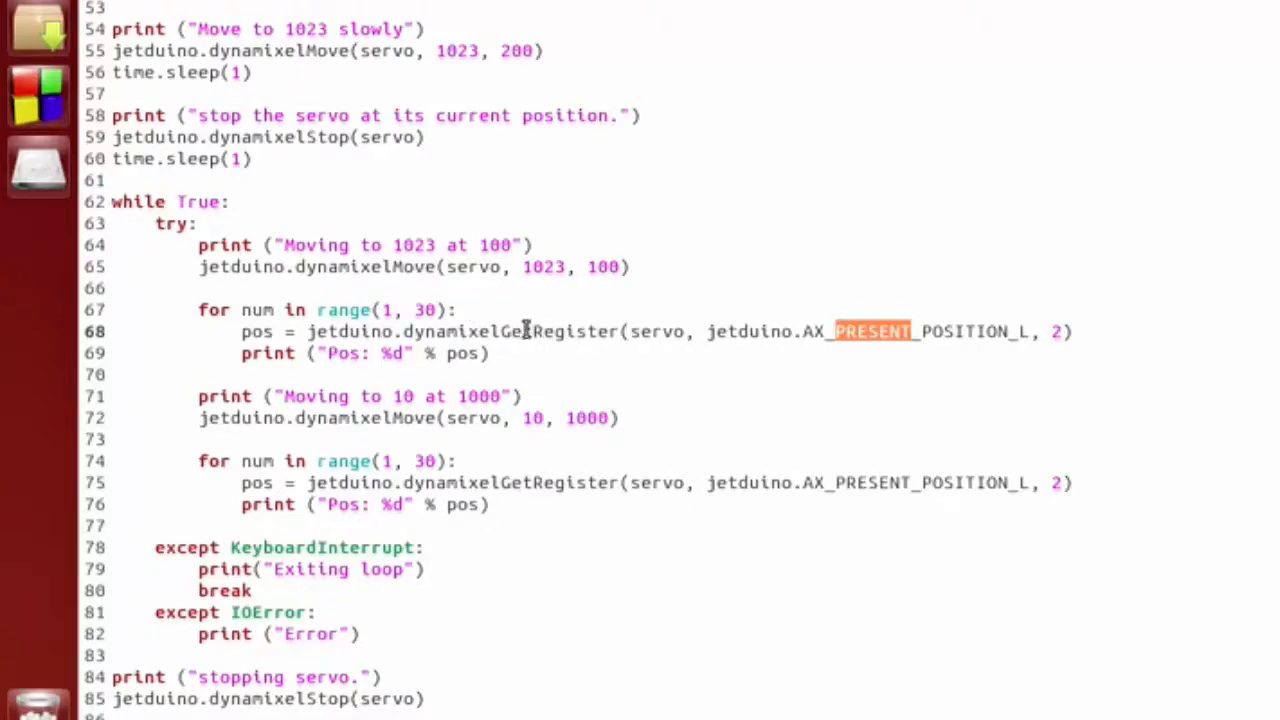
pyautogui.doubleClick(510, 332)
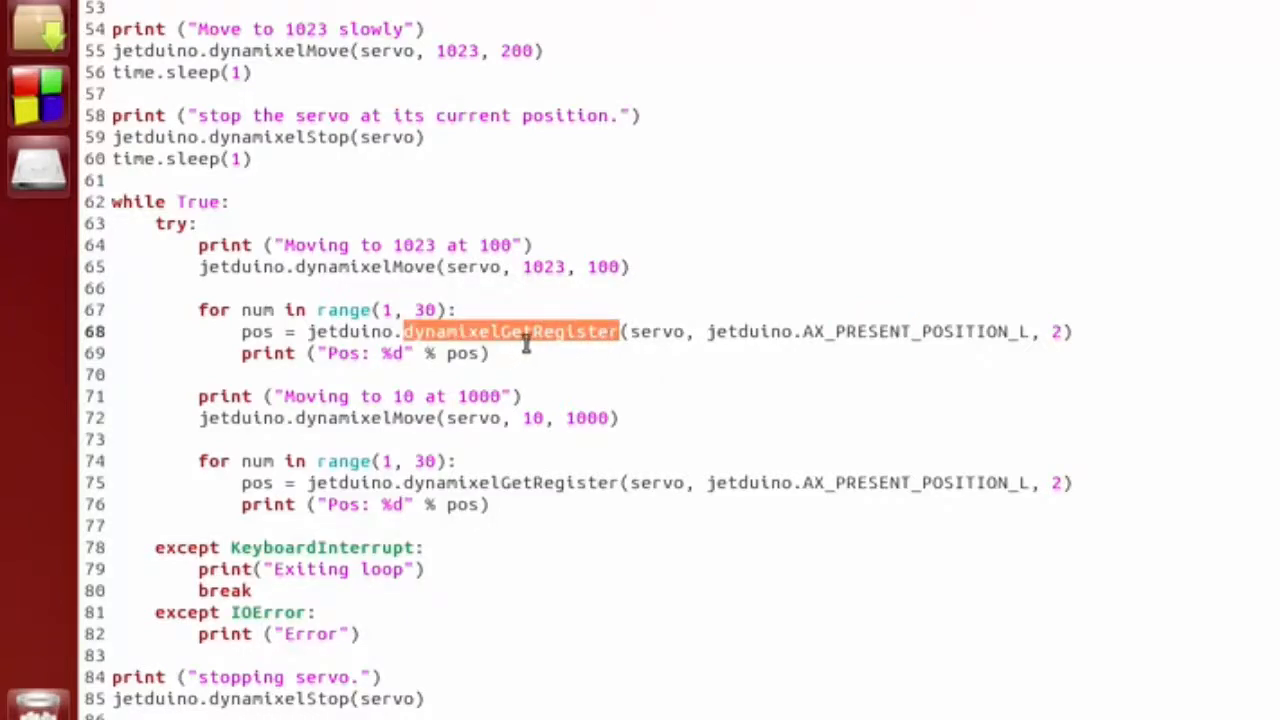
pyautogui.moveTo(572, 348)
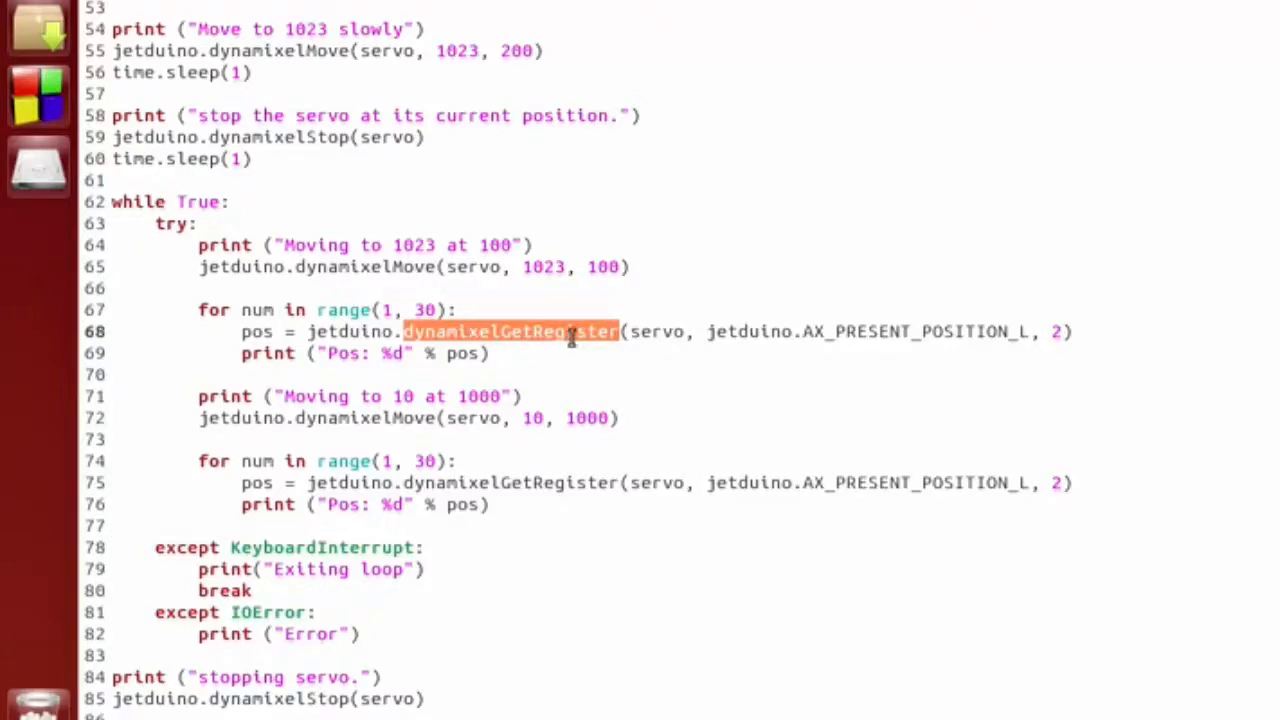
pyautogui.moveTo(624, 340)
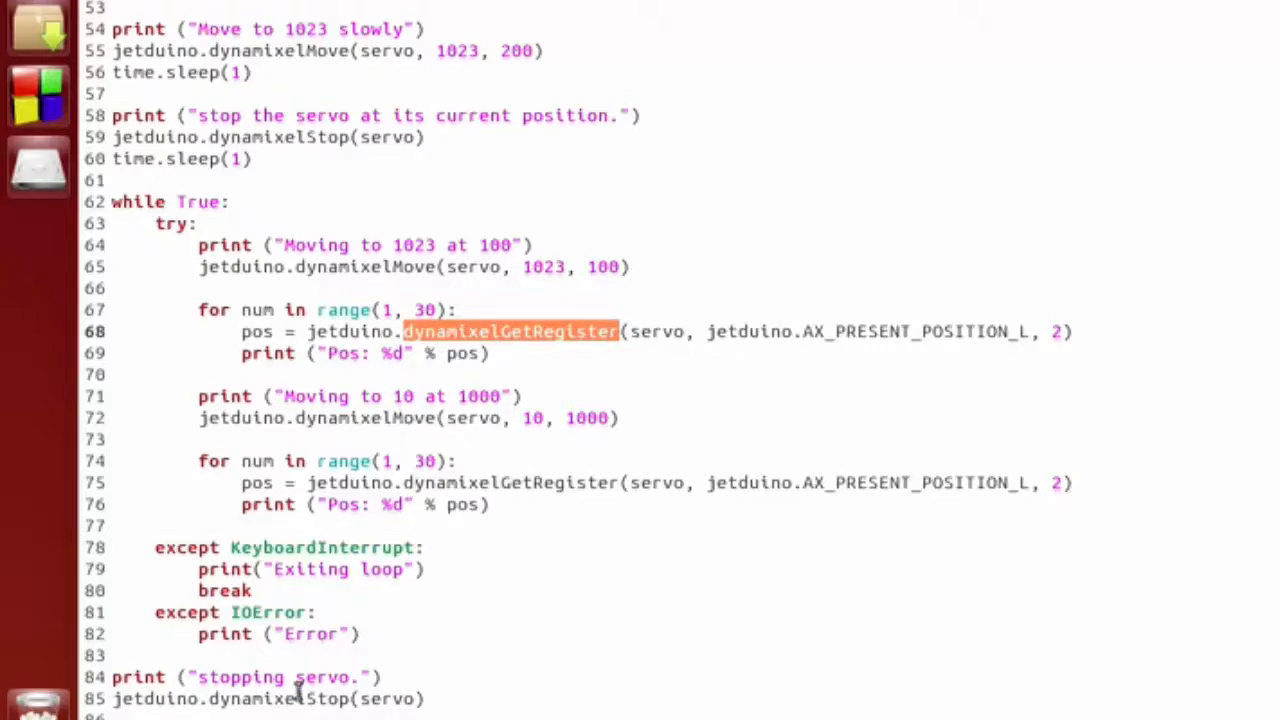
pyautogui.doubleClick(264, 698)
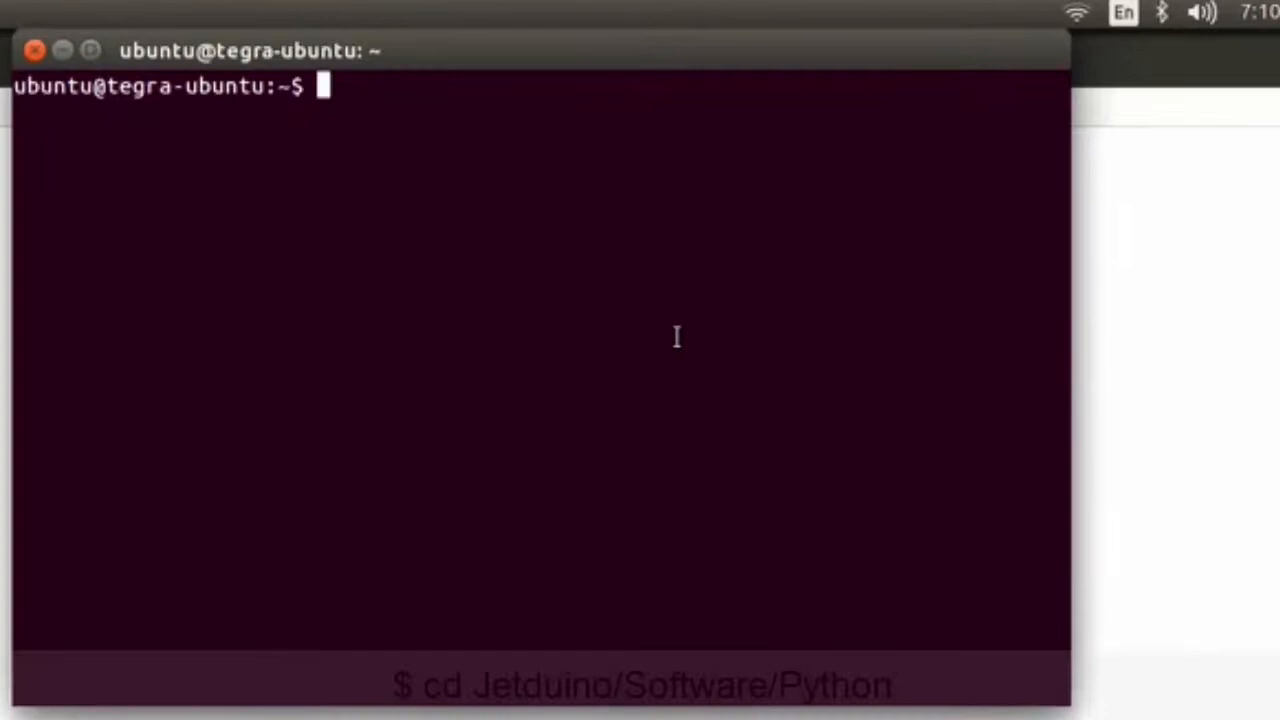
# Change the Terminal directory to Jetduino/Software/Python/
pyautogui.write('cd')
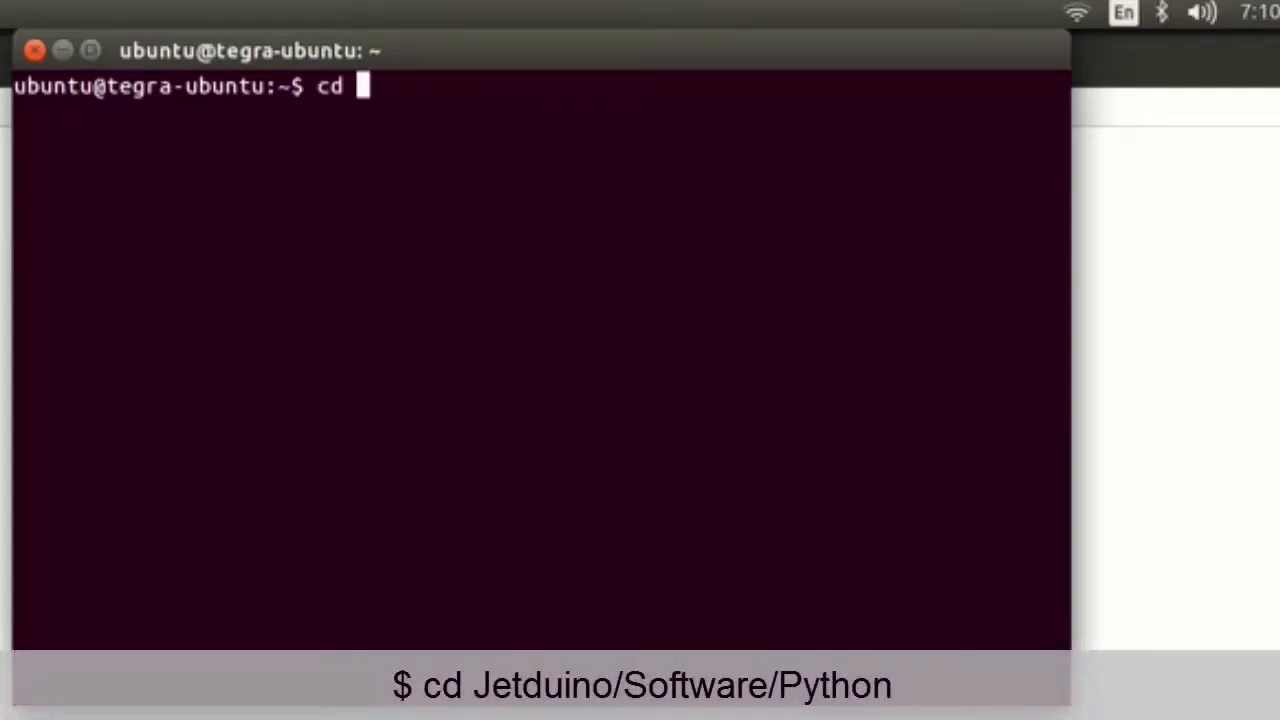
pyautogui.write('Jetduino/Software/')
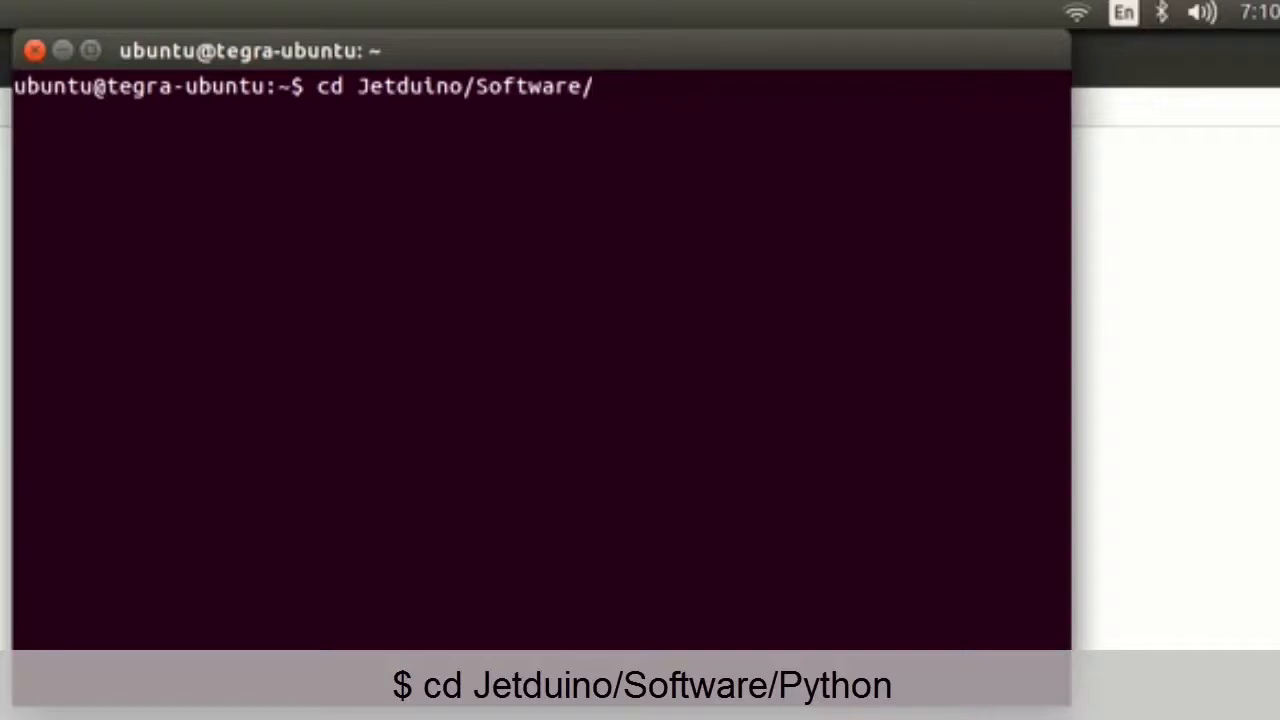
pyautogui.write('Python/')
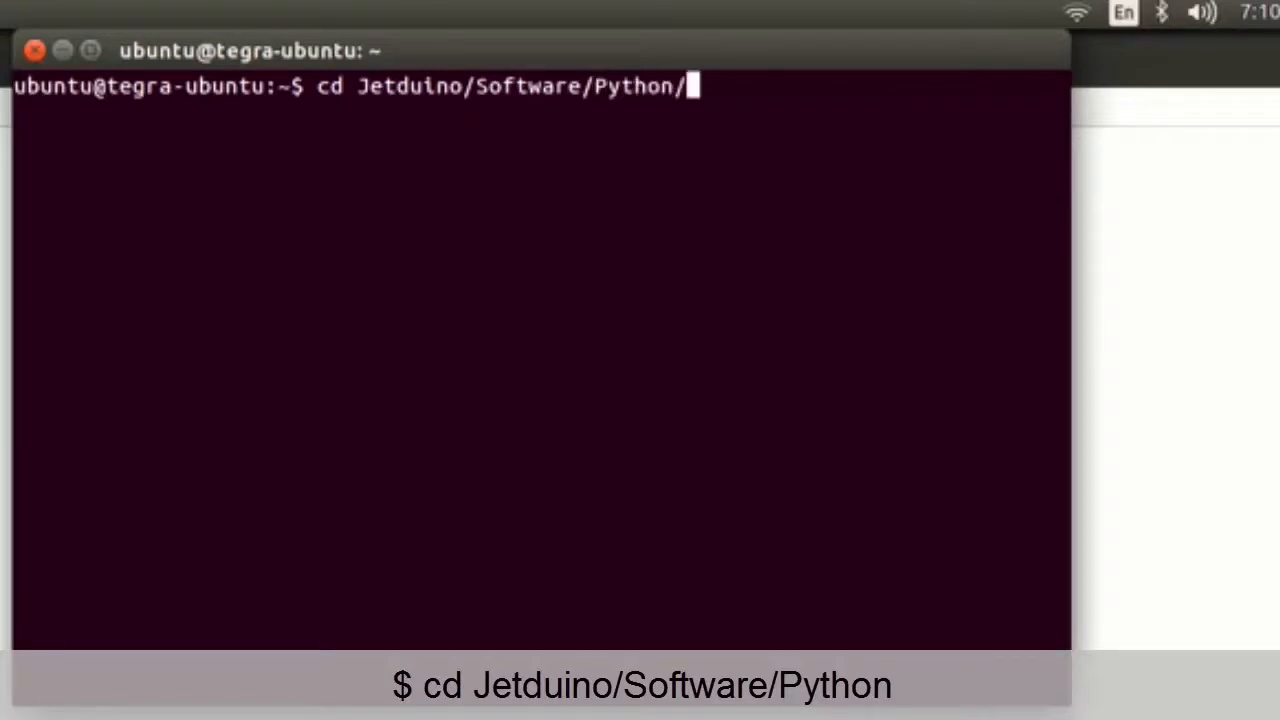
pyautogui.press('Return')
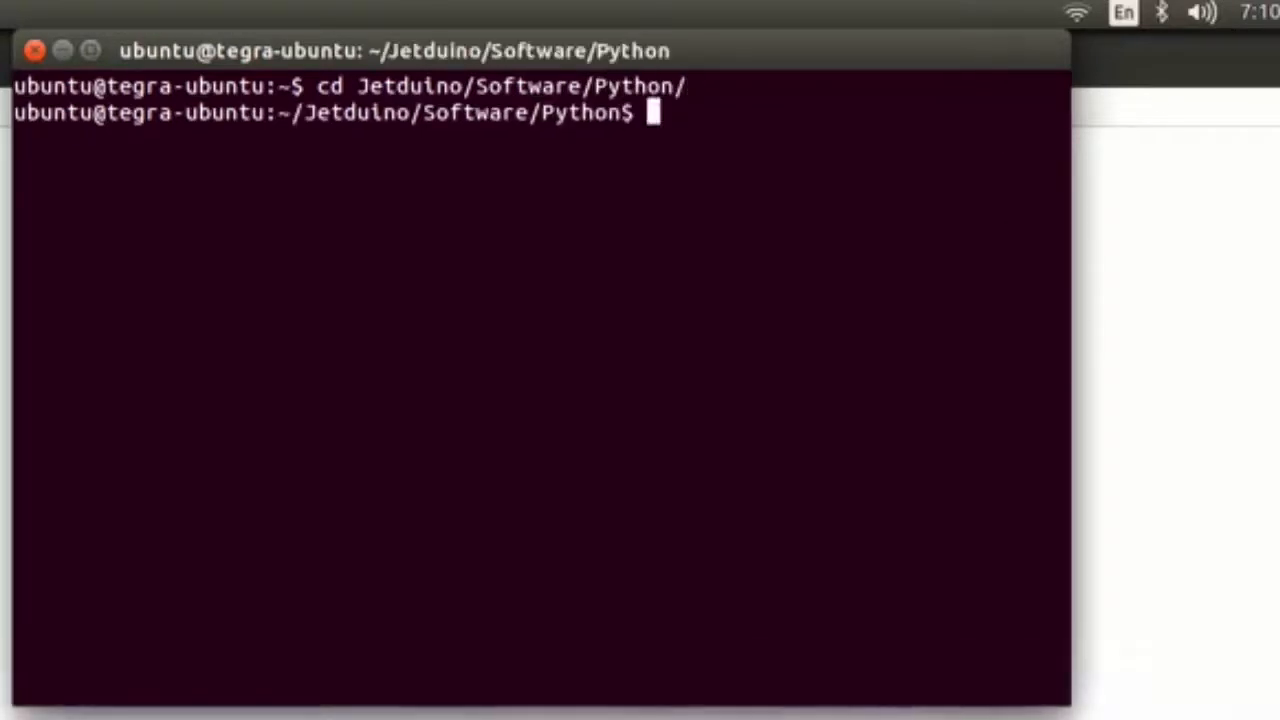
# Run dynamixel_move.py with 'sudo python' so the servo starts moving
pyautogui.write('sudo')
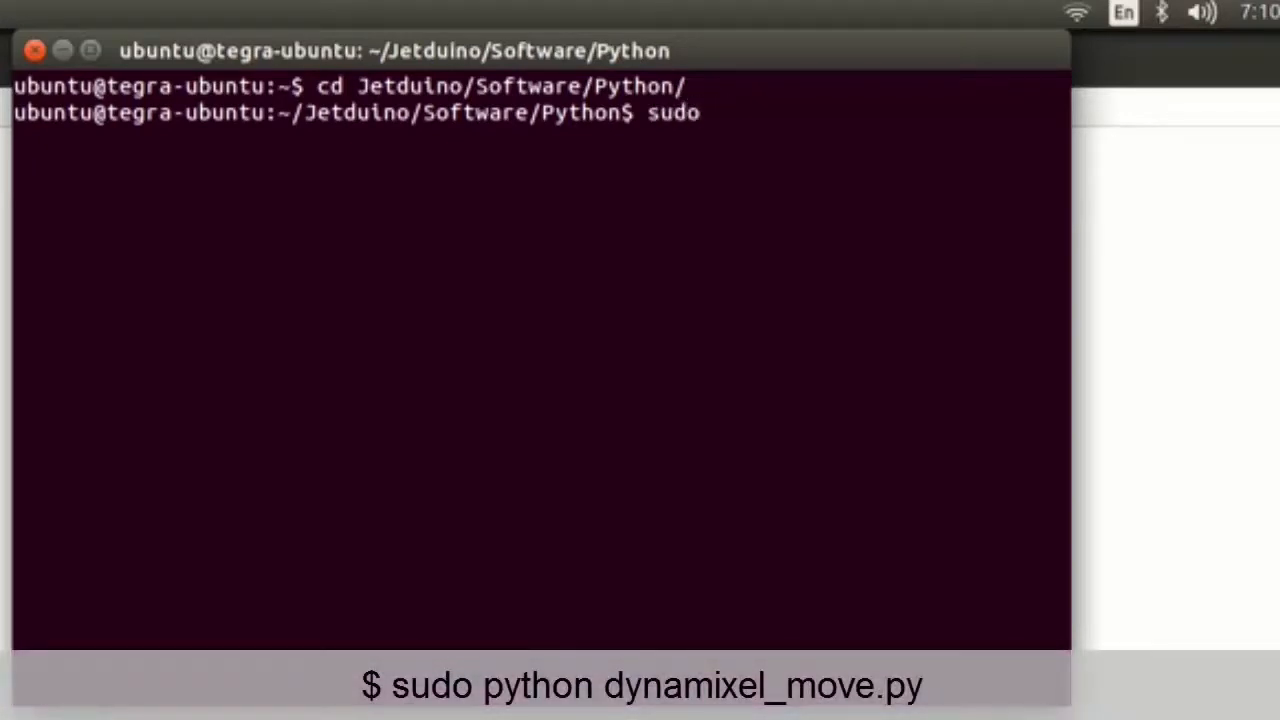
pyautogui.write('python')
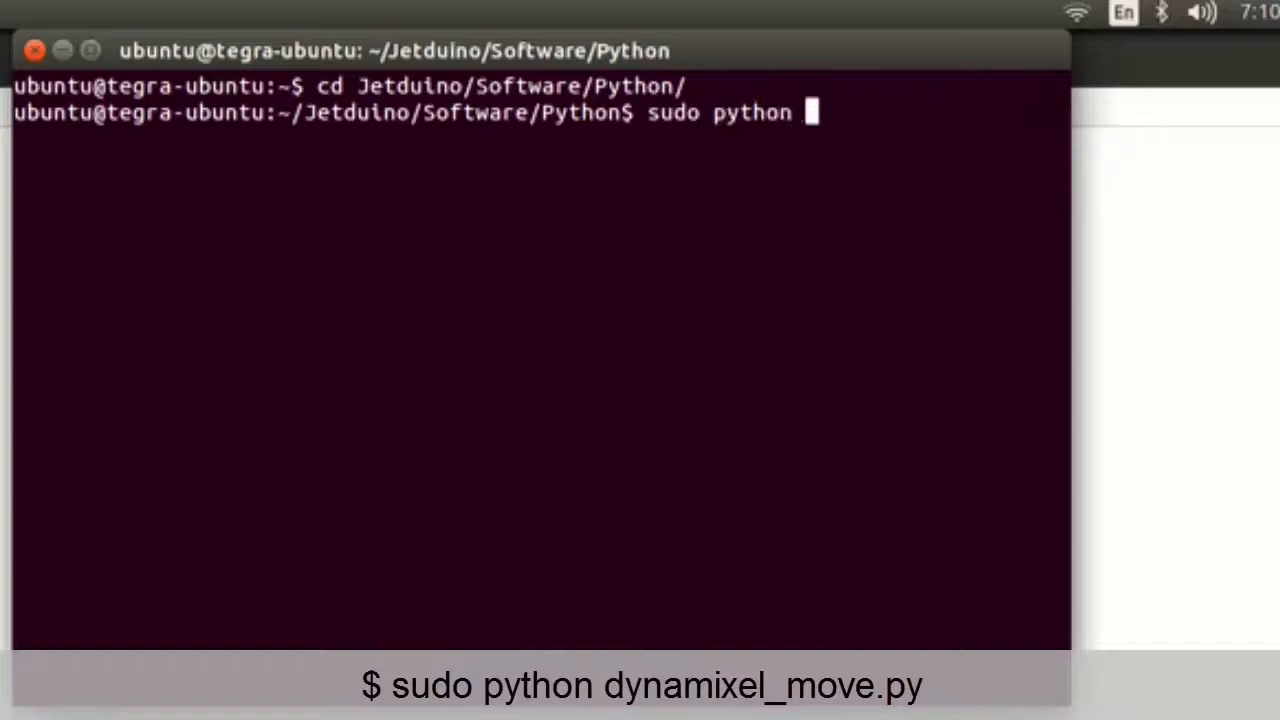
pyautogui.write('dynamixel_')
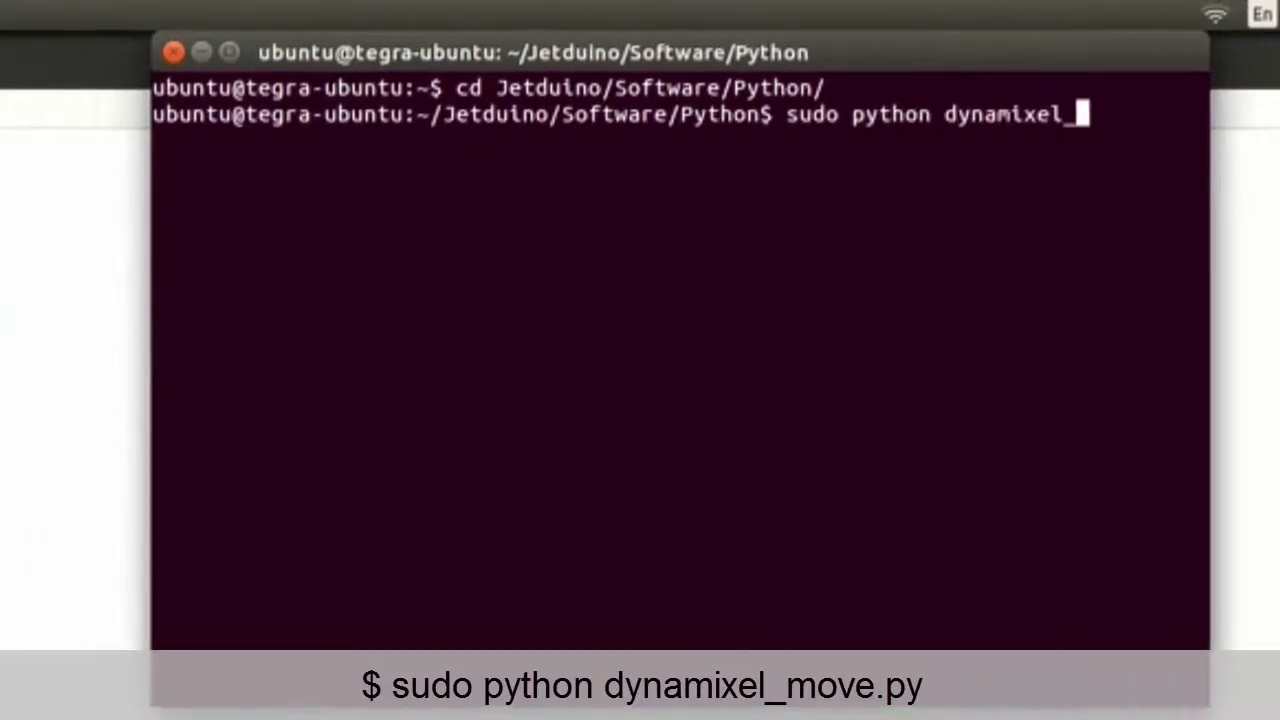
pyautogui.press('Return')
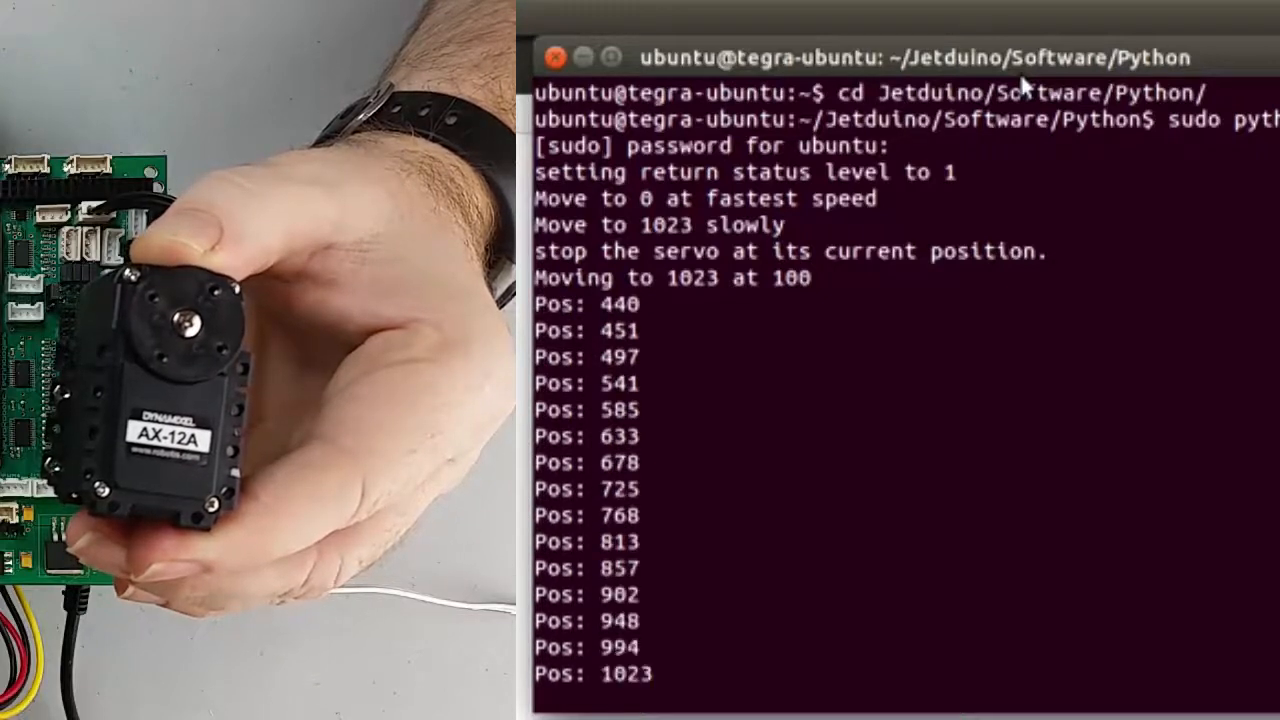
# Watch the script's printed servo positions climb toward 1023 as the servo sweeps
pyautogui.scroll(-3)
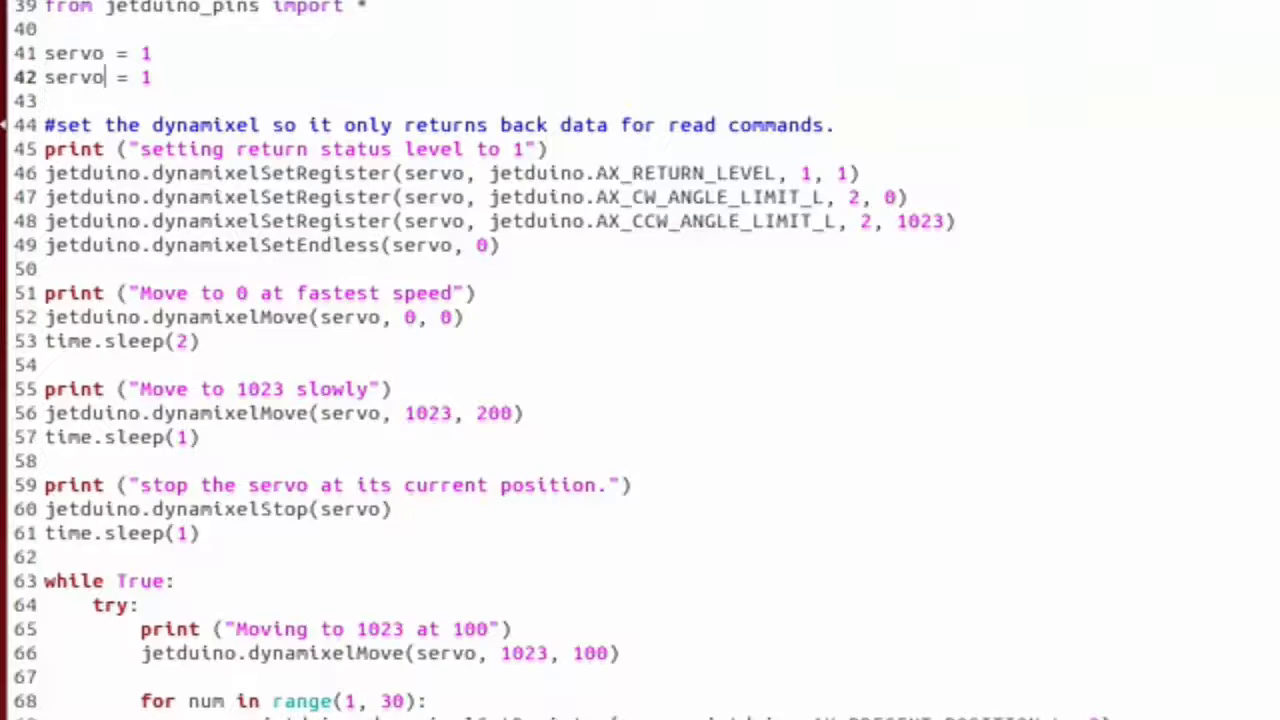
# Add servo2 = 2 with its SetRegister/SetEndless setup and dynamixelMove calls, then return to Terminal
pyautogui.write('2')
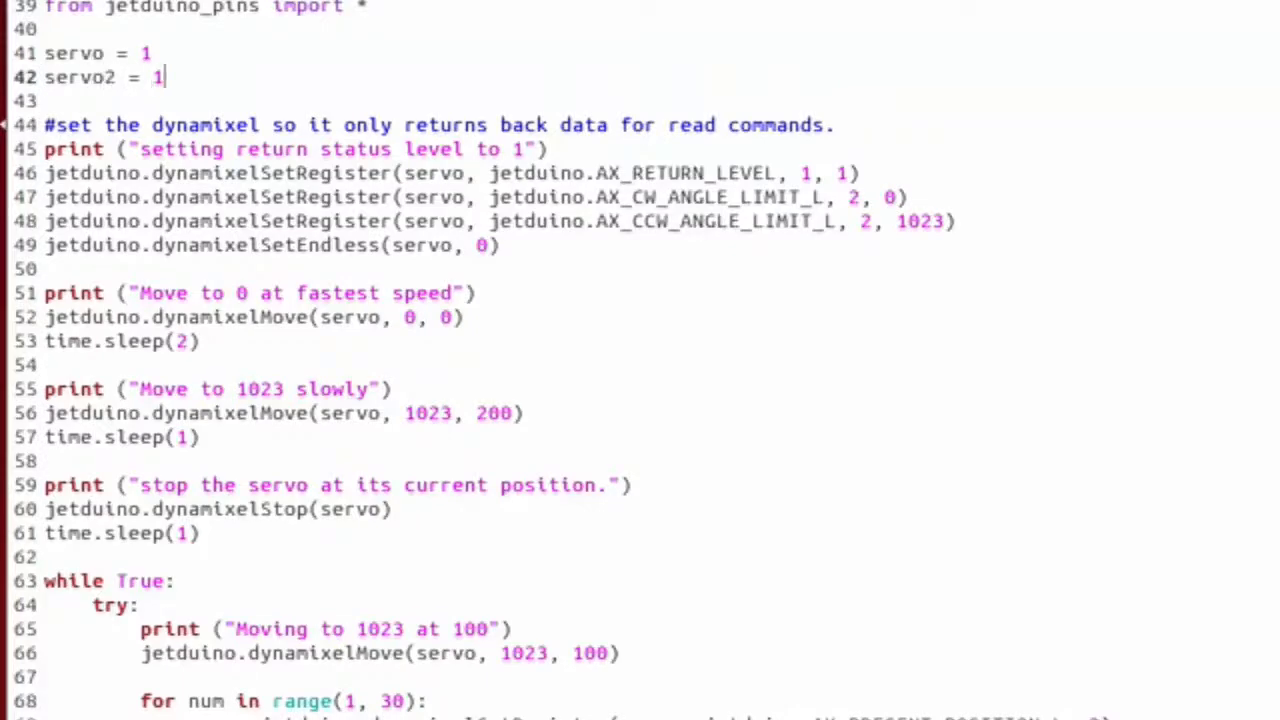
pyautogui.write('2')
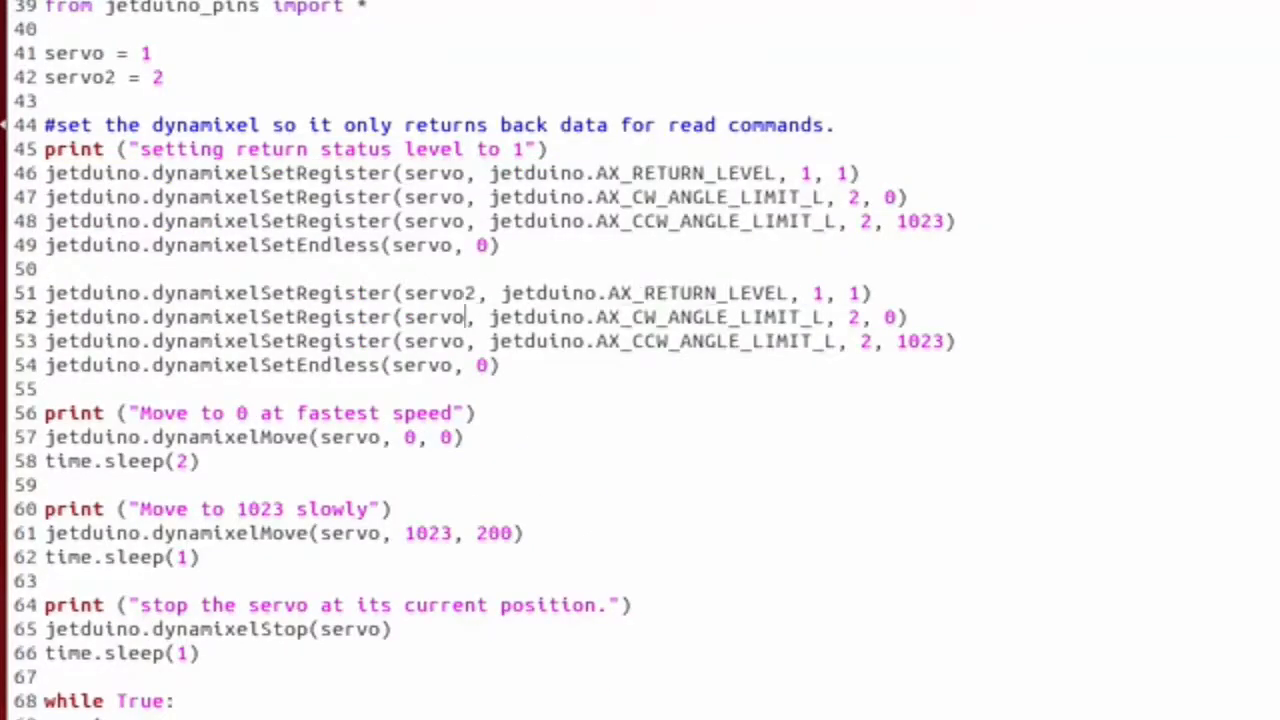
pyautogui.scroll(-3)
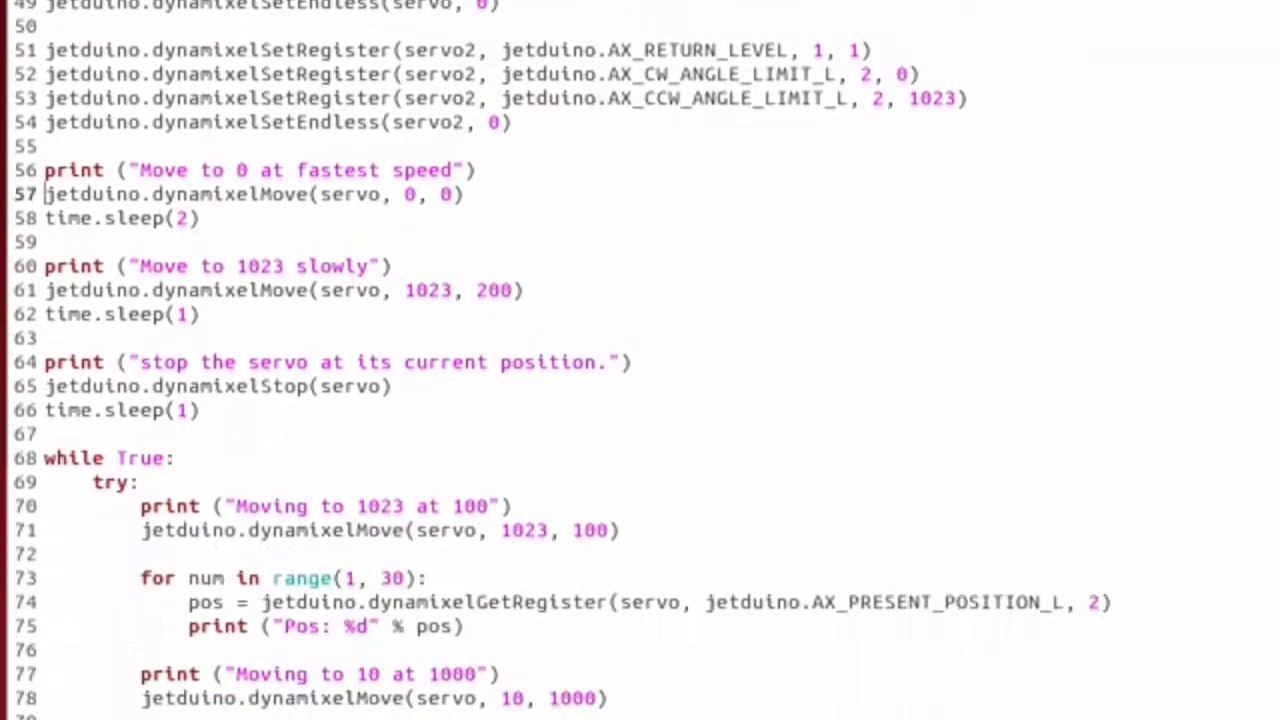
pyautogui.scroll(-3)
pyautogui.write('jetduino.dynamixelStop(servo')
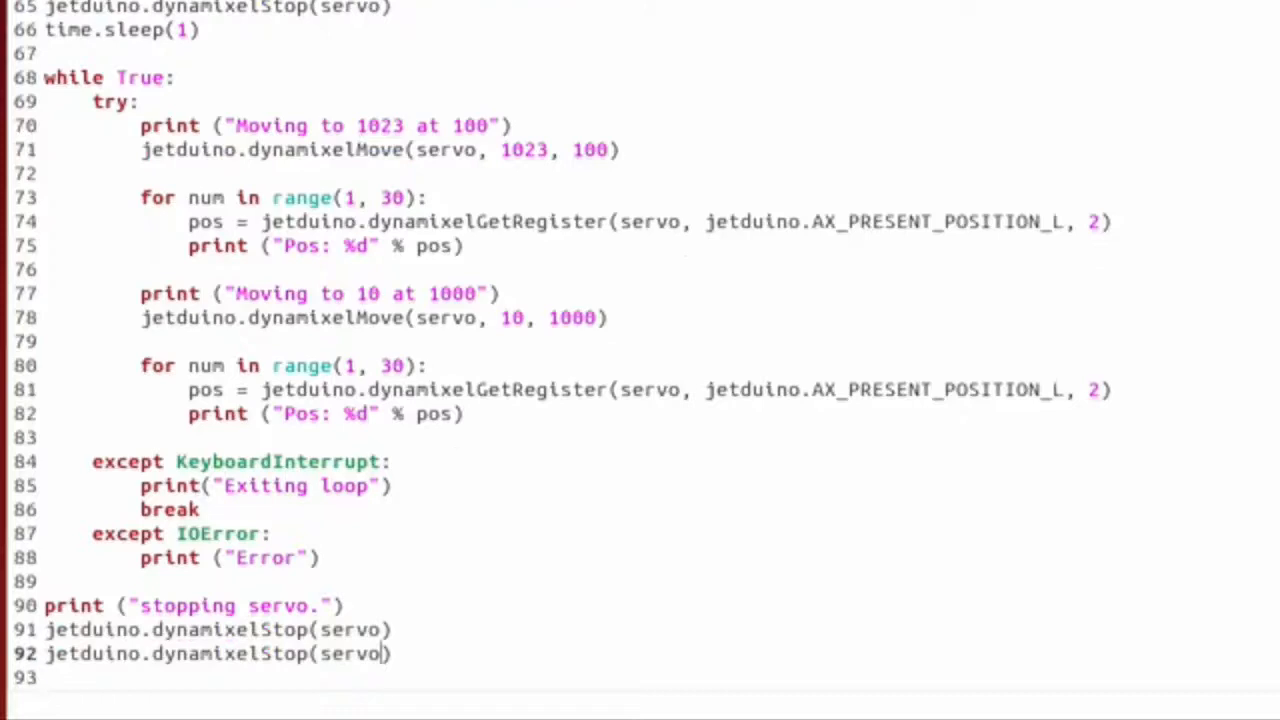
pyautogui.write('2, 1023, 100)')
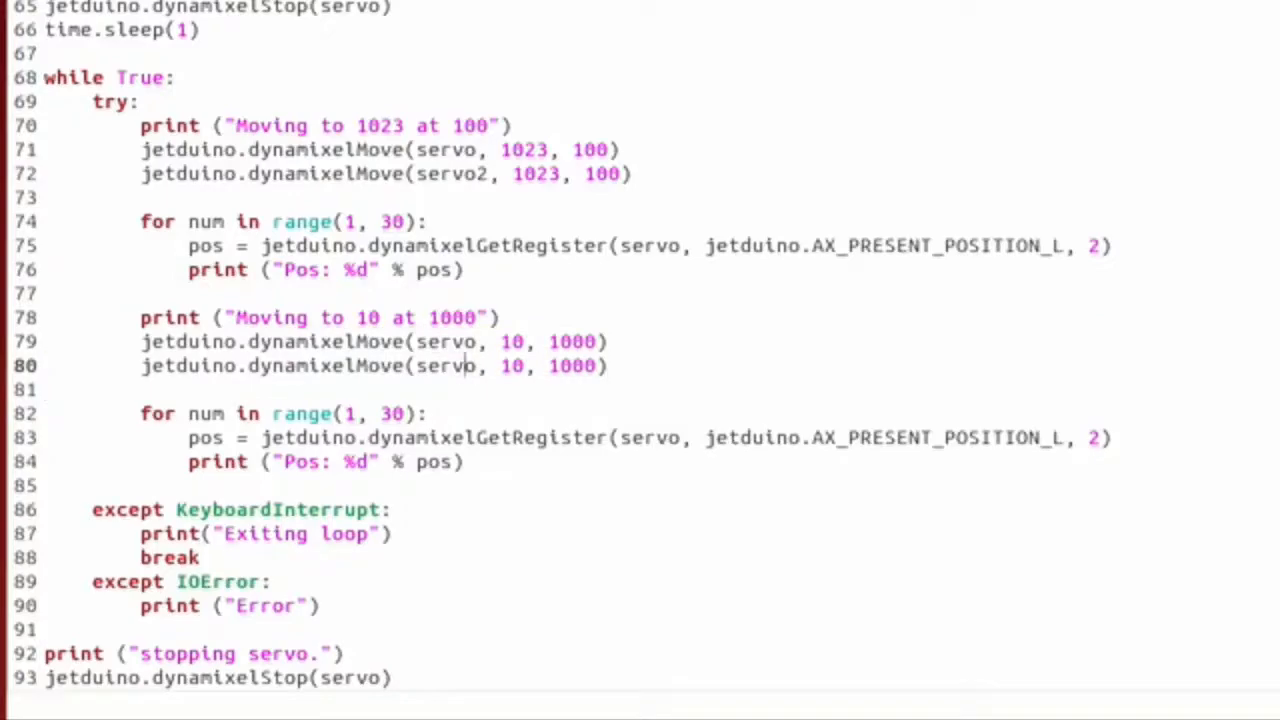
pyautogui.scroll(3)
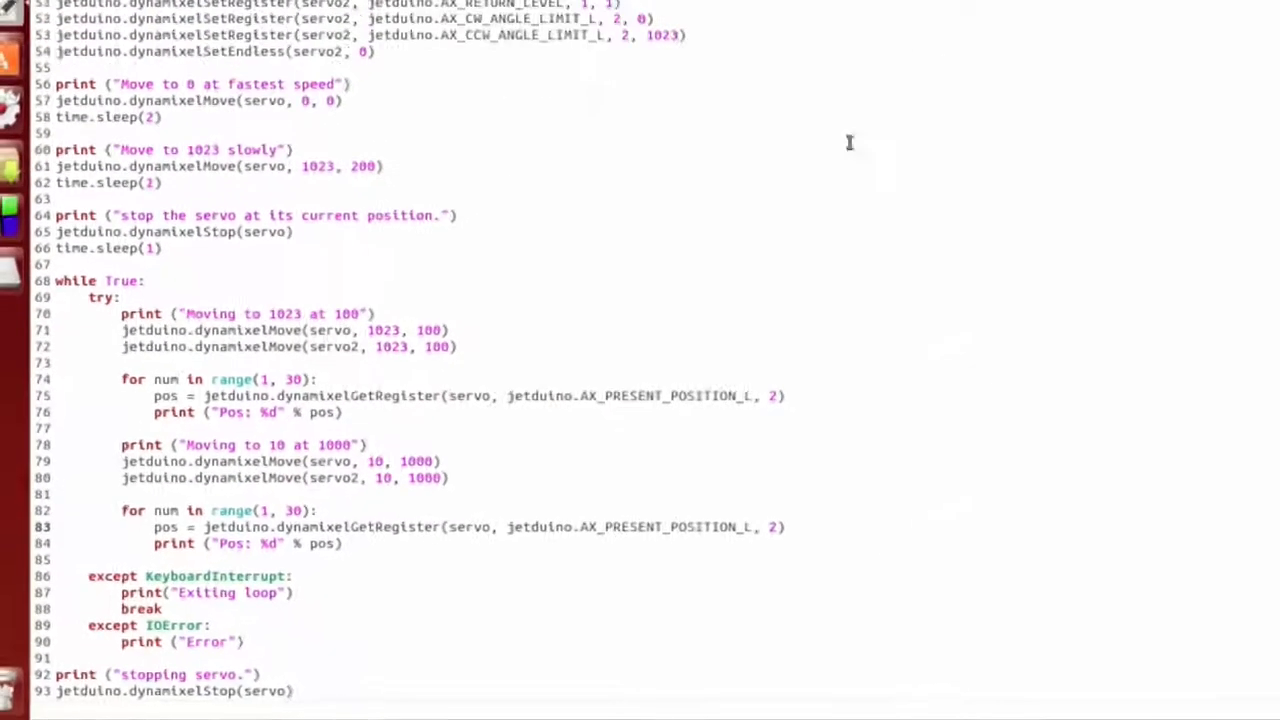
pyautogui.click(176, 28)
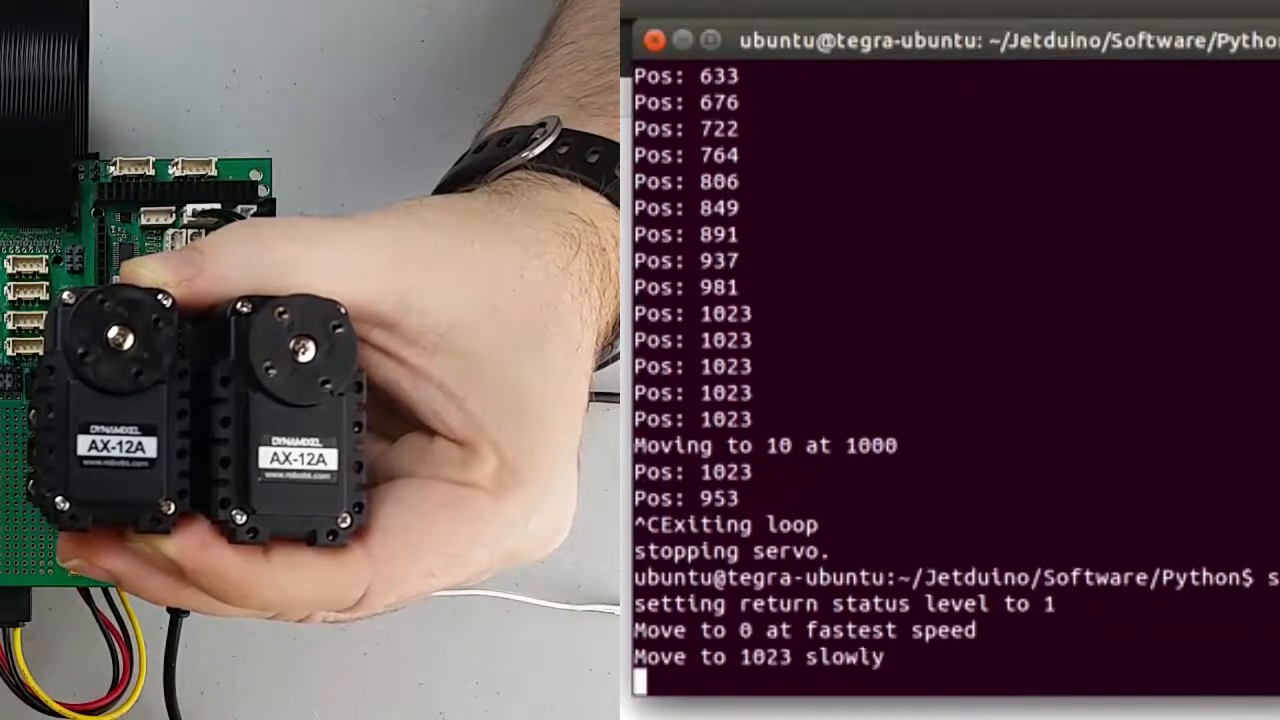
# Watch both servos cycle positions in the two-servo run, then stop it with Ctrl+C
pyautogui.scroll(-3)
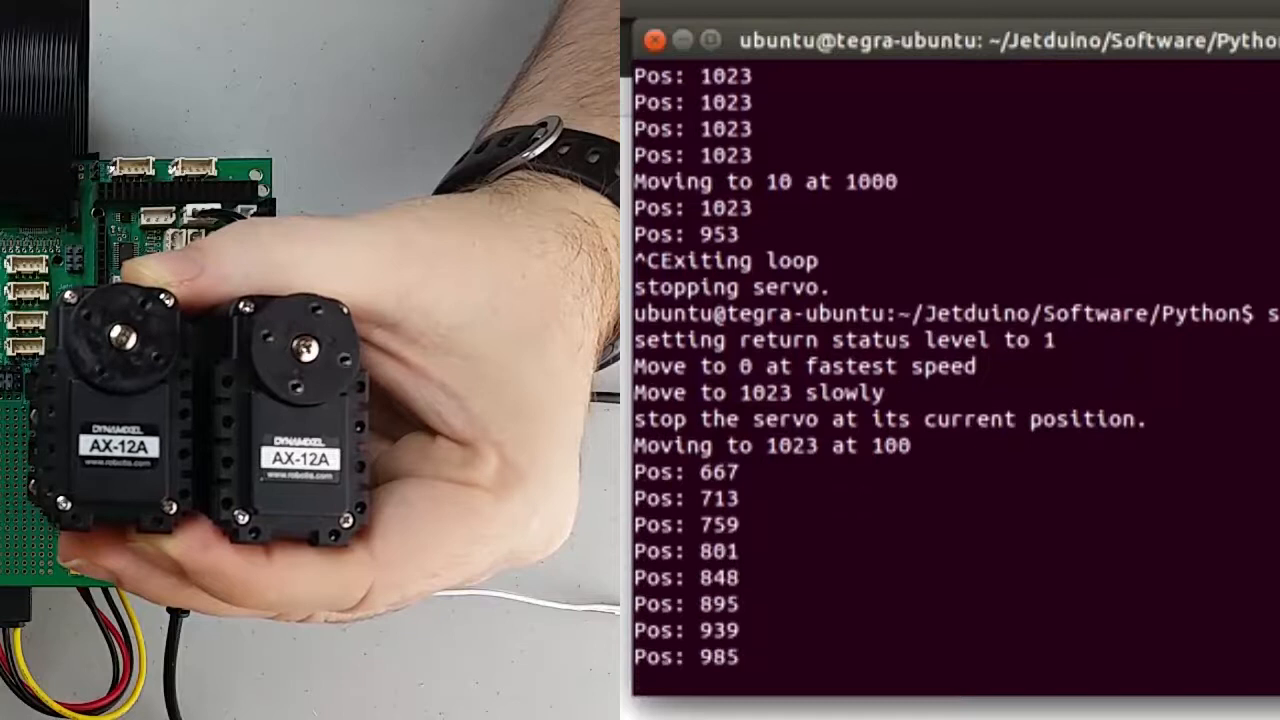
pyautogui.scroll(-3)
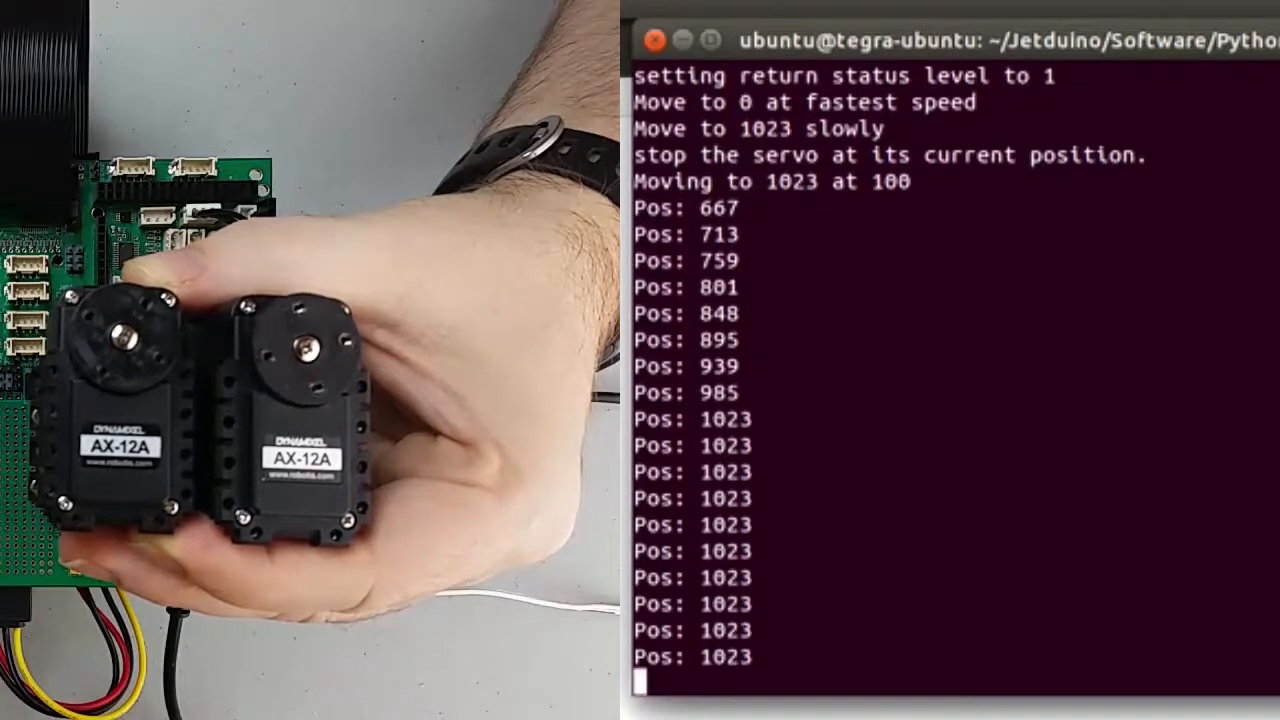
pyautogui.scroll(-3)
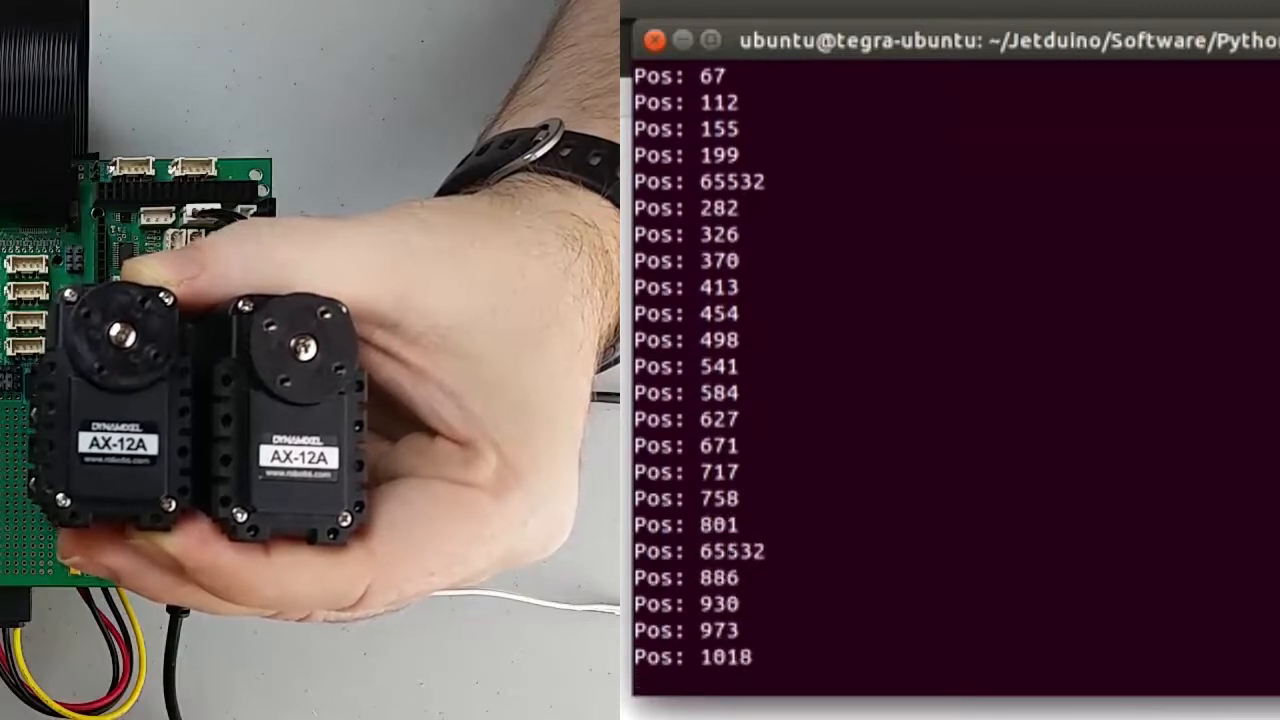
pyautogui.press('ctrl+c')
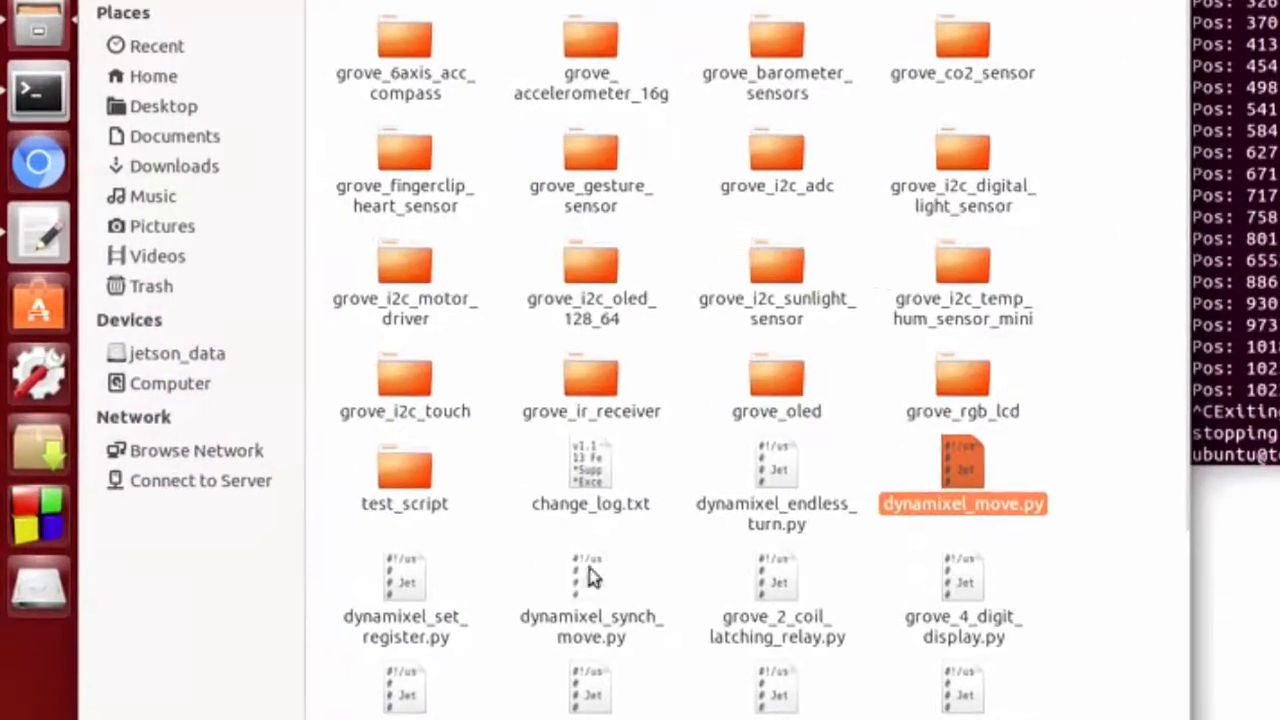
pyautogui.rightClick(590, 580)
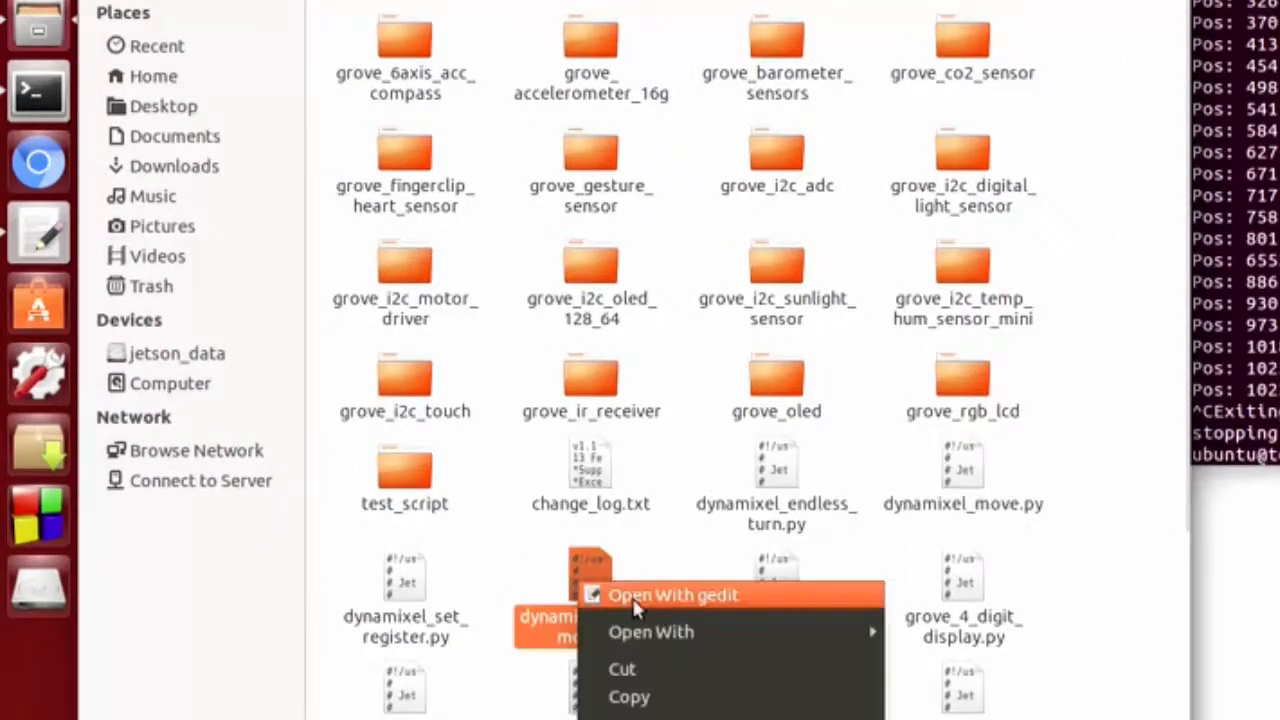
pyautogui.click(672, 594)
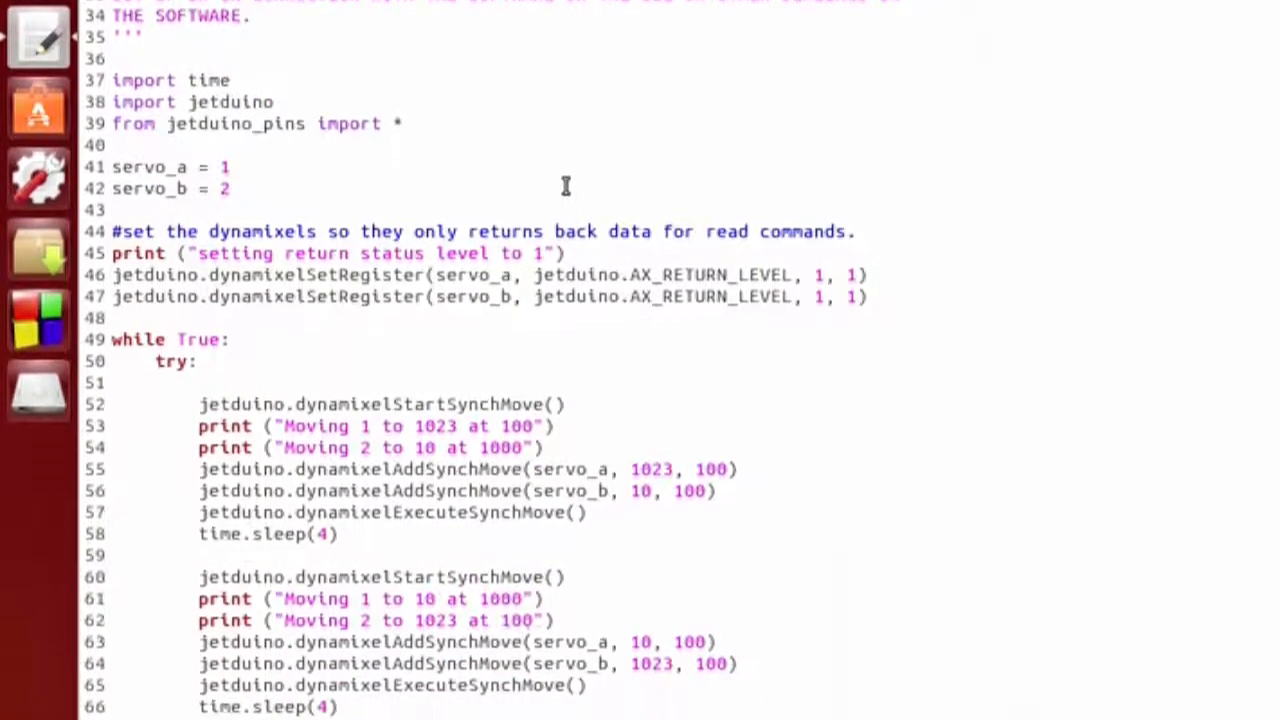
pyautogui.scroll(-3)
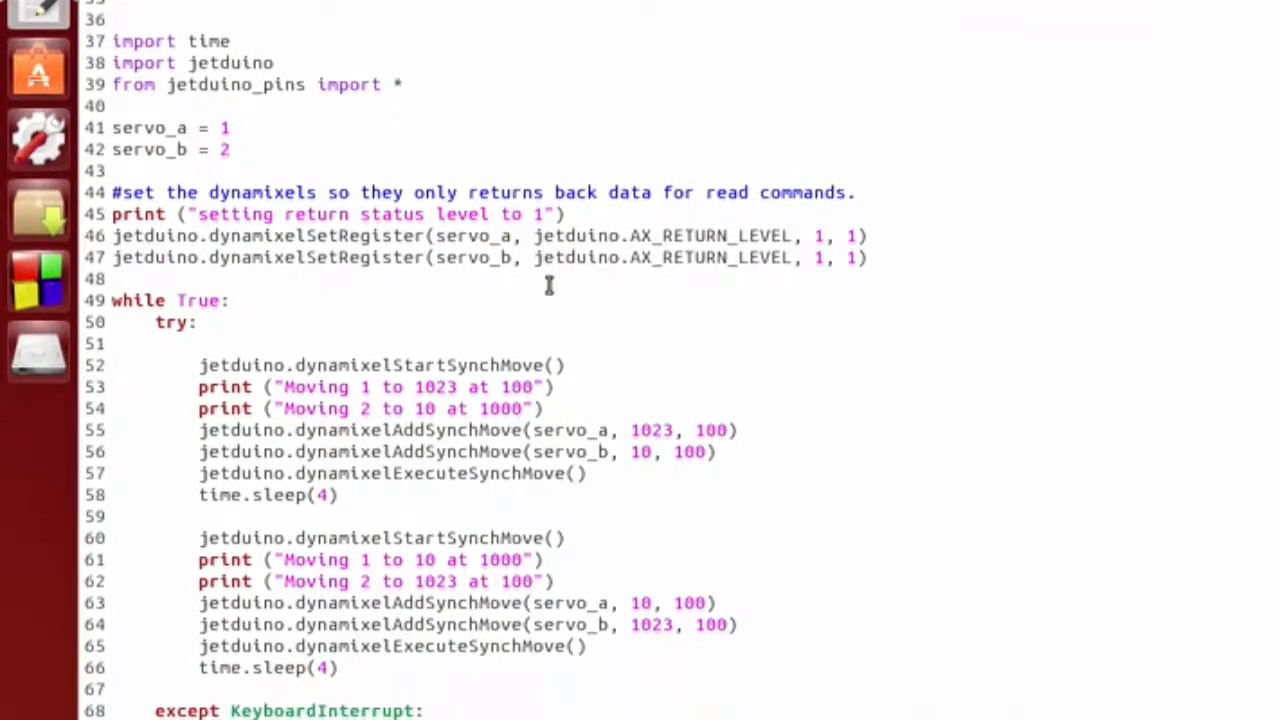
pyautogui.moveTo(368, 486)
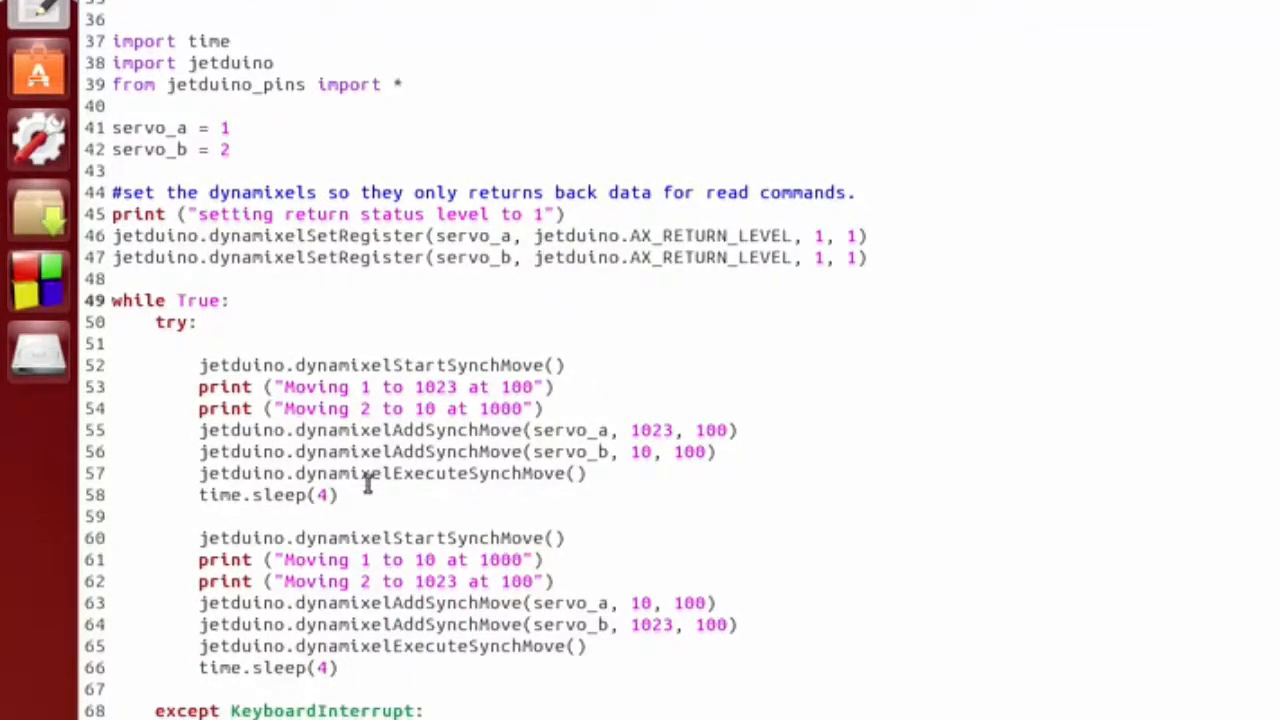
pyautogui.moveTo(200, 364); pyautogui.dragTo(338, 496)
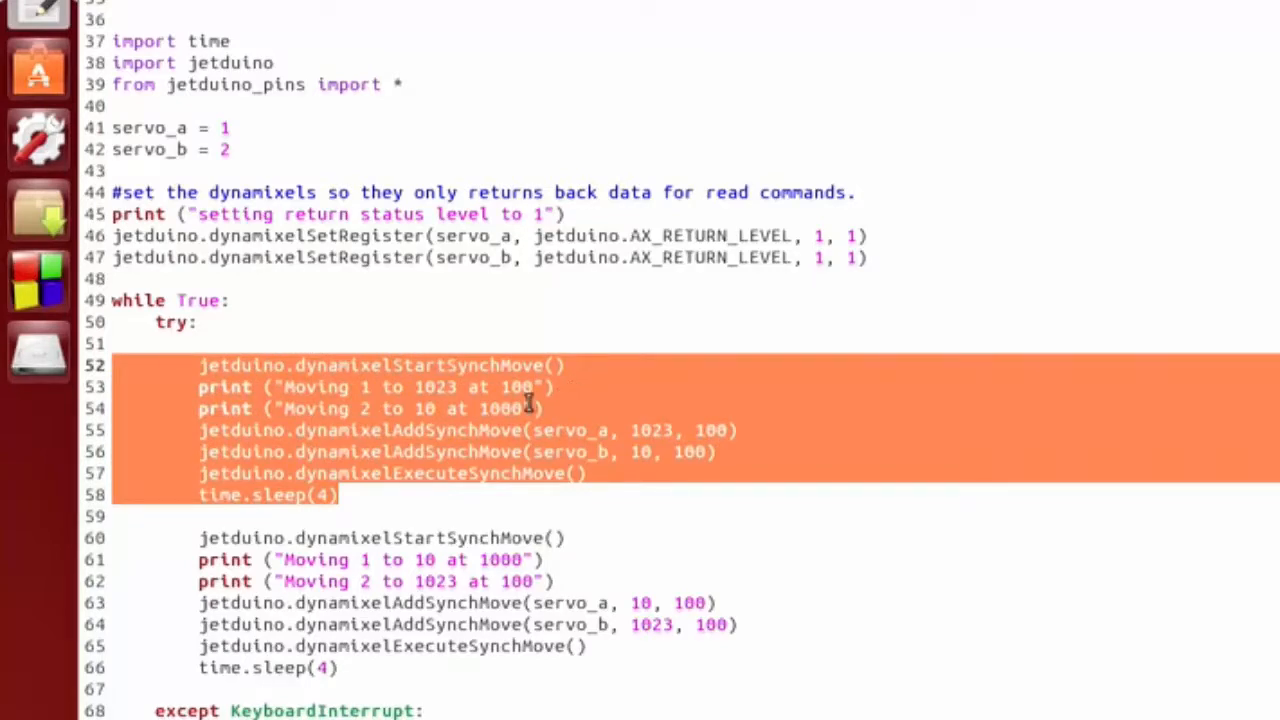
pyautogui.click(490, 364)
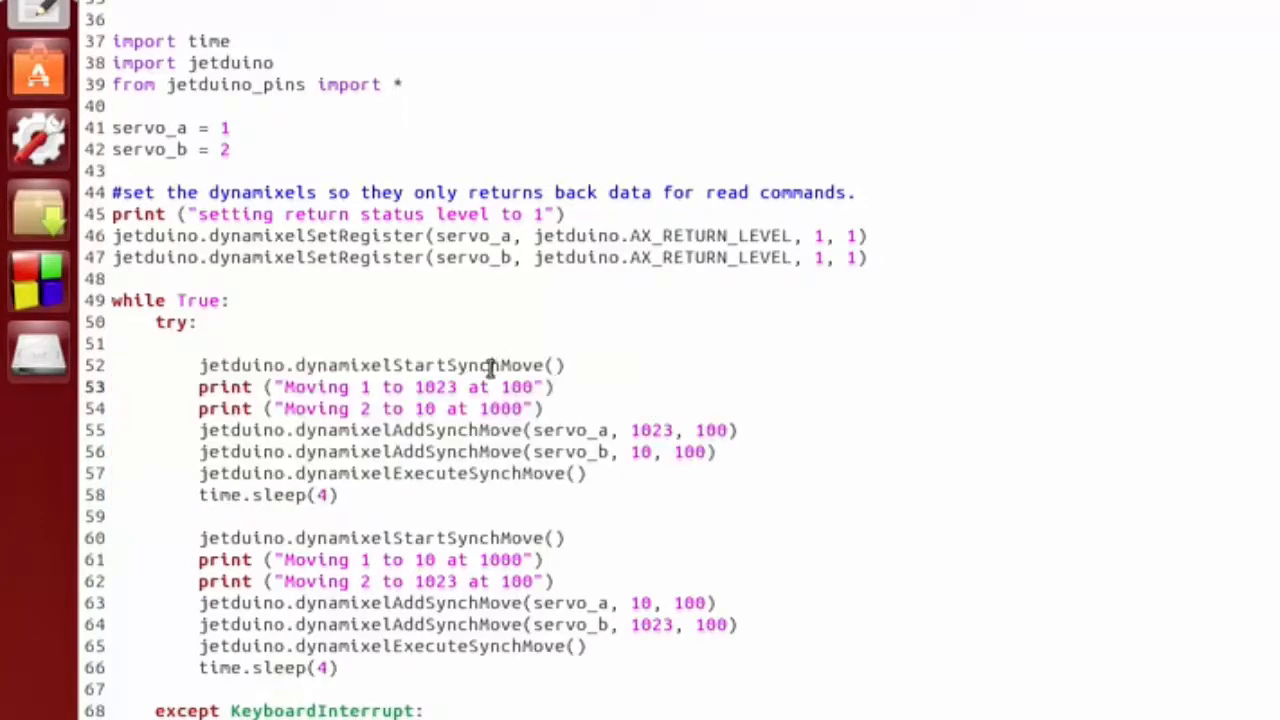
pyautogui.doubleClick(418, 364)
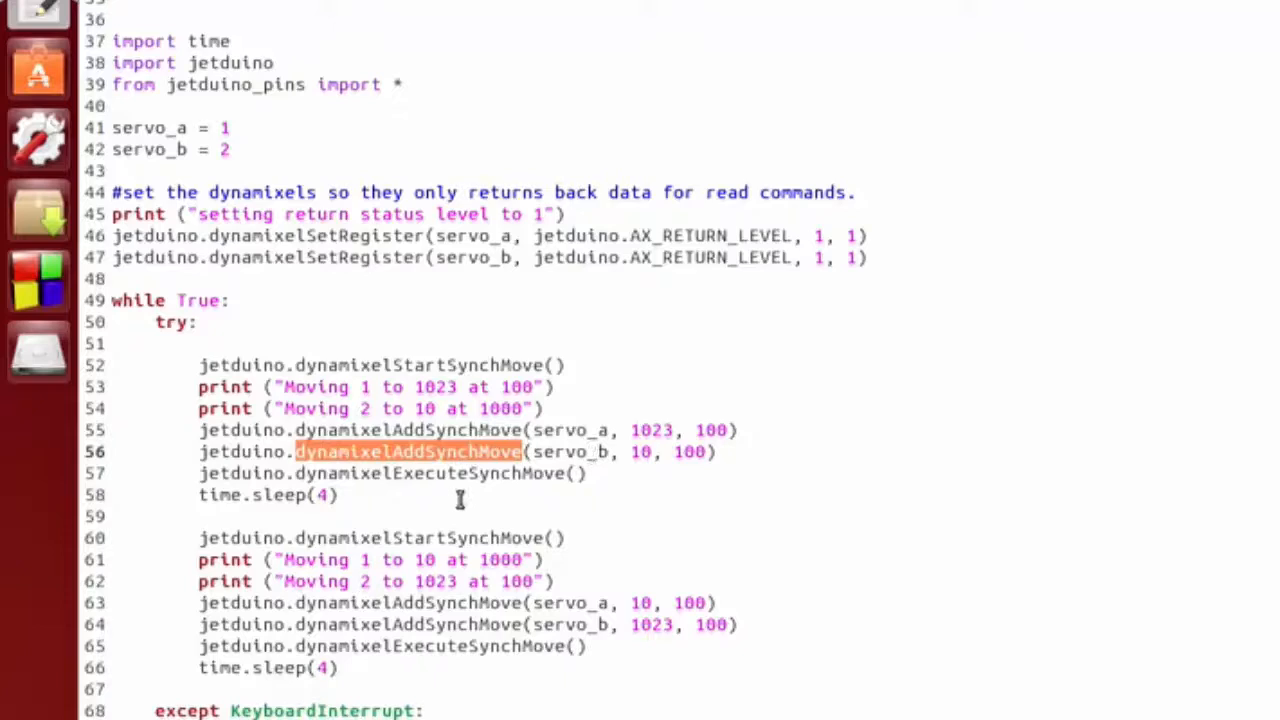
pyautogui.moveTo(490, 464)
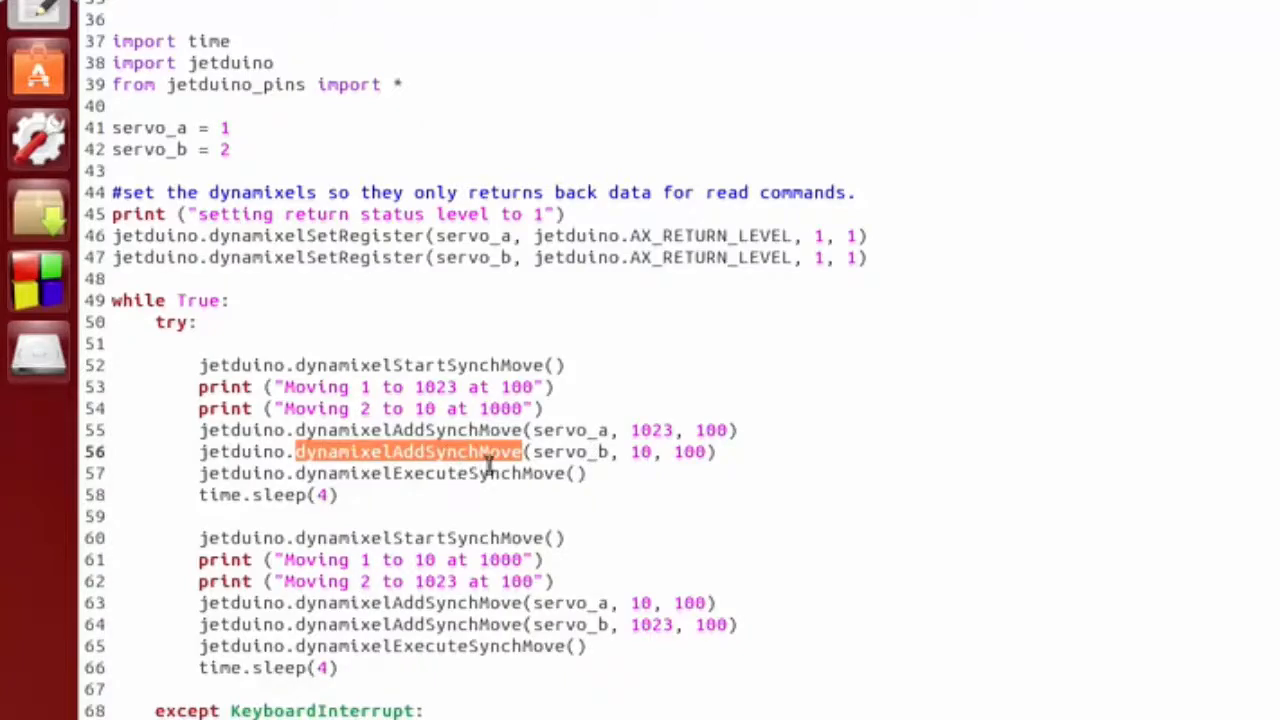
pyautogui.moveTo(470, 480)
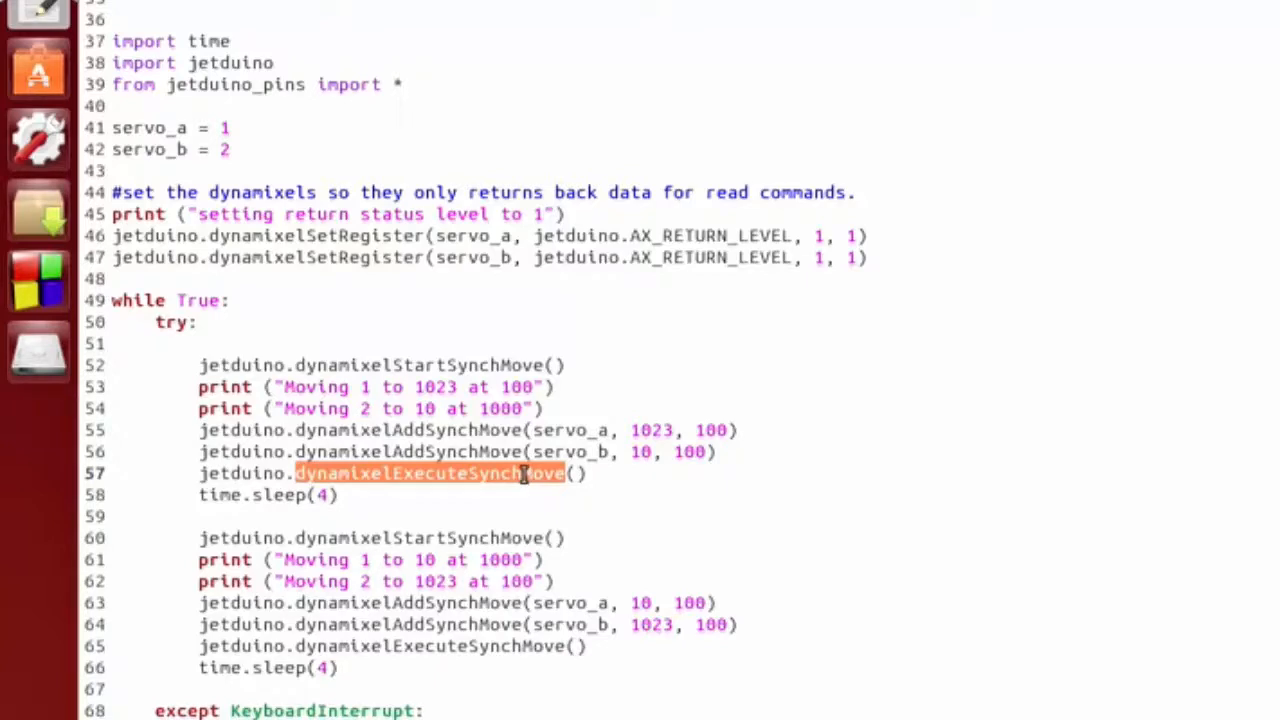
pyautogui.moveTo(696, 492)
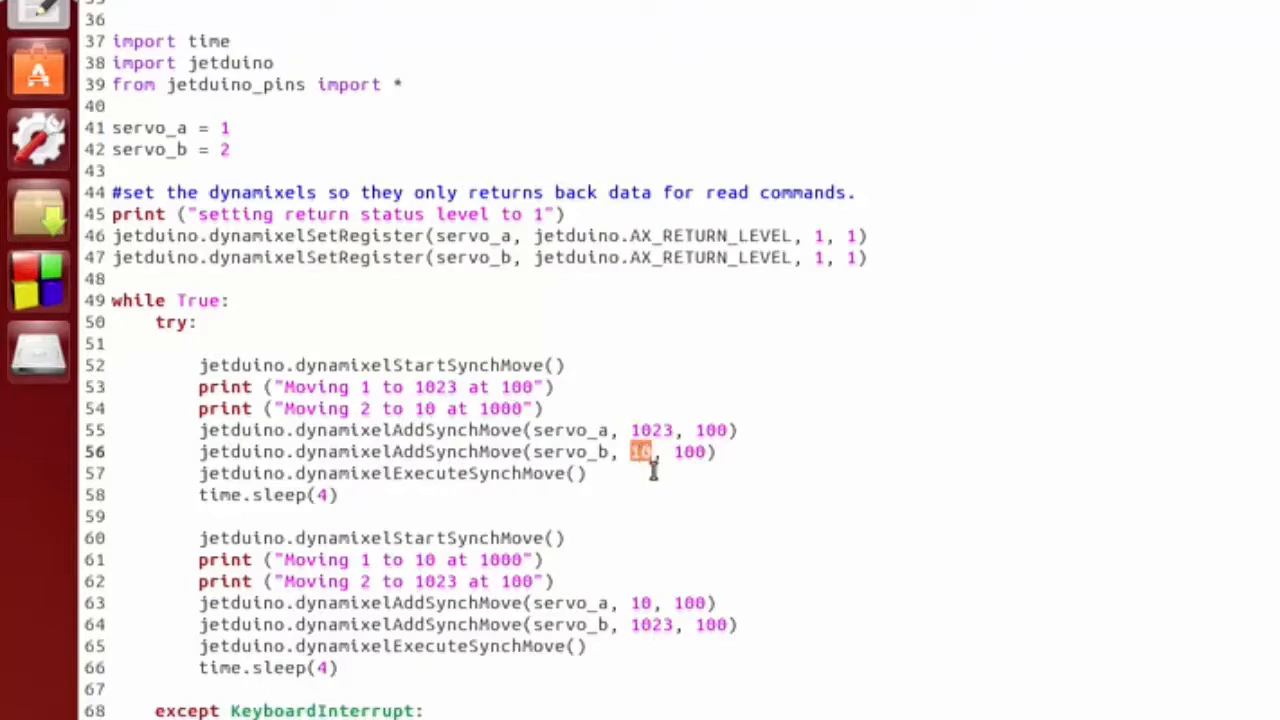
pyautogui.scroll(-3)
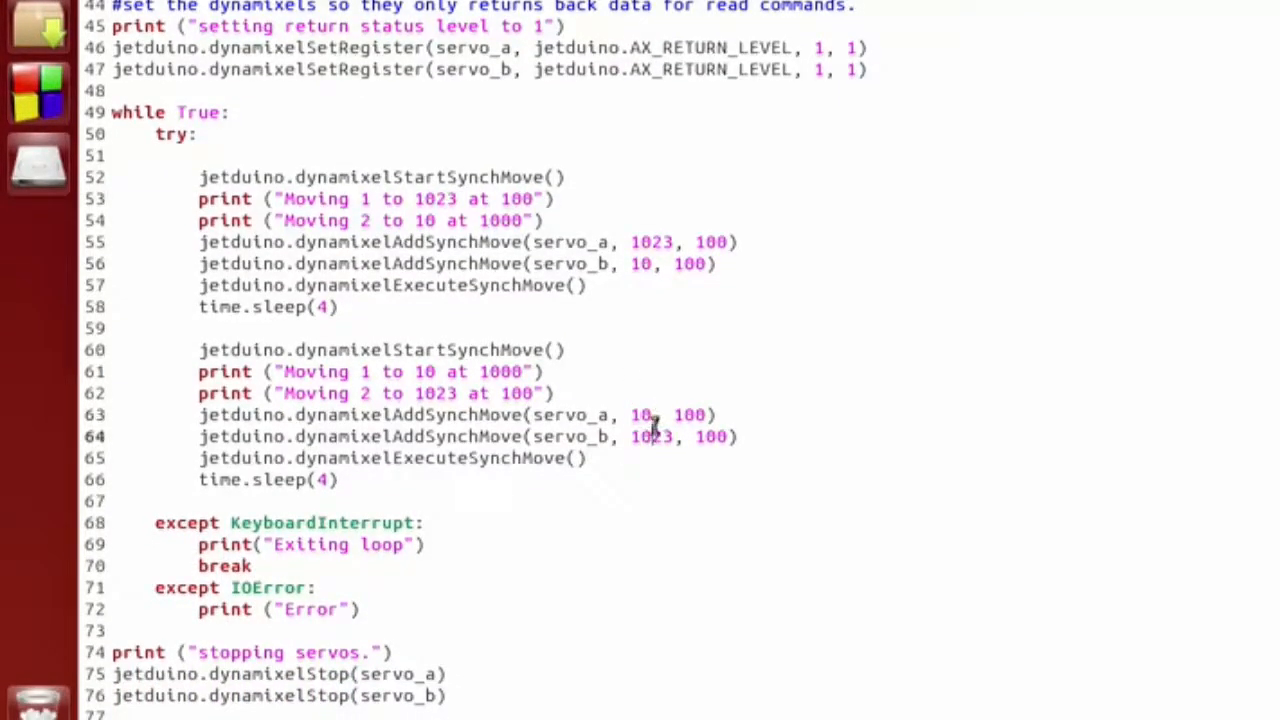
pyautogui.doubleClick(652, 436)
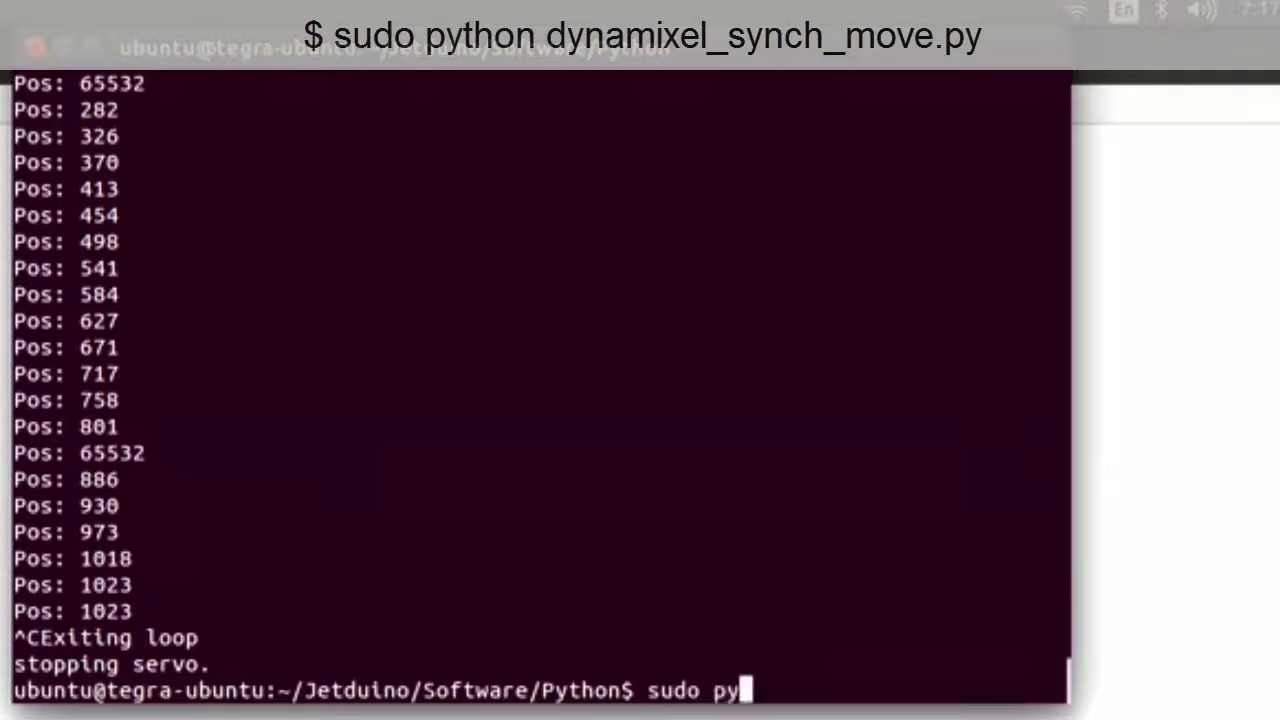
# Run 'sudo python dynamixel_synch_move.py' so both servos swap positions together
pyautogui.write('thon syn')
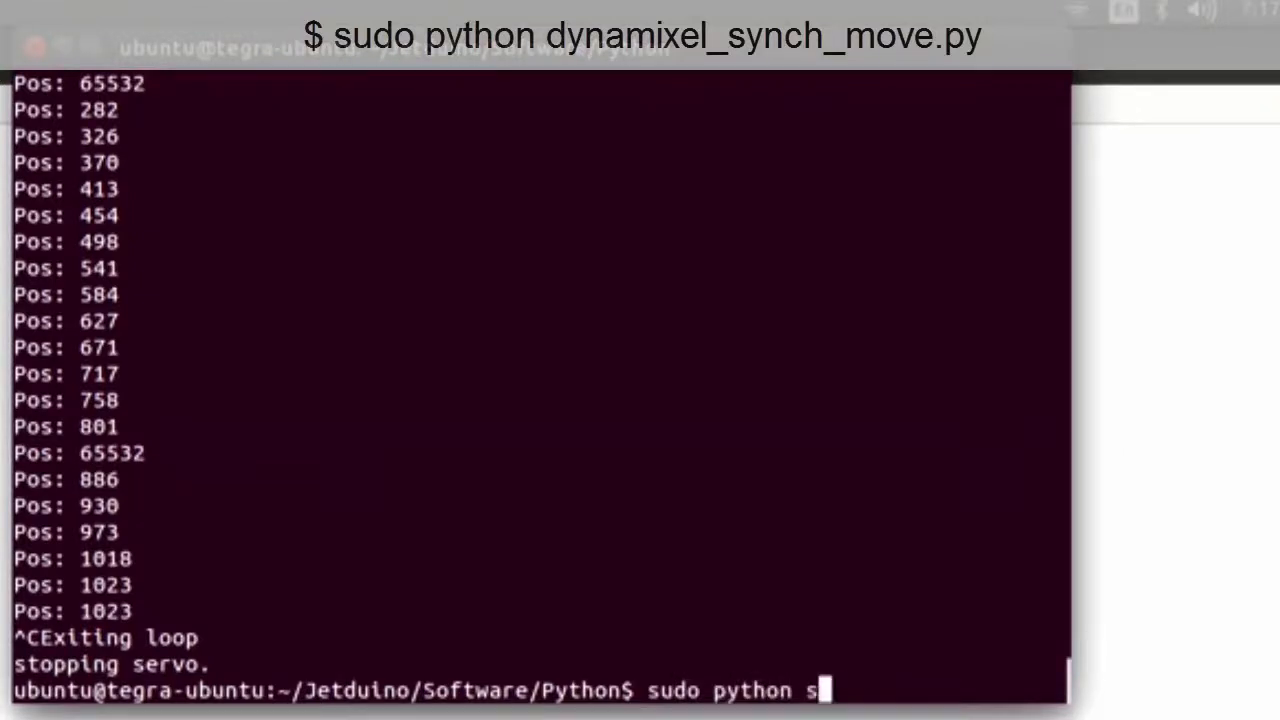
pyautogui.write('dynamixel_')
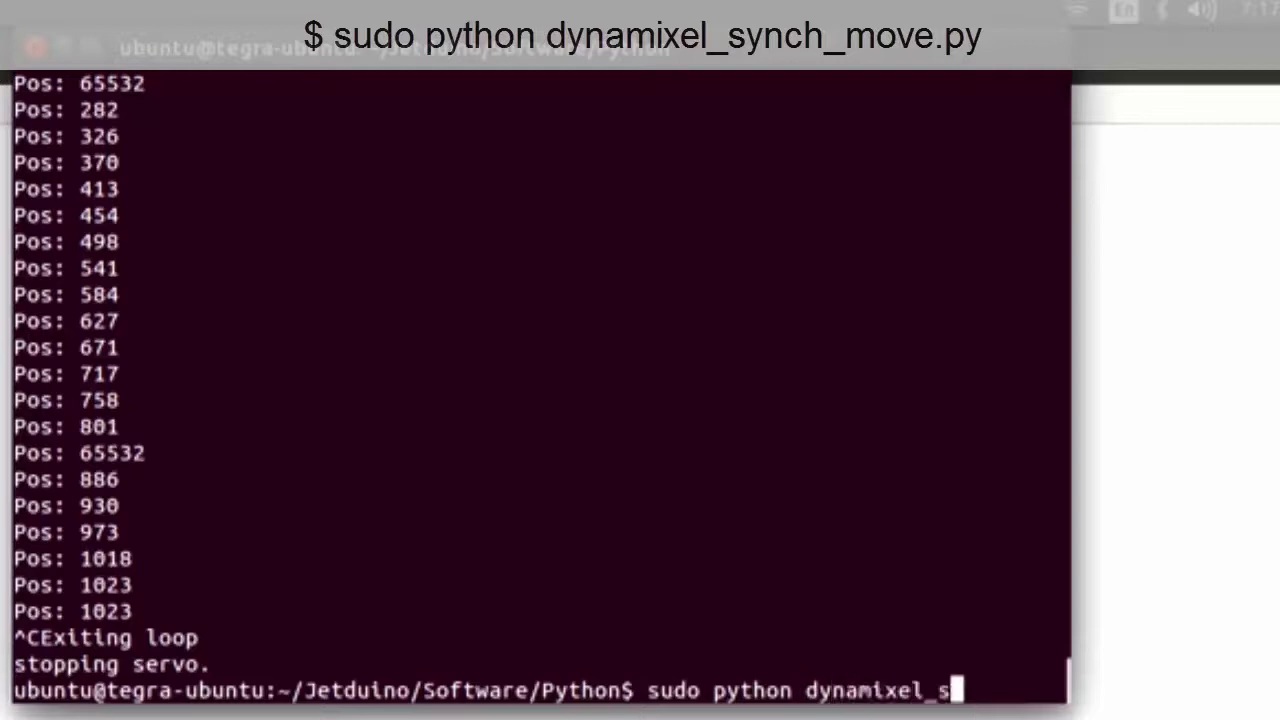
pyautogui.write('ynch_move.py')
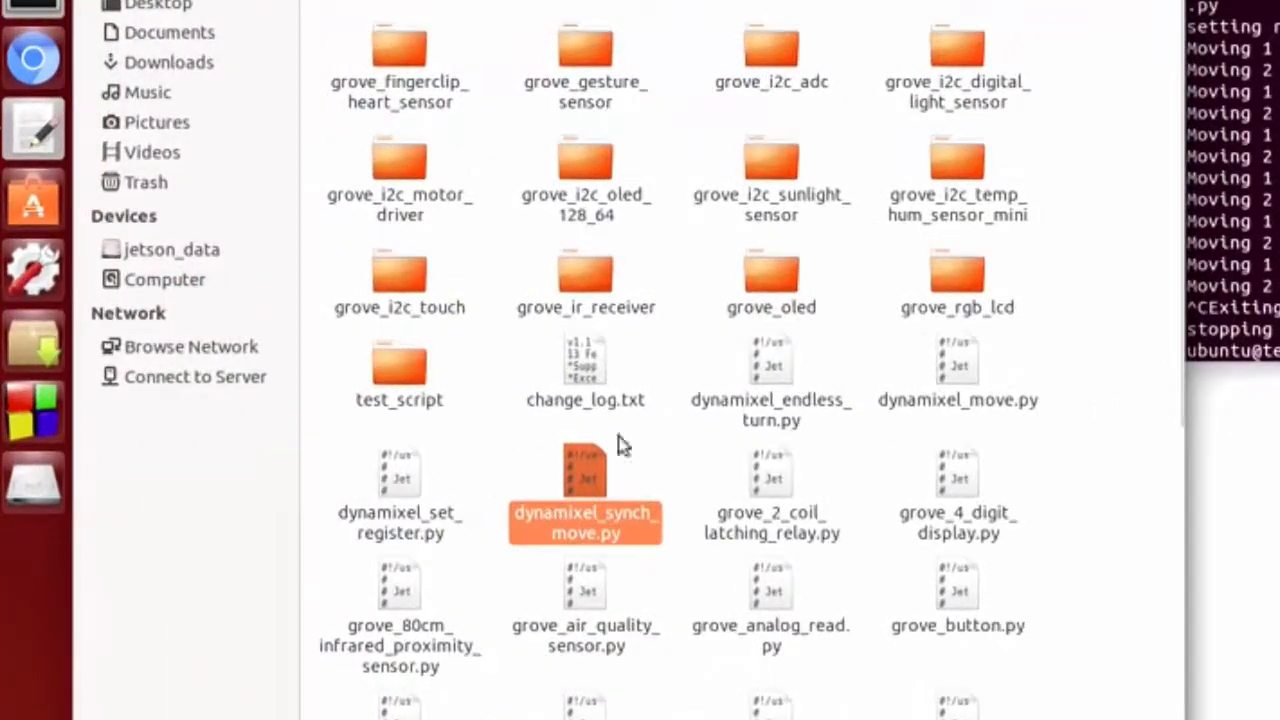
# Open dynamixel_endless_turn.py from Files in gedit
pyautogui.rightClick(772, 364)
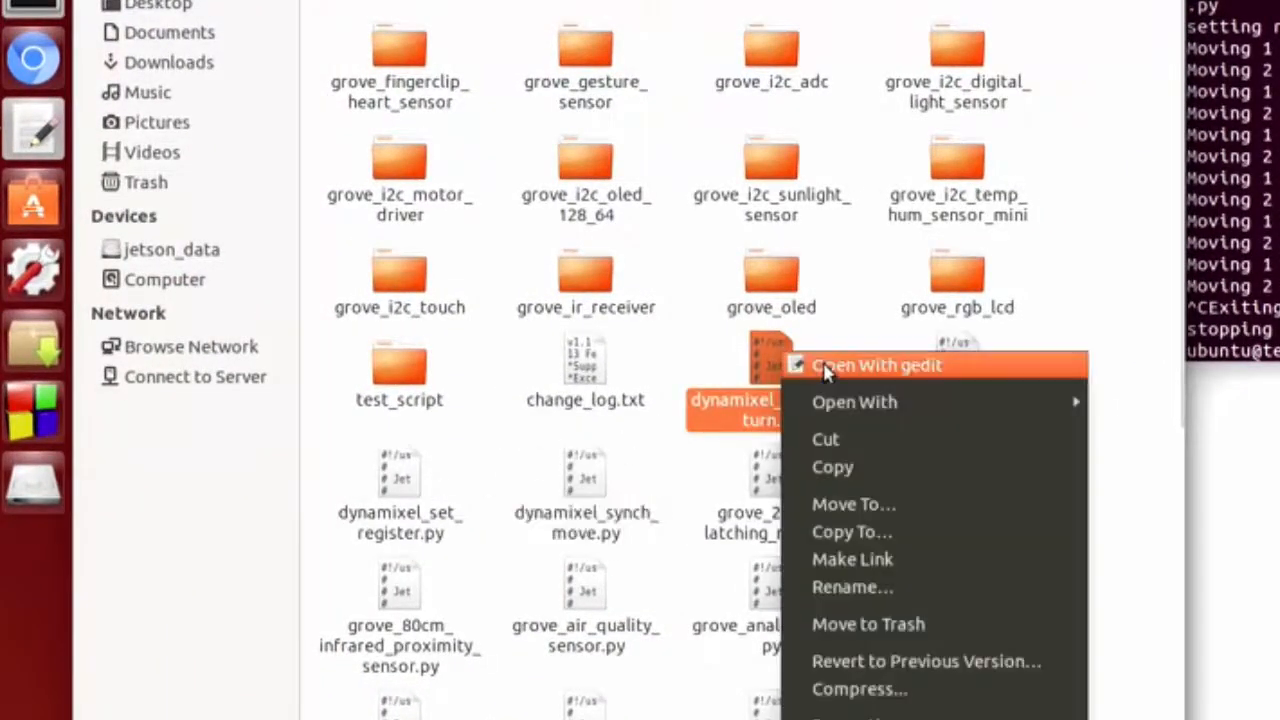
pyautogui.click(876, 364)
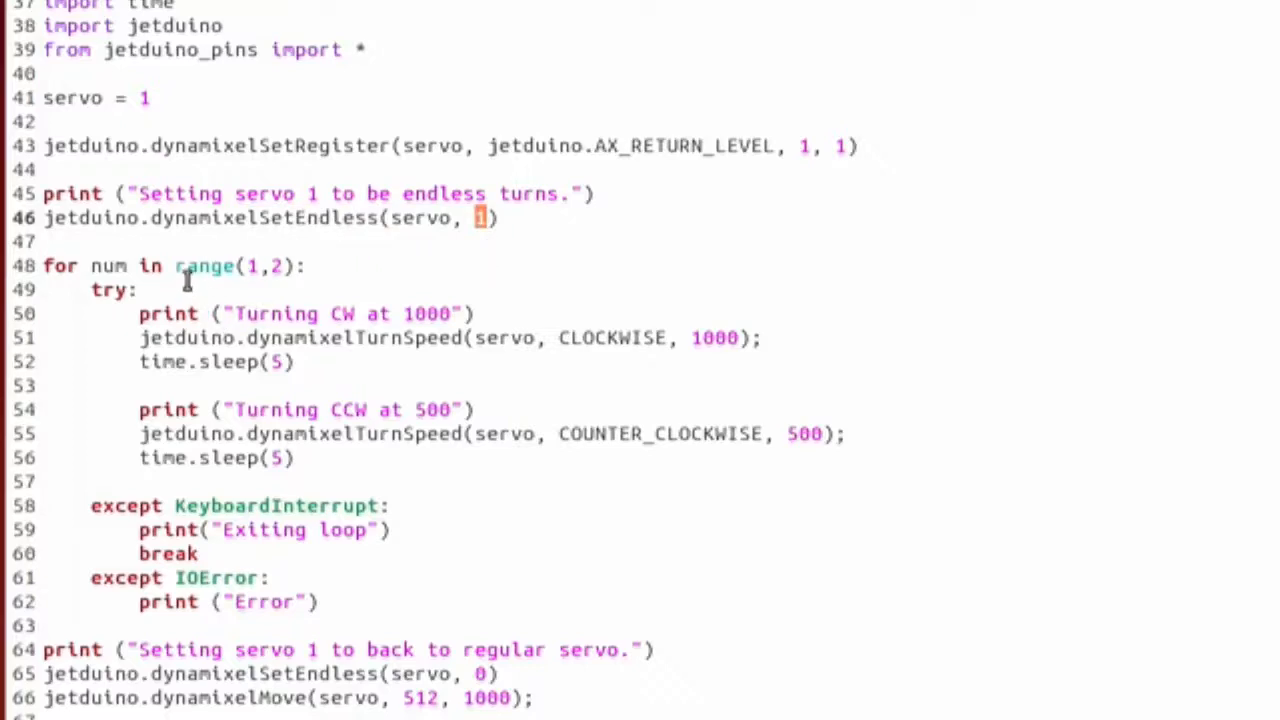
# Highlight the dynamixelTurnSpeed call with its CLOCKWISE direction and speed 1000
pyautogui.doubleClick(352, 336)
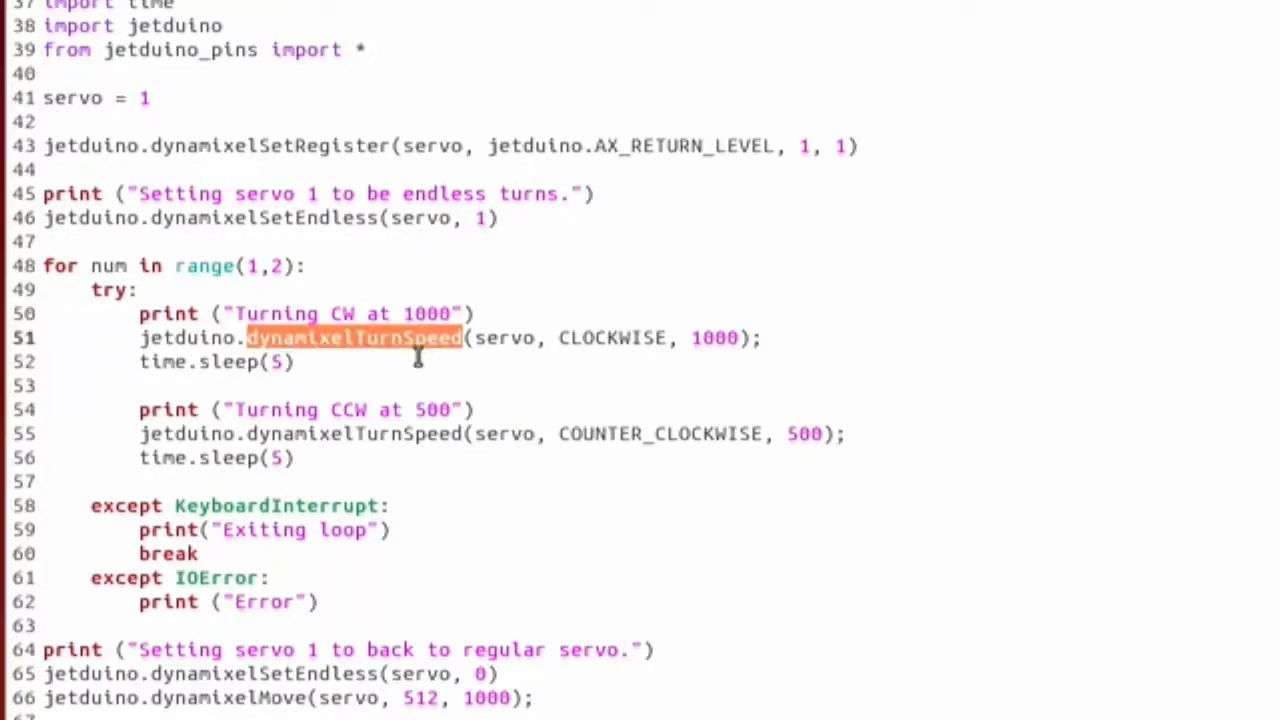
pyautogui.moveTo(524, 344)
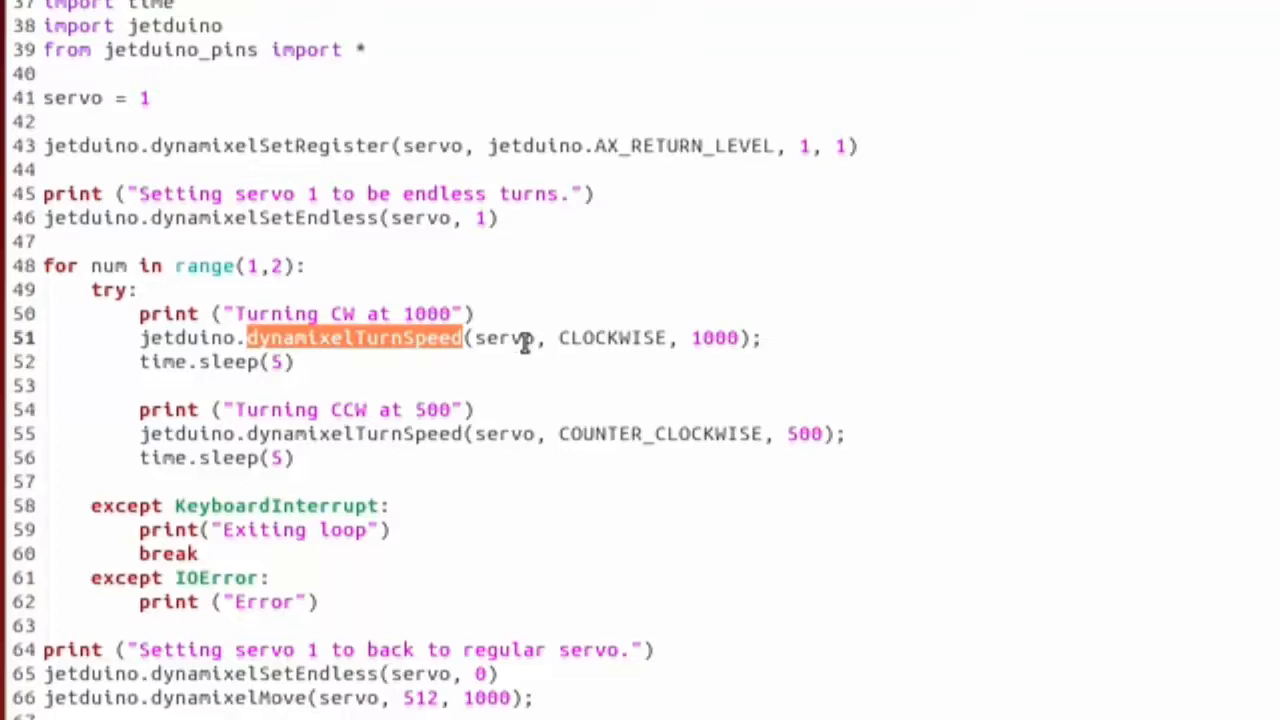
pyautogui.doubleClick(612, 336)
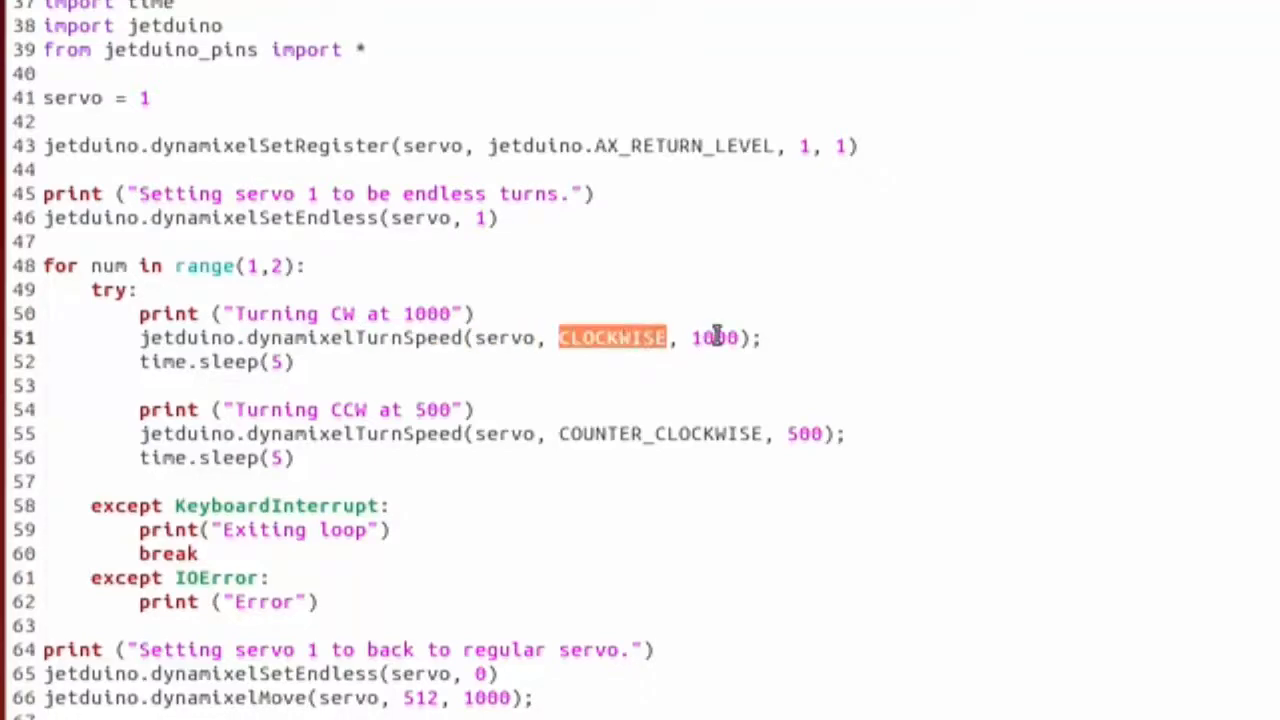
pyautogui.doubleClick(714, 336)
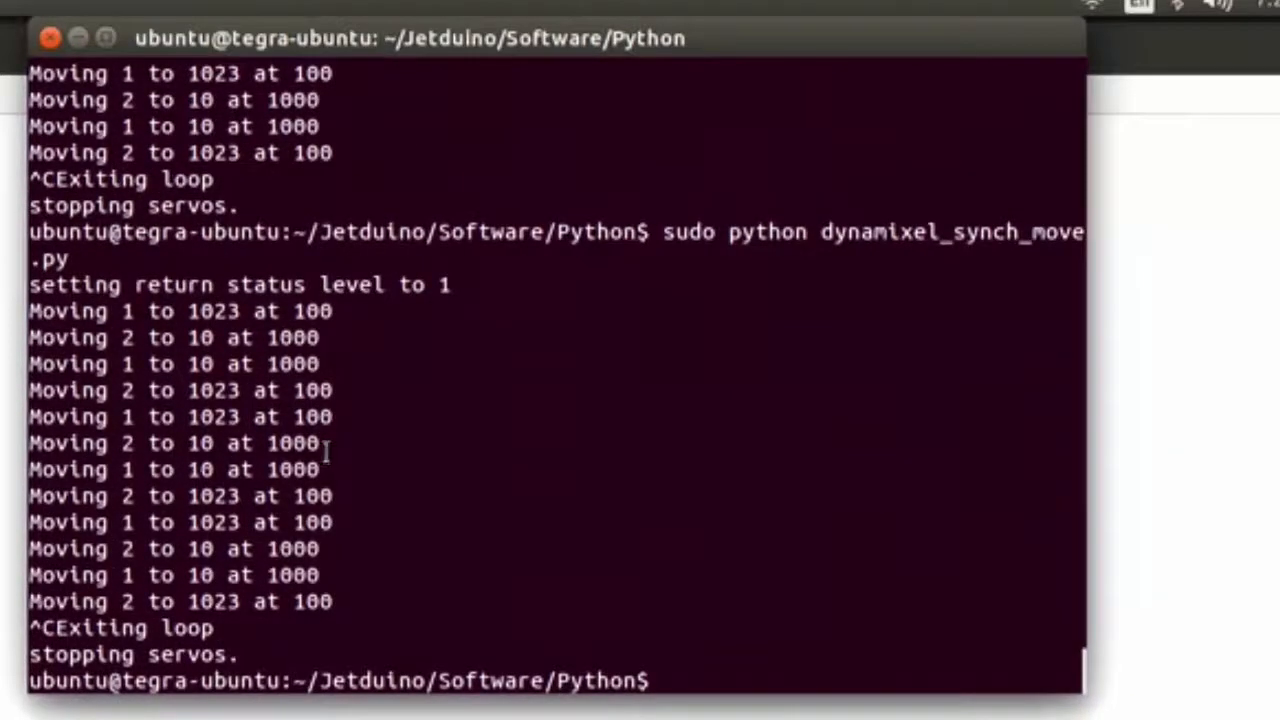
# Run 'sudo python dynamixel_endless_turn.py', printing 'Turning CW at 1000' and 'Turning CCW at 500'
pyautogui.write('sudo python')
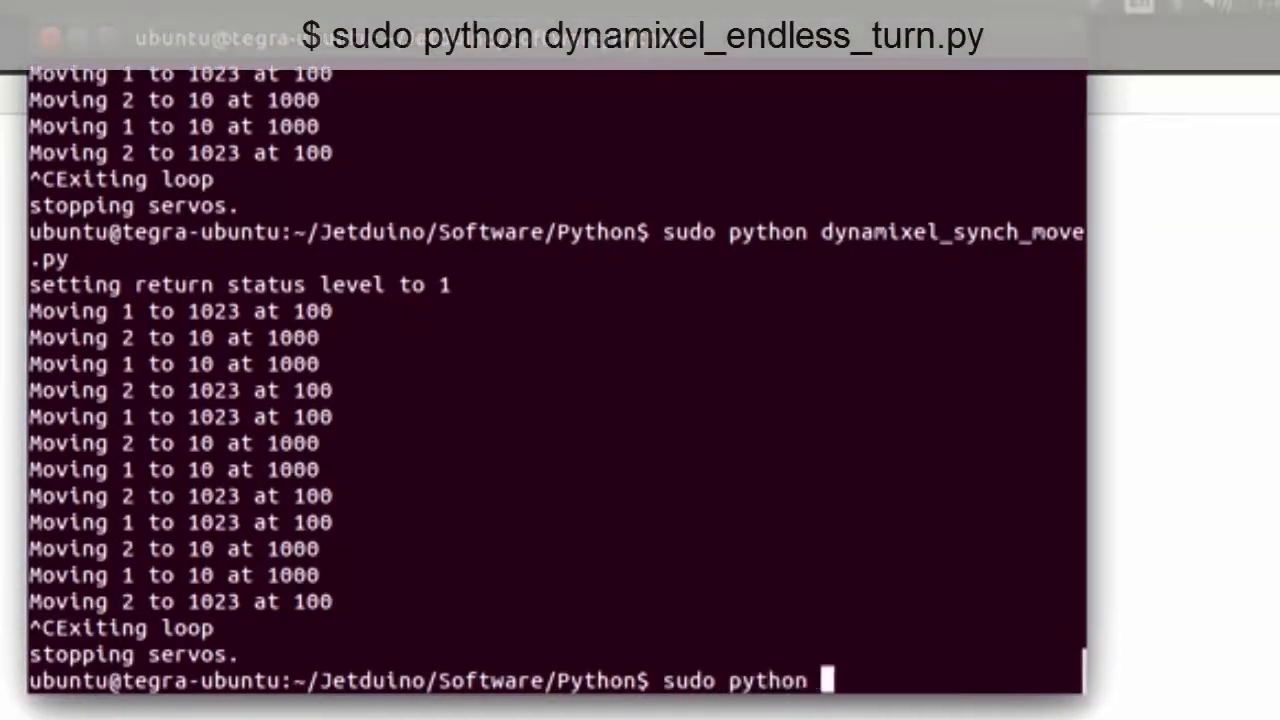
pyautogui.write('dynamixel')
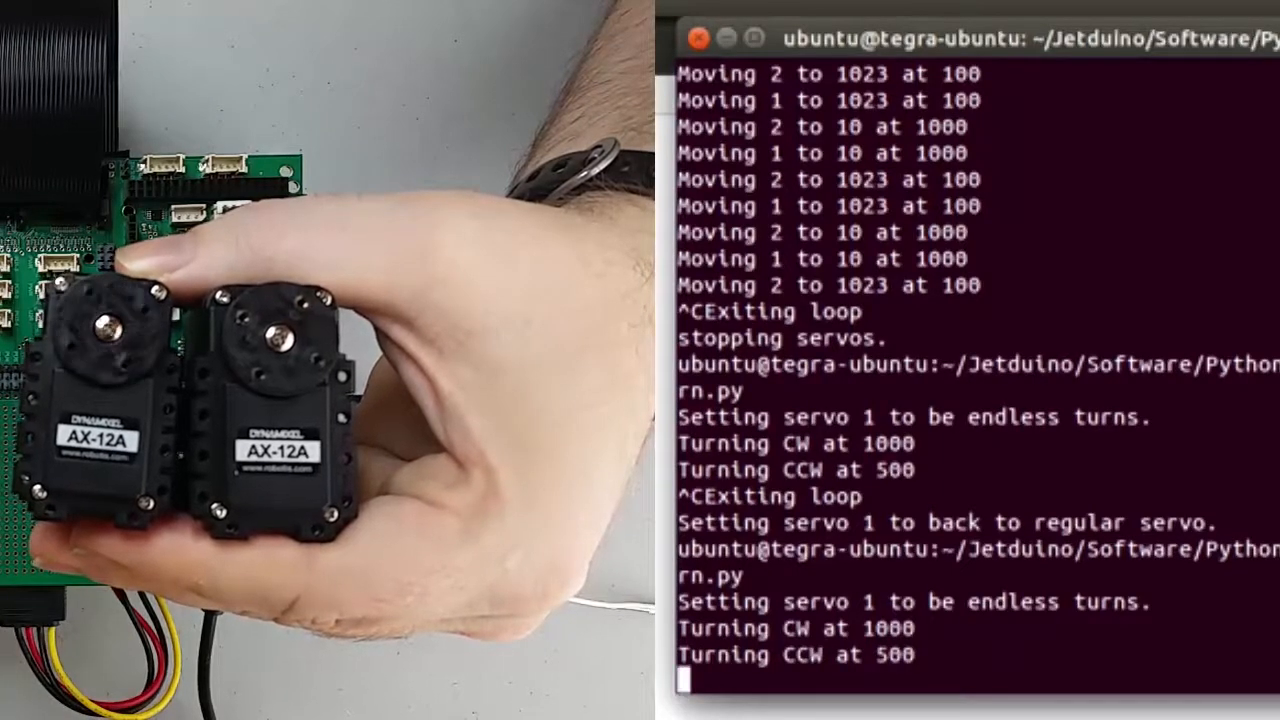
pyautogui.scroll(-3)
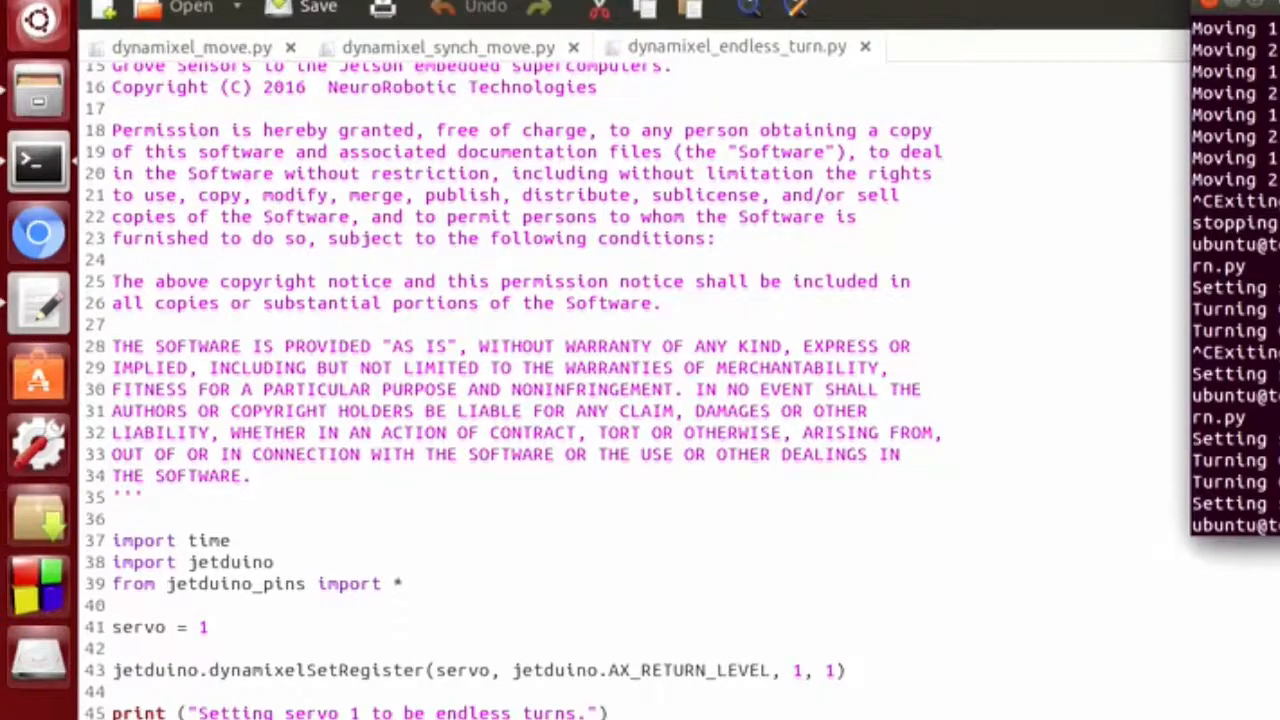
pyautogui.moveTo(1036, 6)
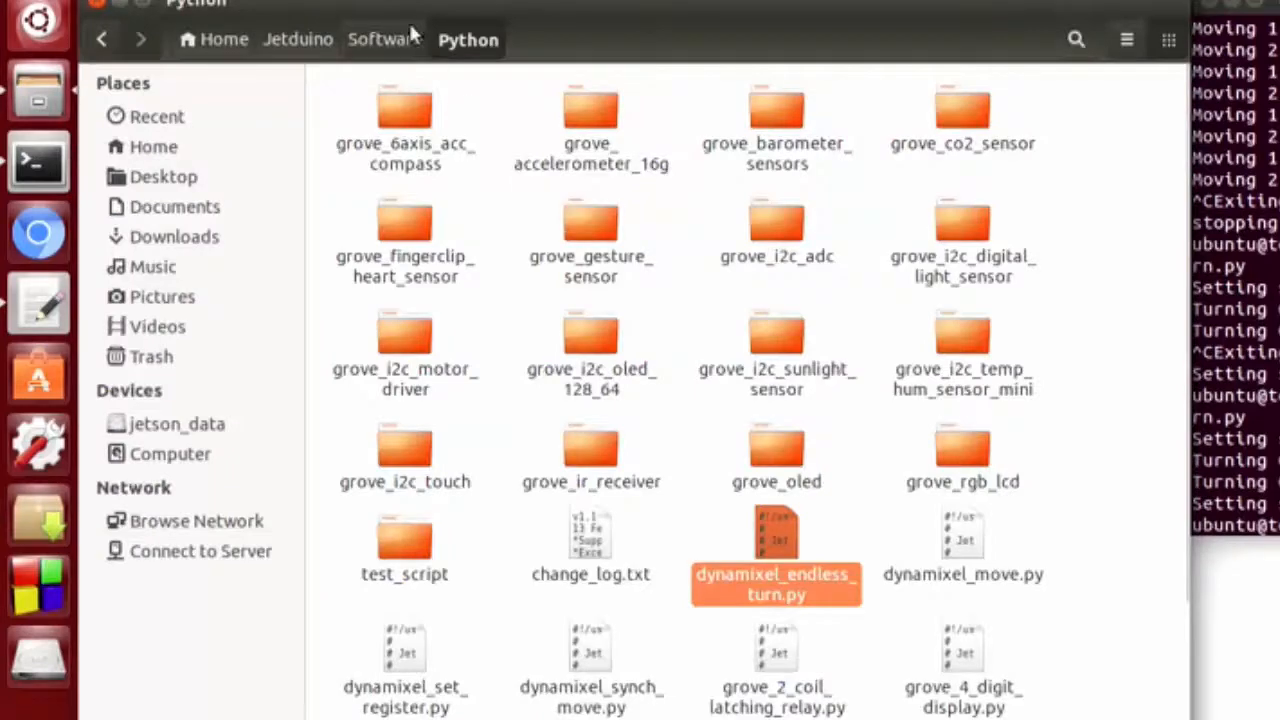
# Go to Jetduino/Software/c and open jetduino_dynamixel_move.c in gedit
pyautogui.click(384, 40)
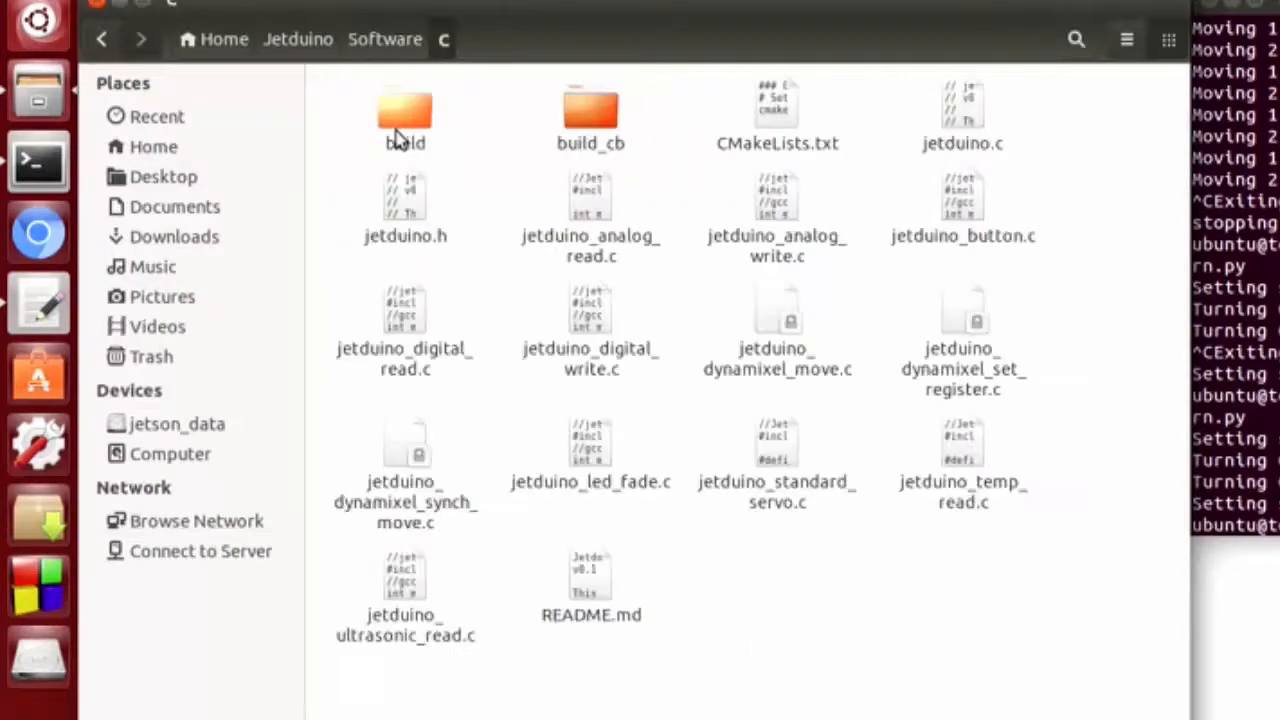
pyautogui.rightClick(776, 316)
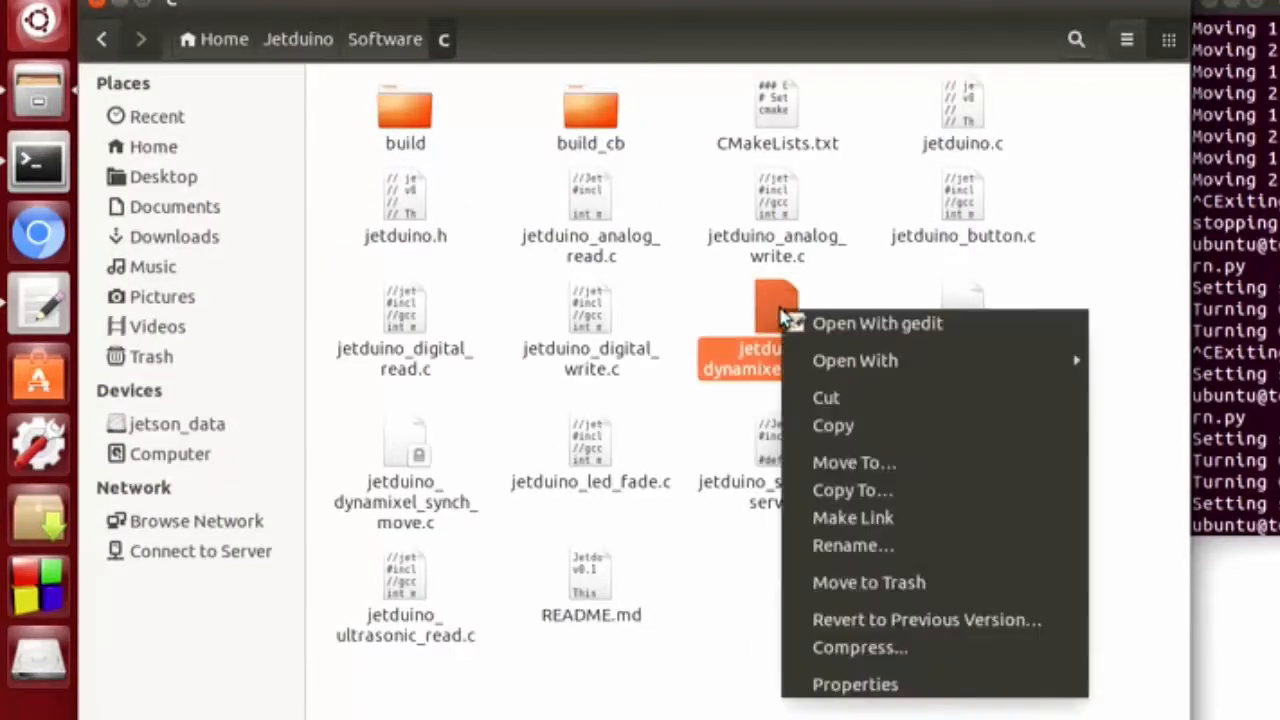
pyautogui.click(876, 324)
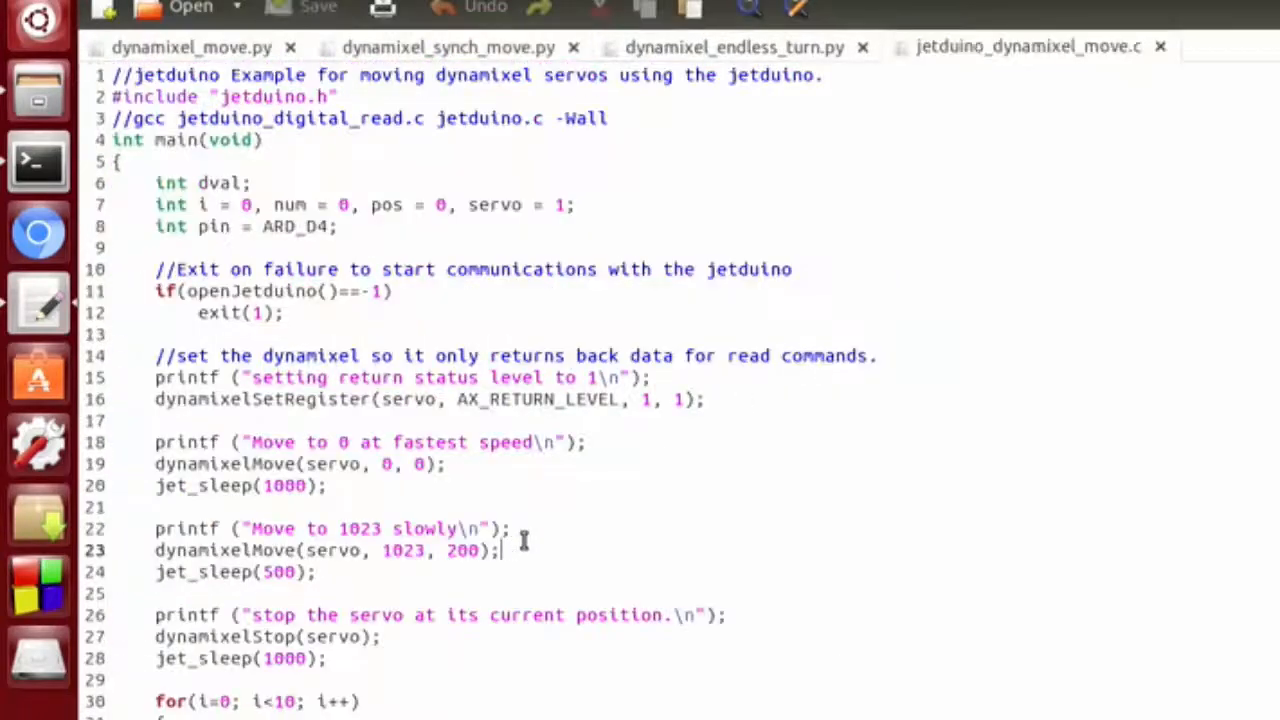
# Highlight the openJetduino call and read down through the C move example
pyautogui.doubleClick(250, 292)
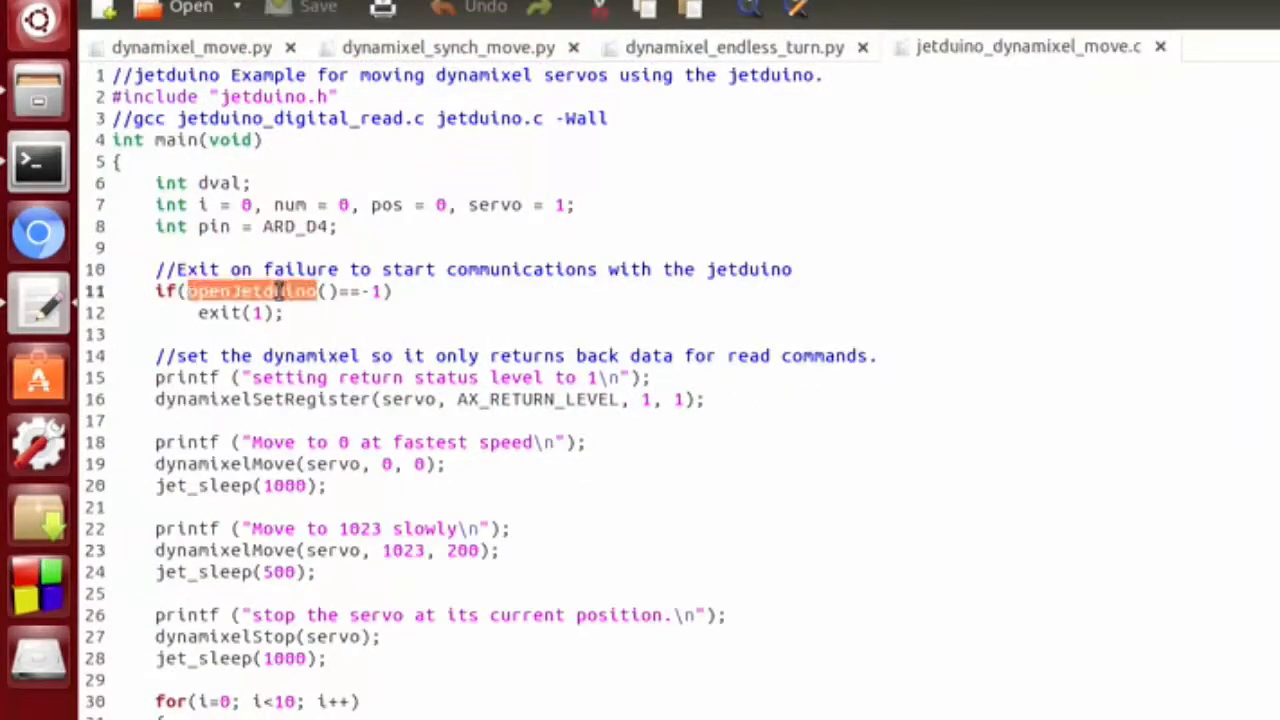
pyautogui.scroll(-3)
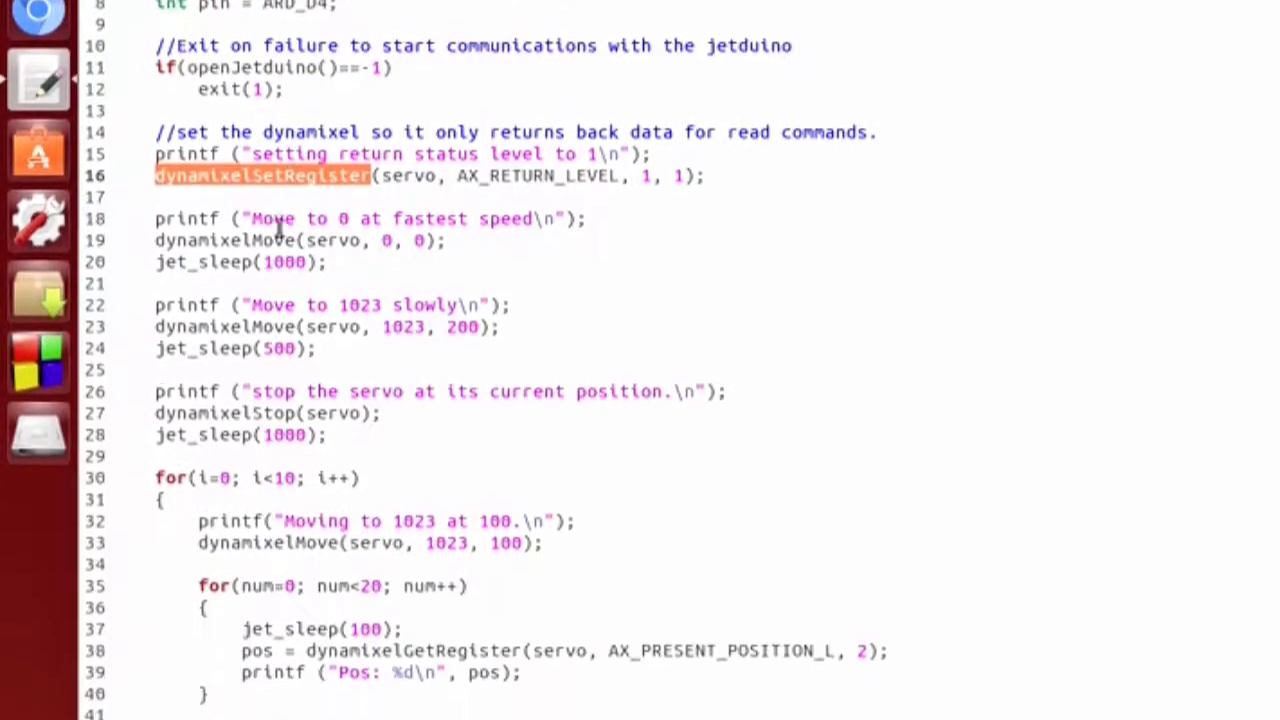
pyautogui.scroll(-3)
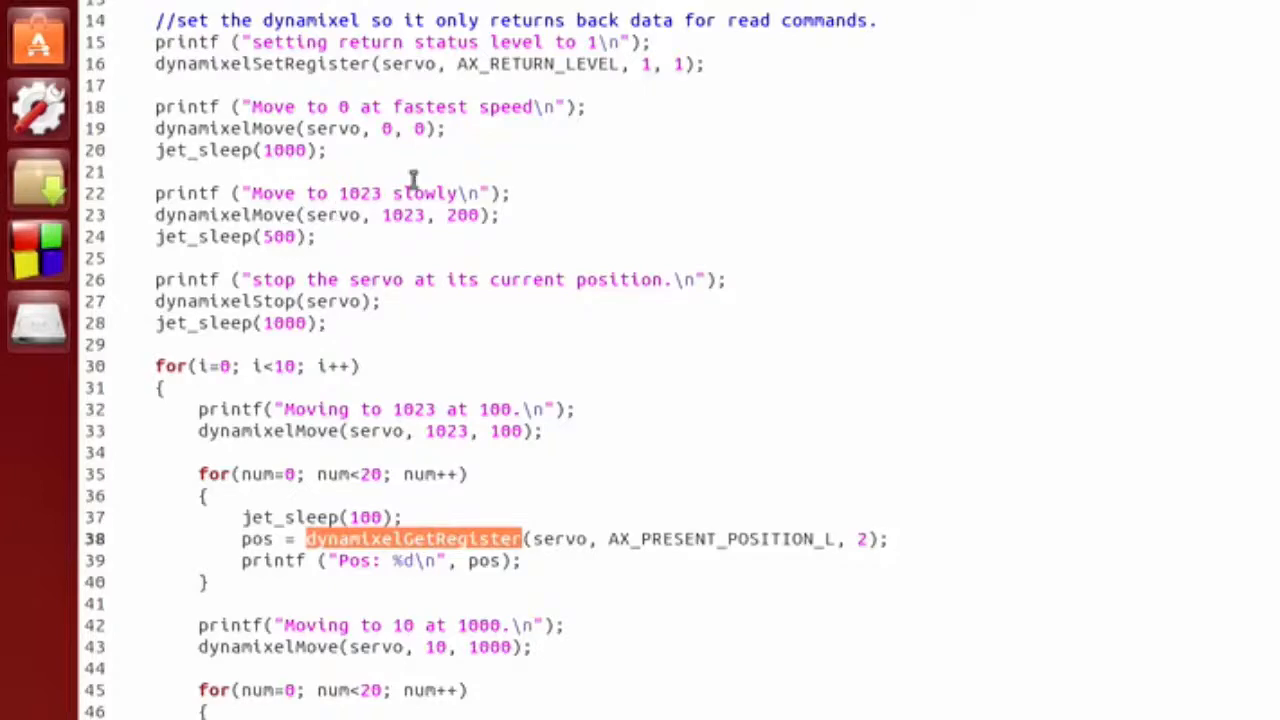
pyautogui.moveTo(408, 22)
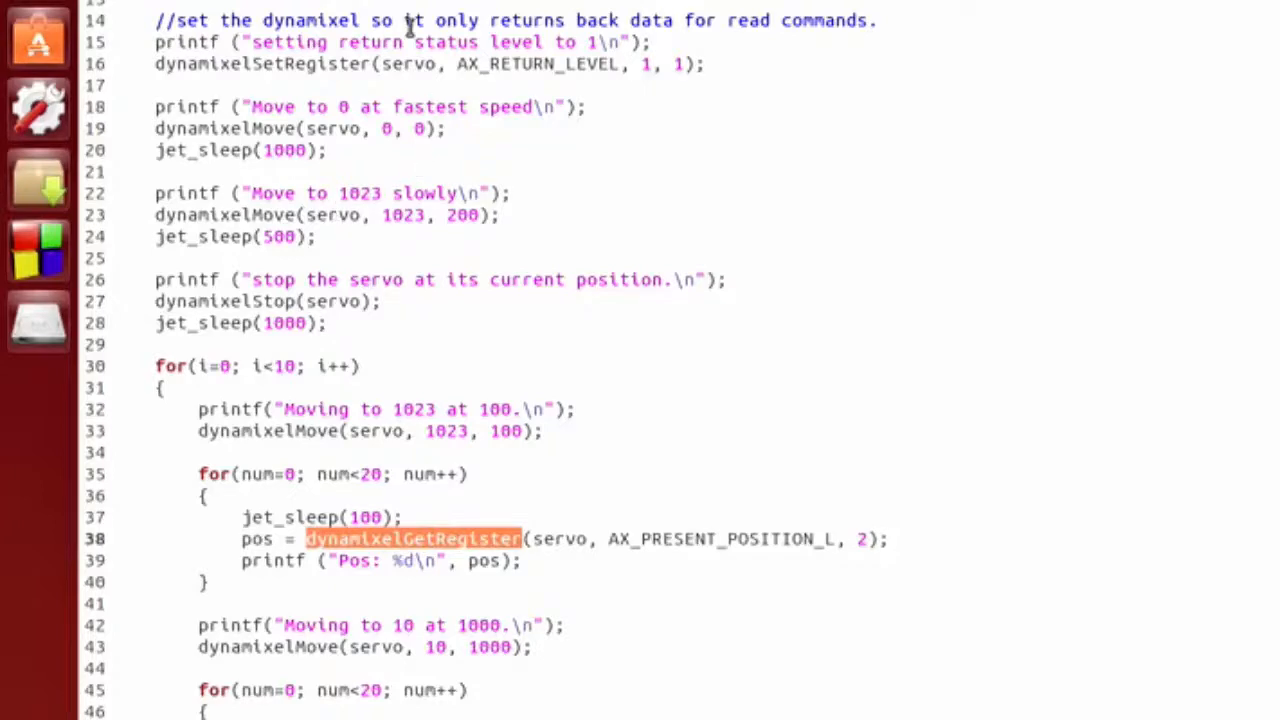